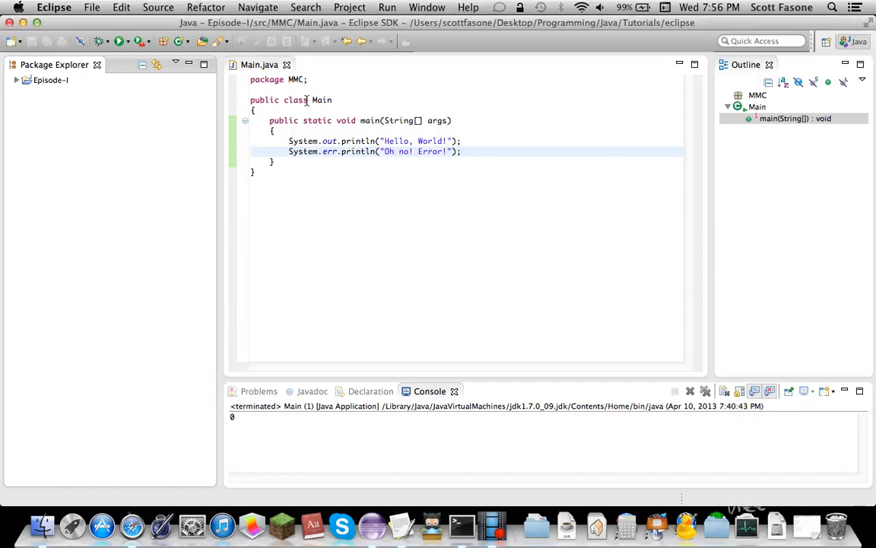
{"action": "mouse_move", "coordinate": [307, 120]}
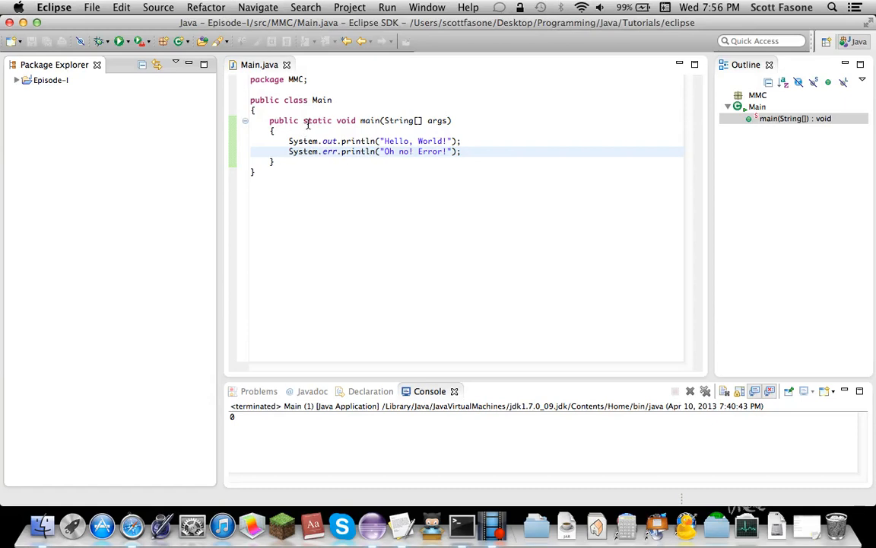
Step: Create the Episode-2 Java project and an empty Main class in package MMC
{"action": "left_click", "coordinate": [462, 152]}
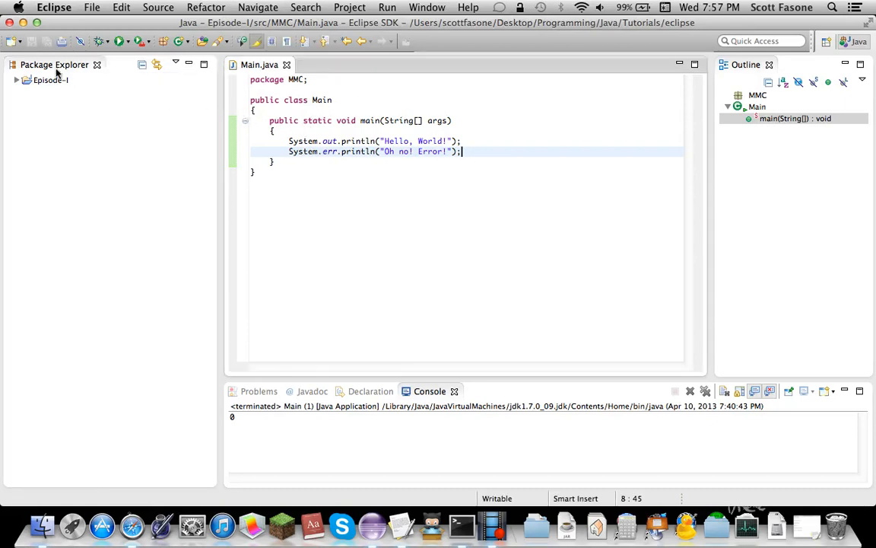
{"action": "left_click", "coordinate": [13, 41]}
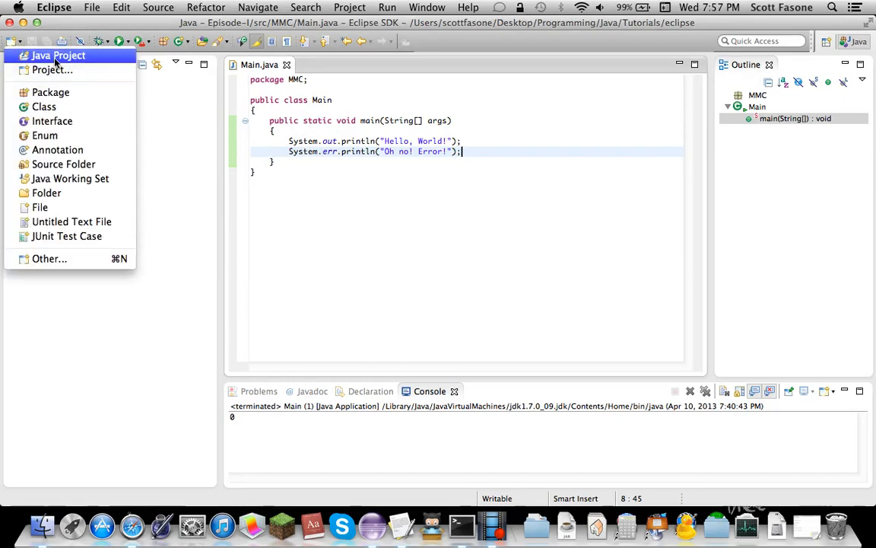
{"action": "left_click", "coordinate": [58, 56]}
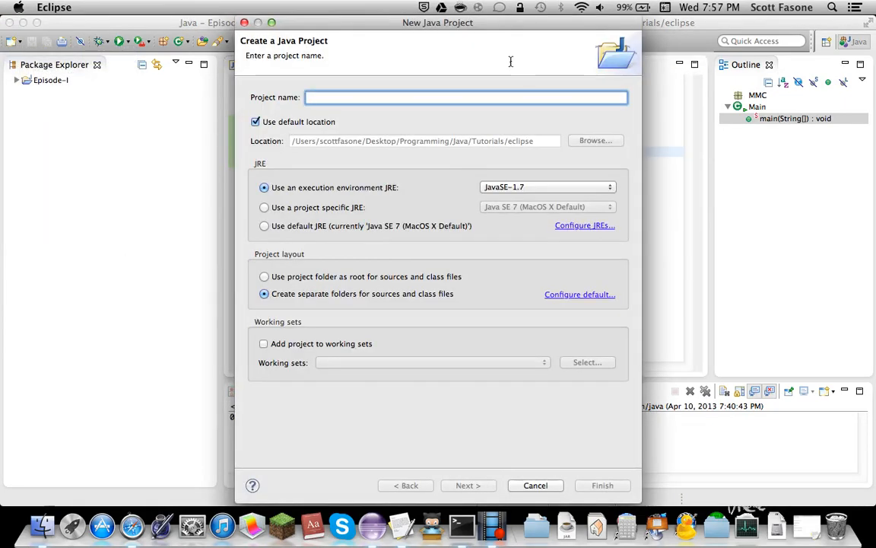
{"action": "type", "text": "Episode-2"}
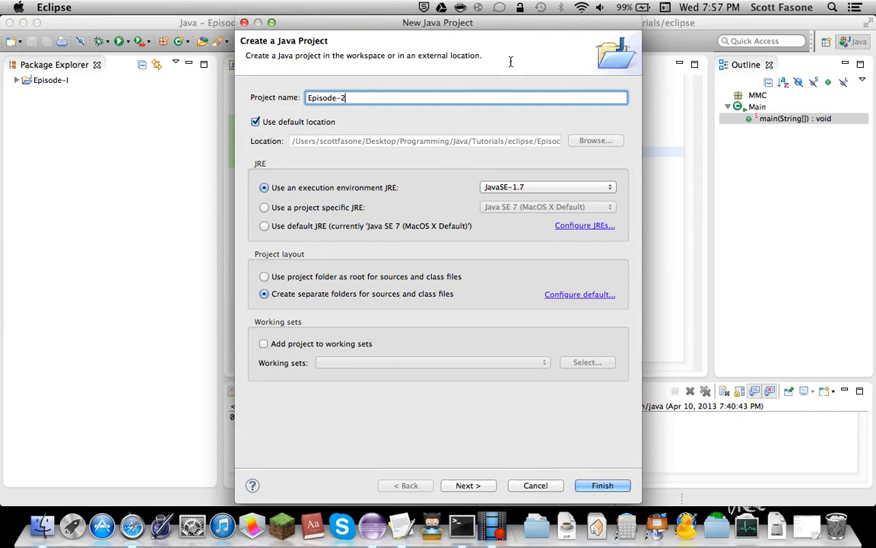
{"action": "left_click", "coordinate": [602, 485]}
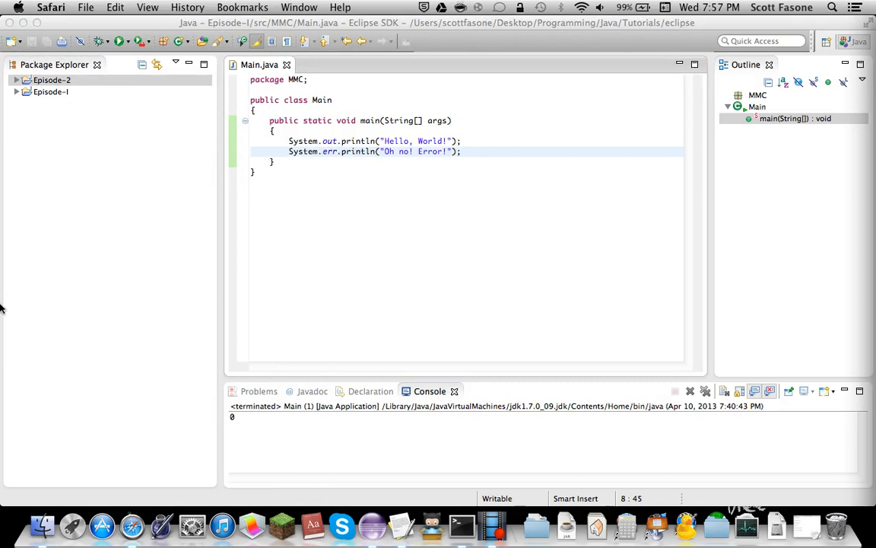
{"action": "left_click", "coordinate": [51, 80]}
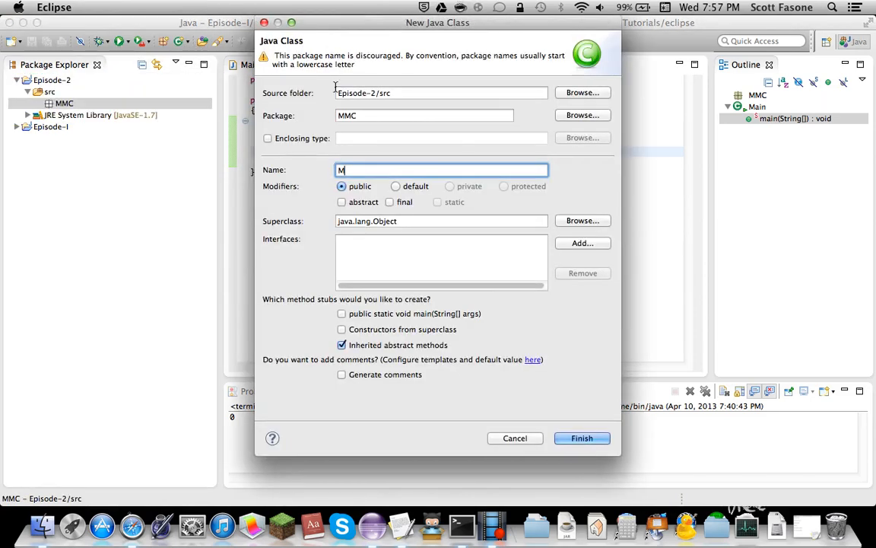
{"action": "left_click", "coordinate": [582, 437]}
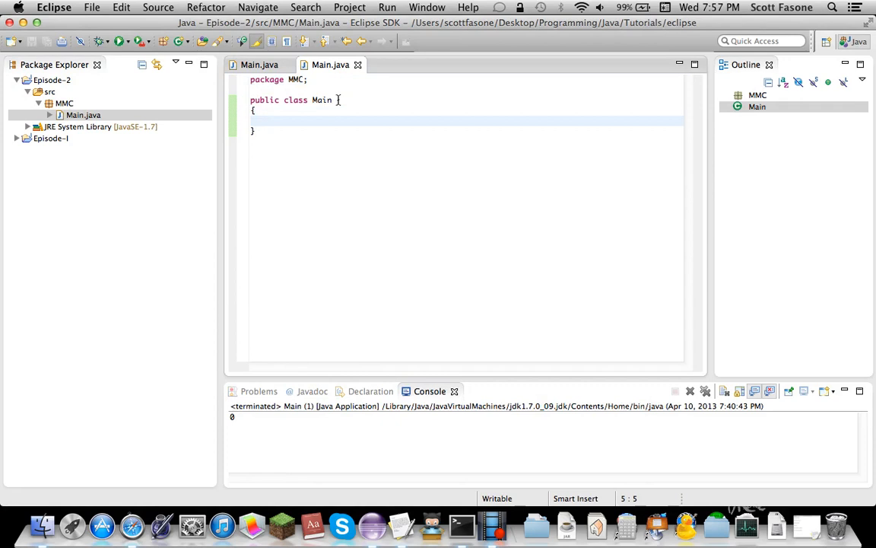
Step: Write public static void main(String[] args) containing an empty System.out.println(); call
{"action": "type", "text": "publis"}
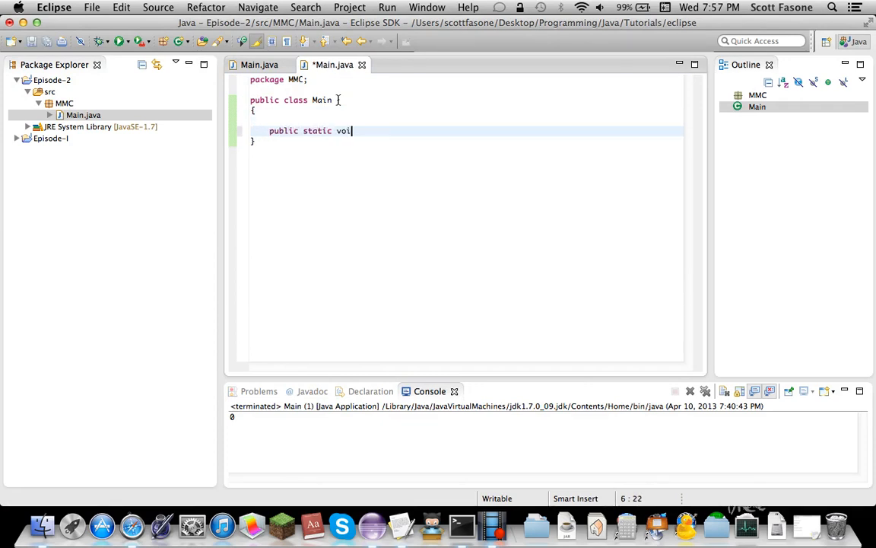
{"action": "type", "text": "d main()"}
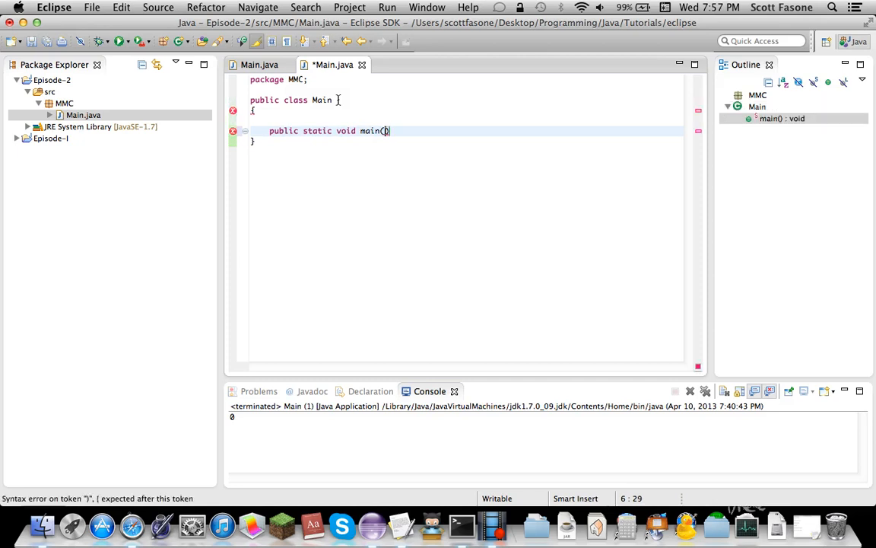
{"action": "type", "text": "String[]"}
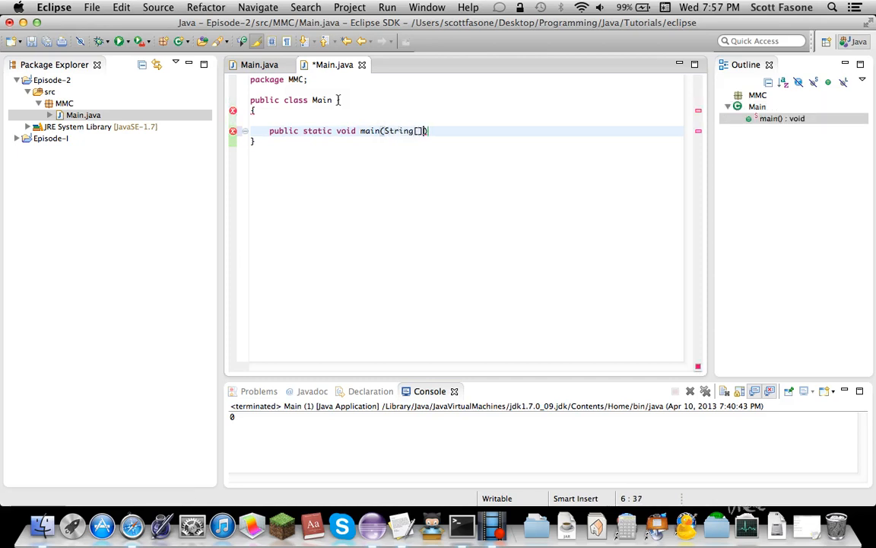
{"action": "type", "text": "args)"}
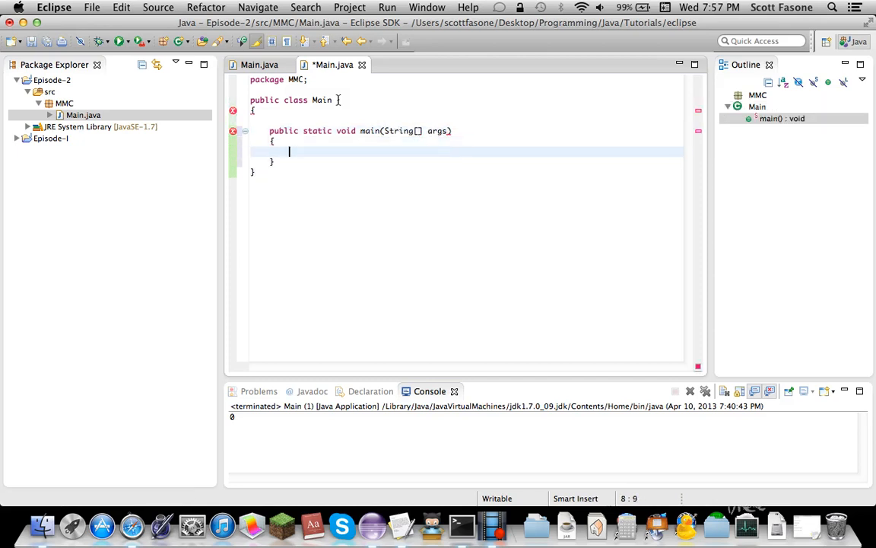
{"action": "type", "text": "Syste"}
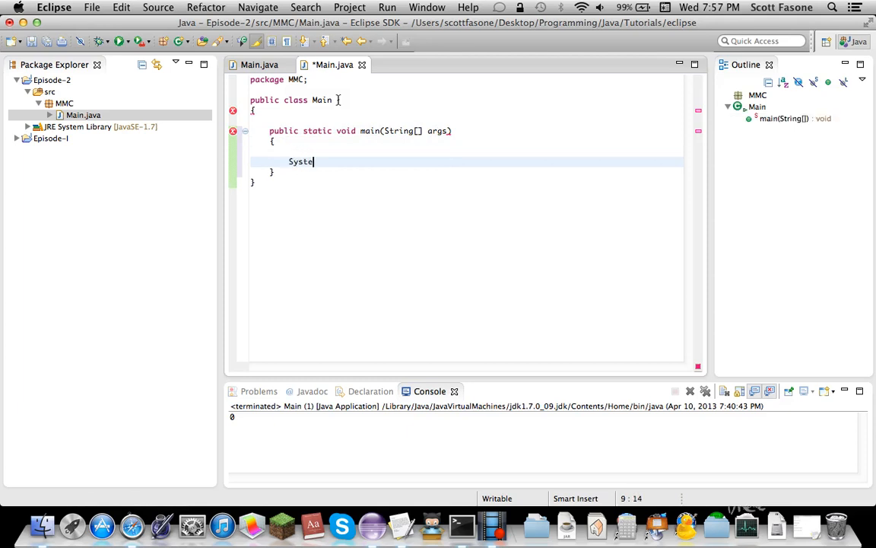
{"action": "key", "text": "Backspace"}
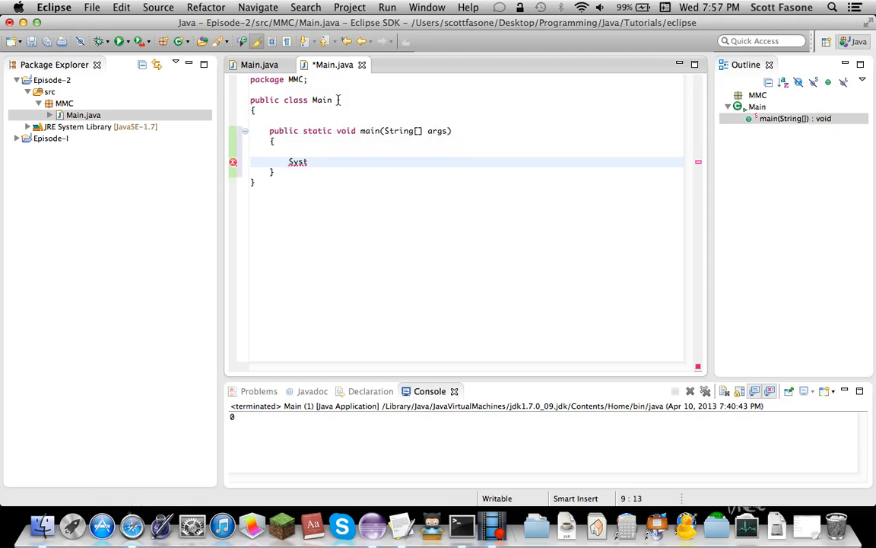
{"action": "type", "text": "em.out.prinln"}
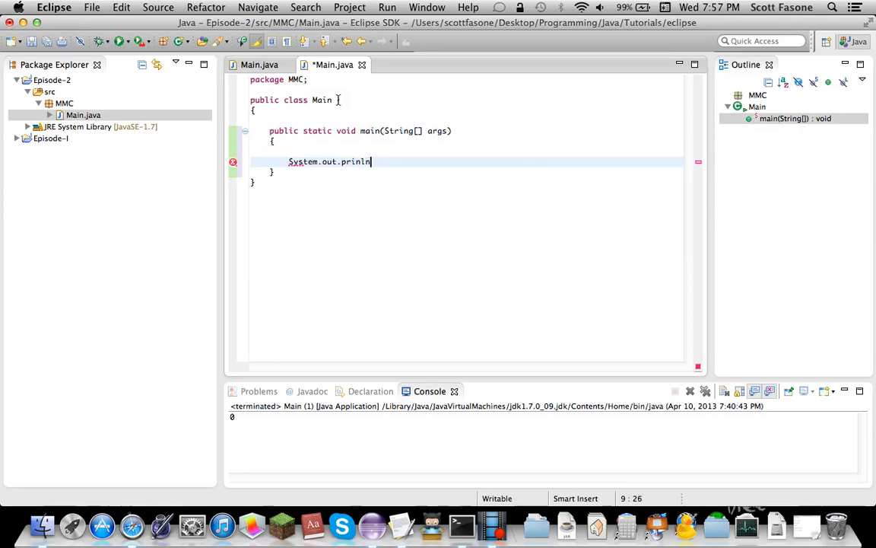
{"action": "key", "text": "Backspace"}
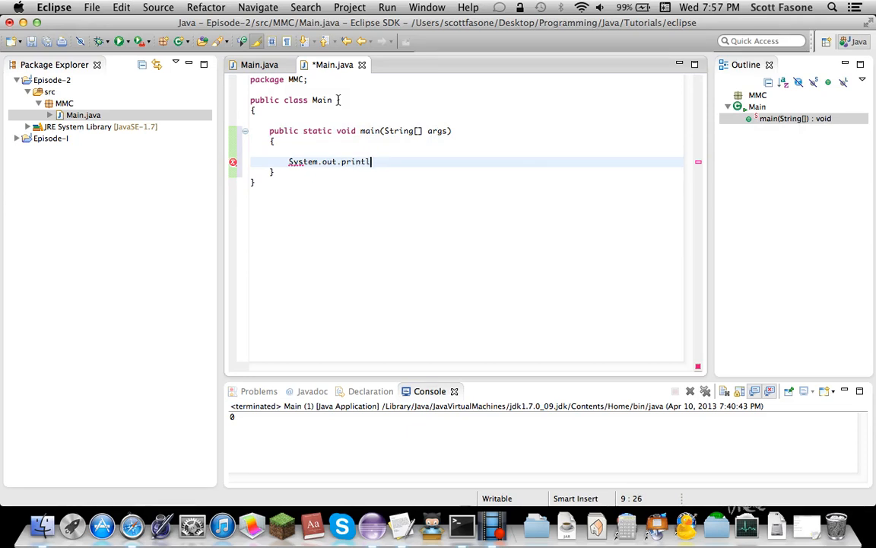
{"action": "type", "text": "();"}
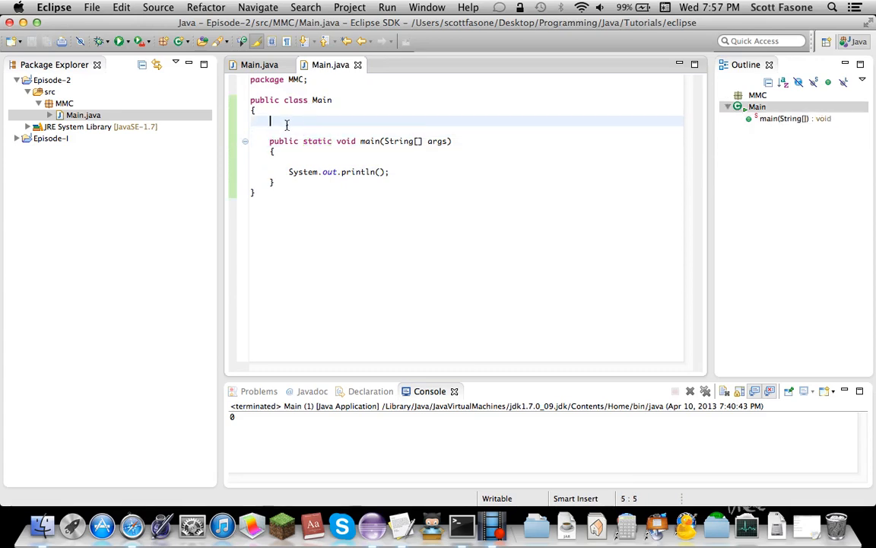
{"action": "mouse_move", "coordinate": [334, 223]}
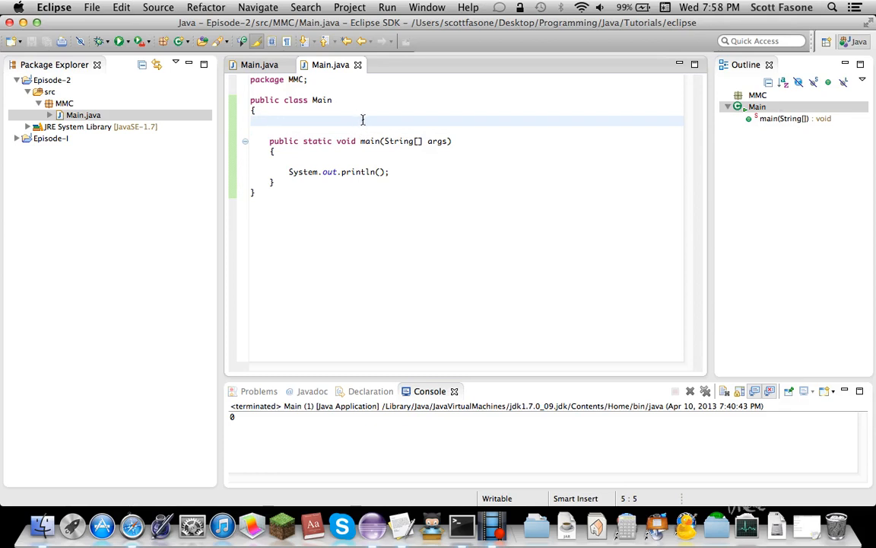
Step: Declare the byte byte1 and short short1 fields at the top of Main
{"action": "left_click", "coordinate": [271, 120]}
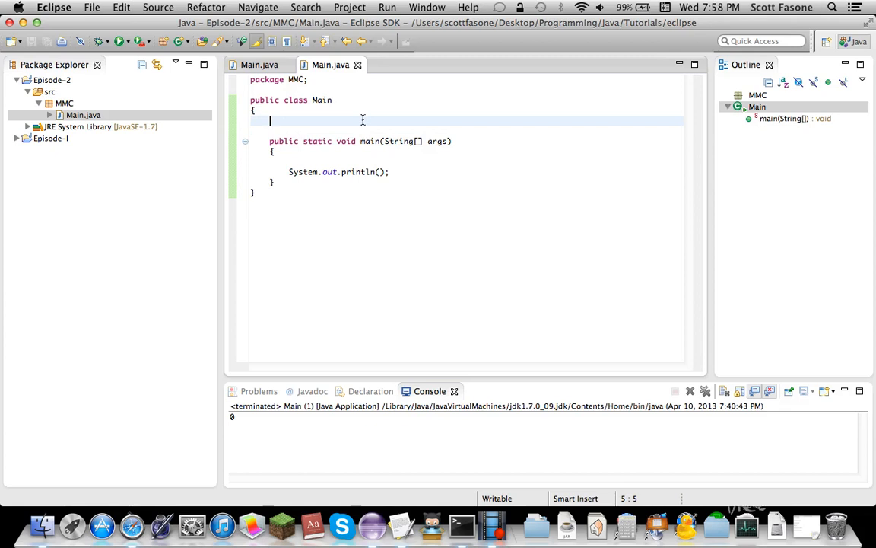
{"action": "type", "text": "b"}
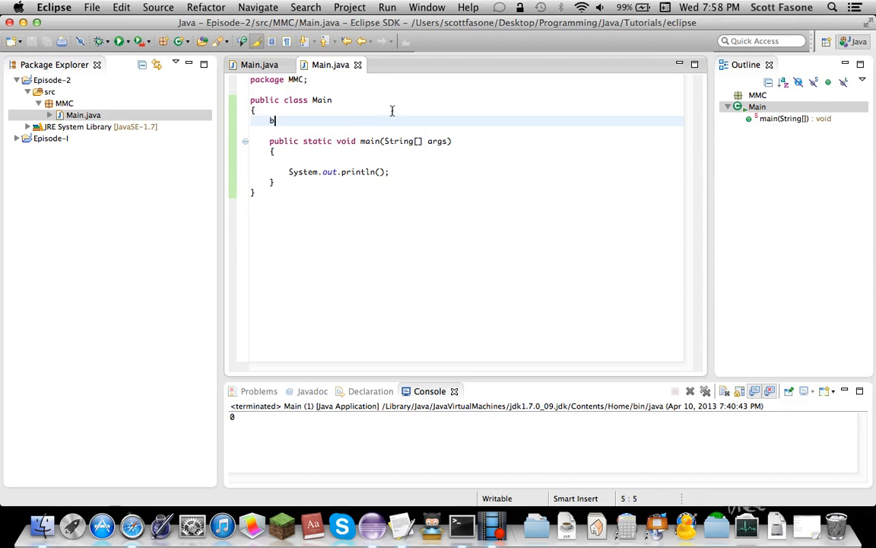
{"action": "type", "text": "yte byte"}
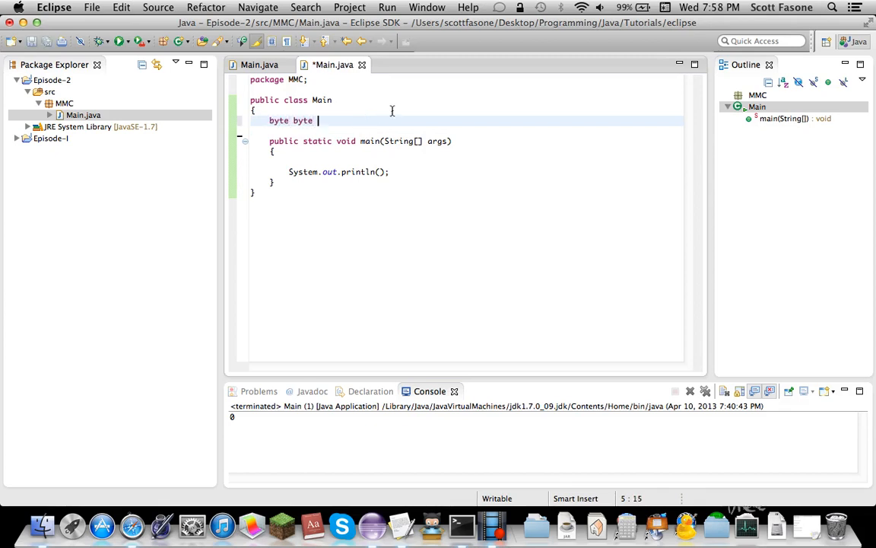
{"action": "type", "text": "1"}
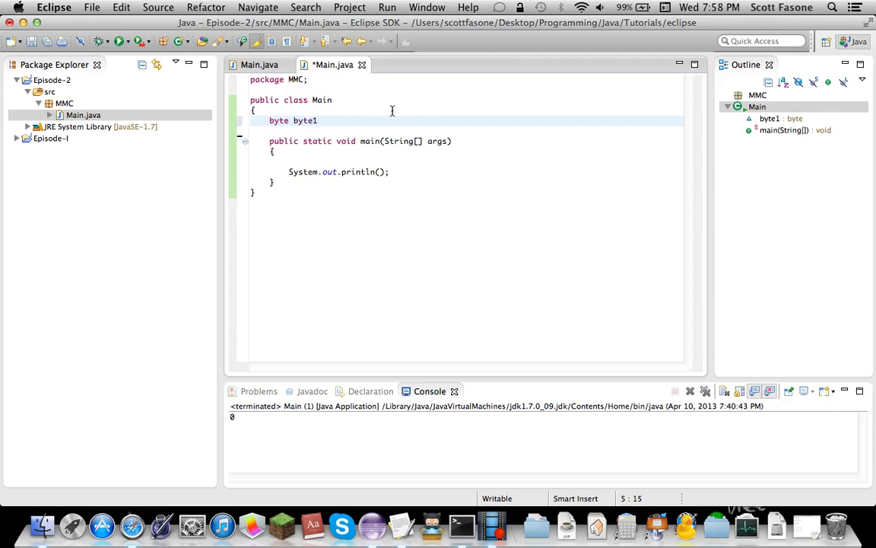
{"action": "key", "text": "Return"}
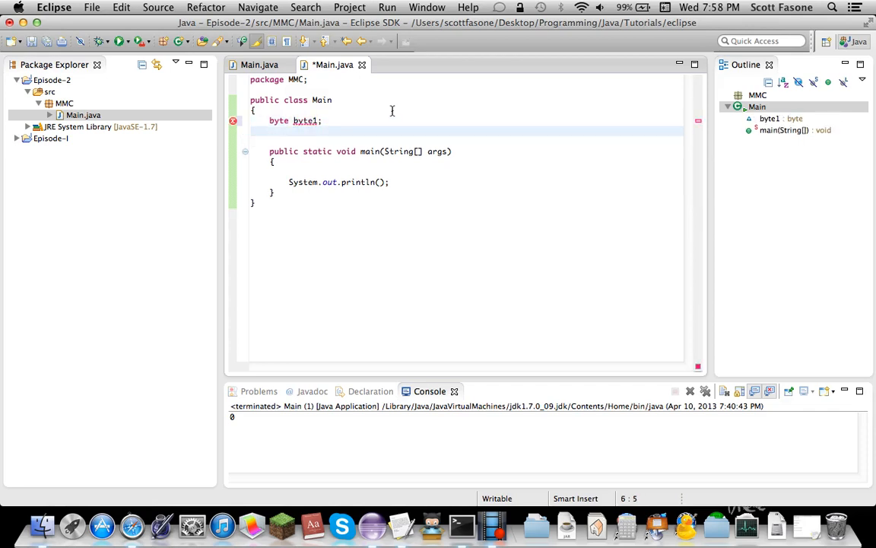
{"action": "type", "text": "short sh"}
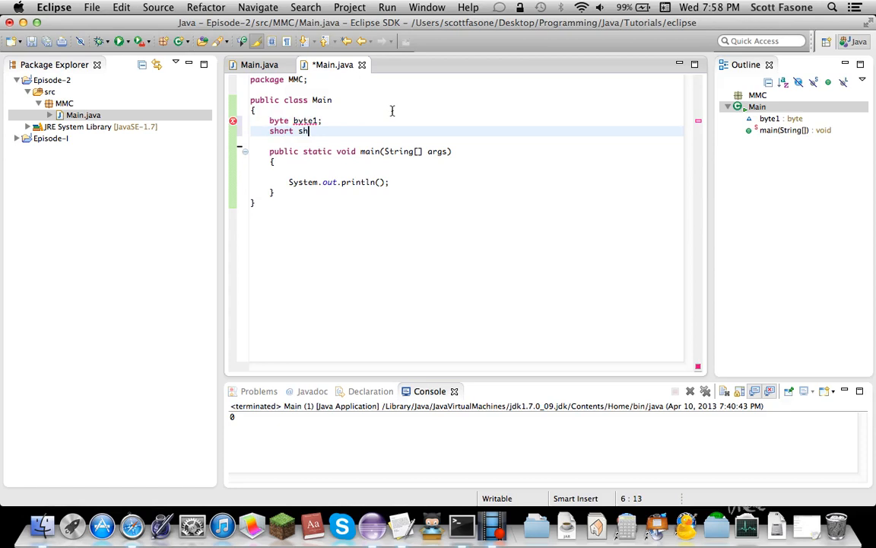
{"action": "type", "text": "ort1;"}
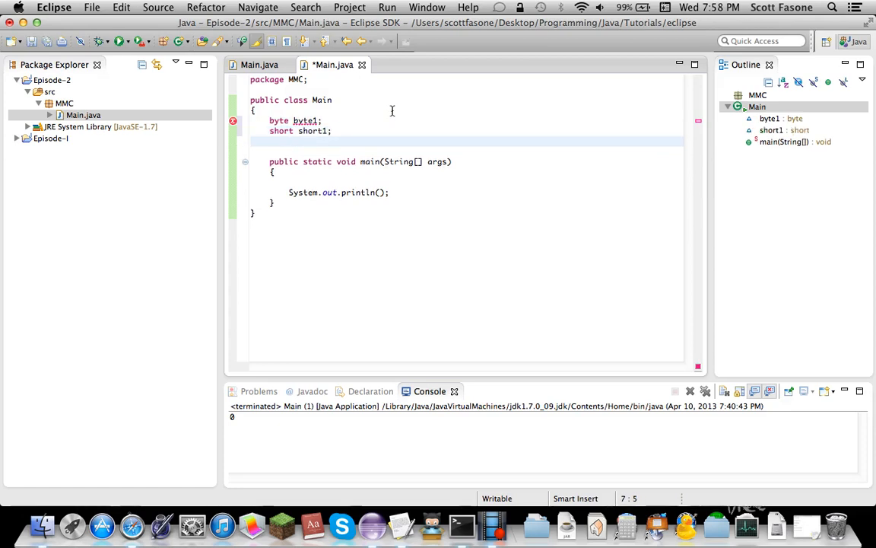
Step: Add int int1 and long long1 fields, then open a blank line after long1
{"action": "type", "text": "int i"}
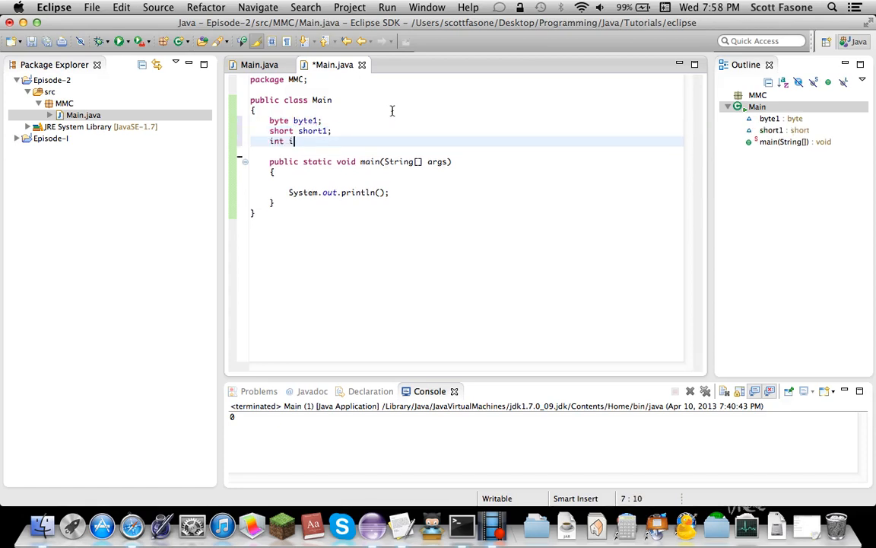
{"action": "type", "text": "nt1;"}
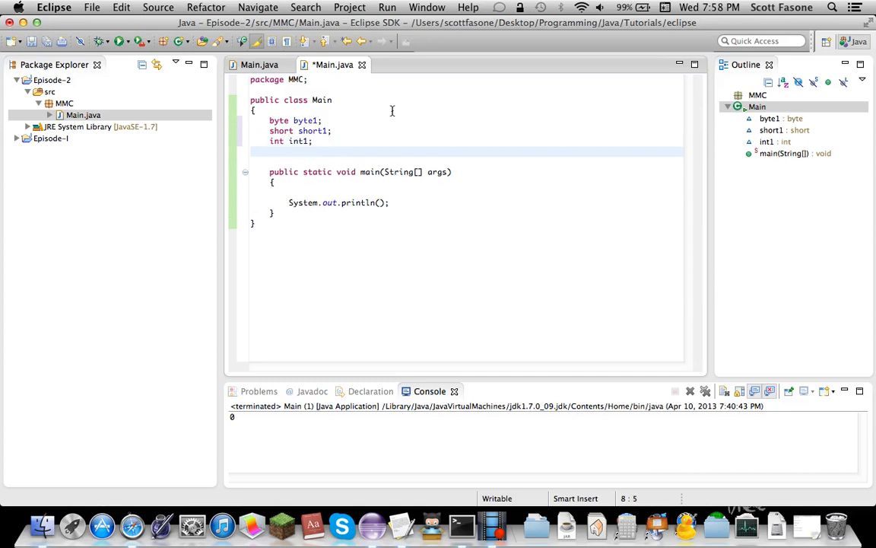
{"action": "type", "text": "long"}
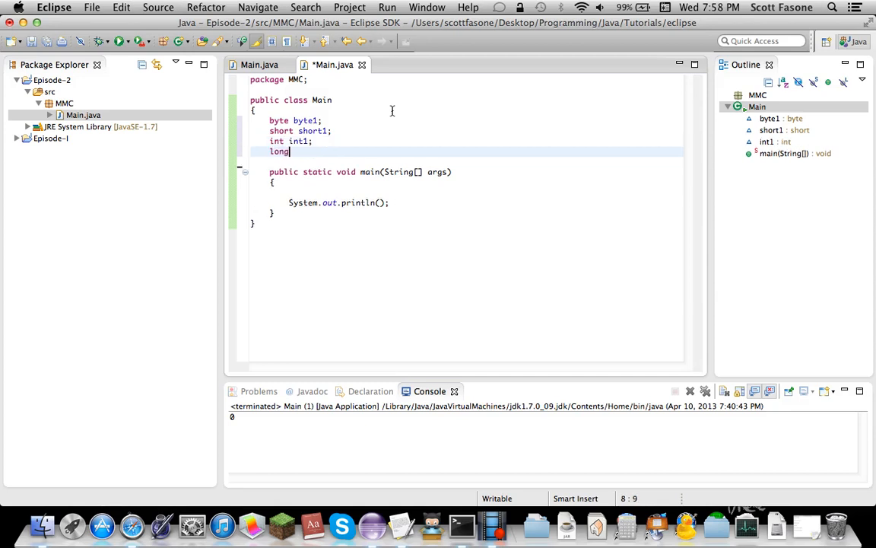
{"action": "type", "text": "long1;"}
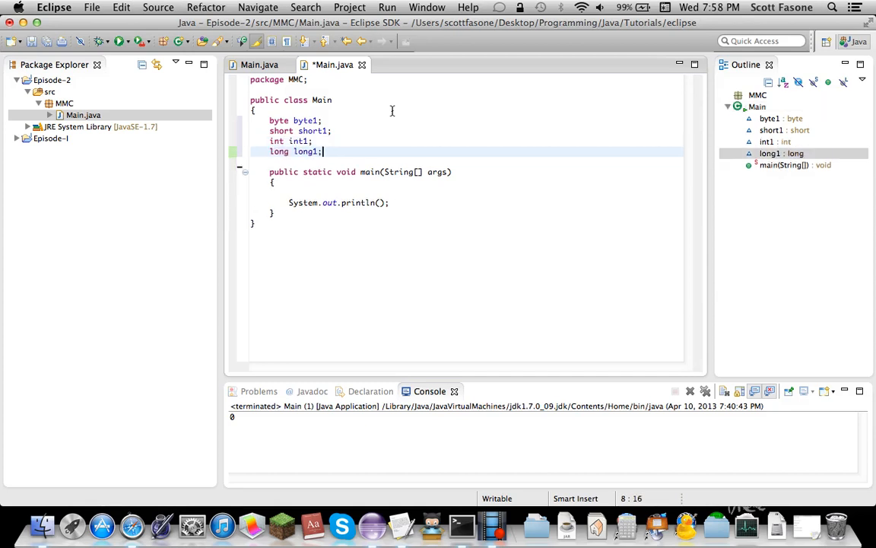
{"action": "left_click", "coordinate": [255, 111]}
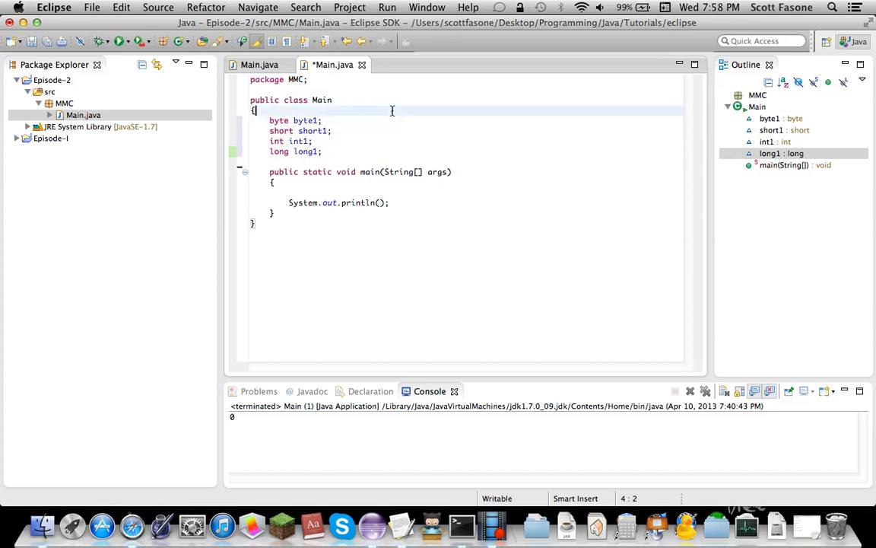
{"action": "left_click", "coordinate": [322, 151]}
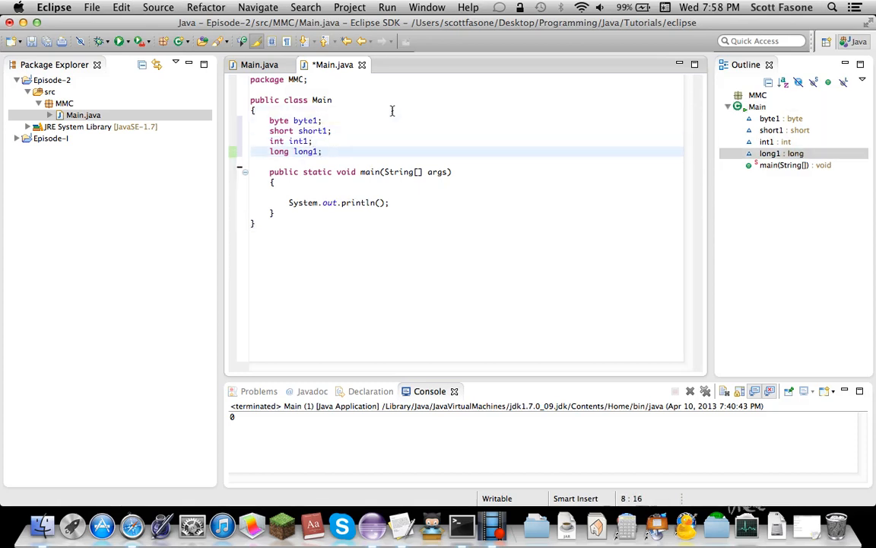
{"action": "key", "text": "Return"}
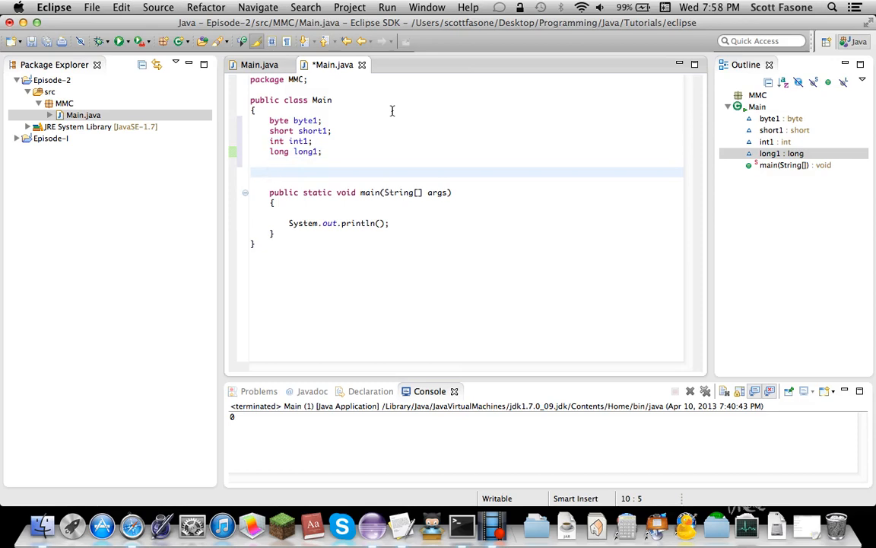
Step: Declare fields float float1, double double1, char char1, String string1 and String string2
{"action": "type", "text": "f"}
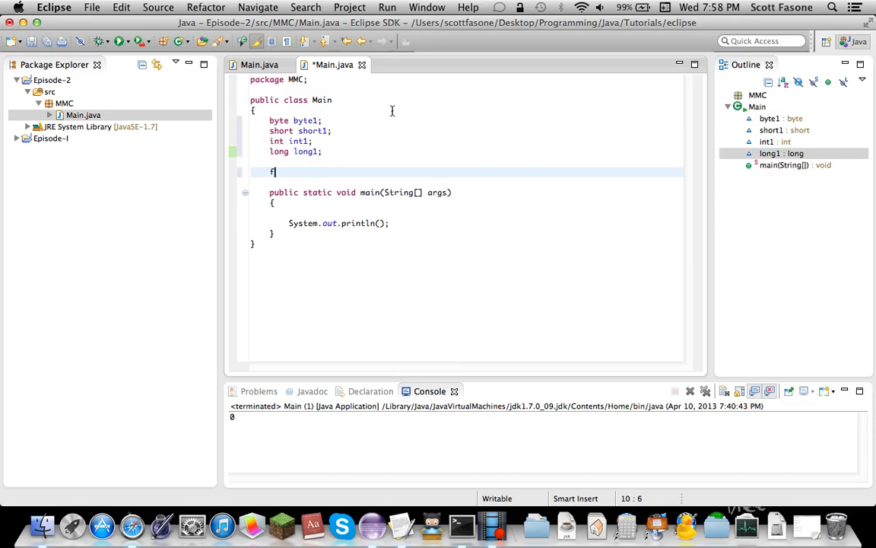
{"action": "type", "text": "loat"}
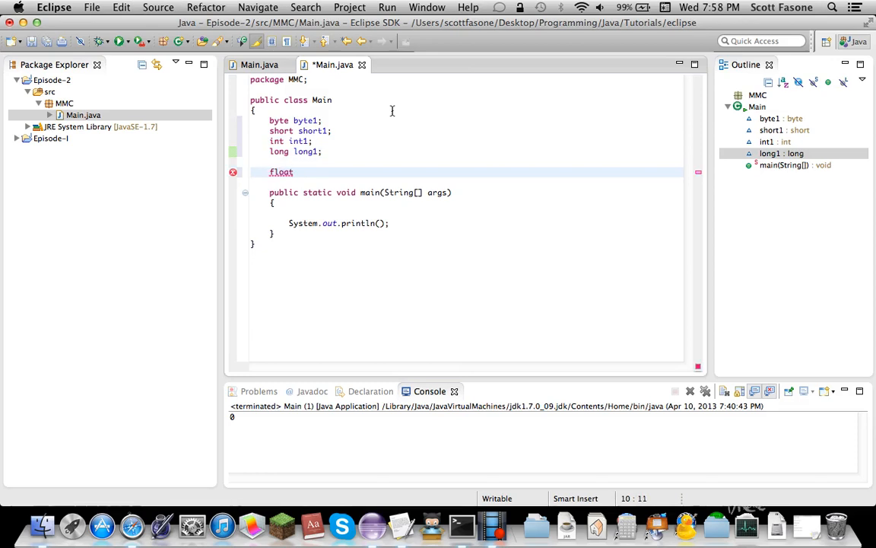
{"action": "type", "text": "float1;"}
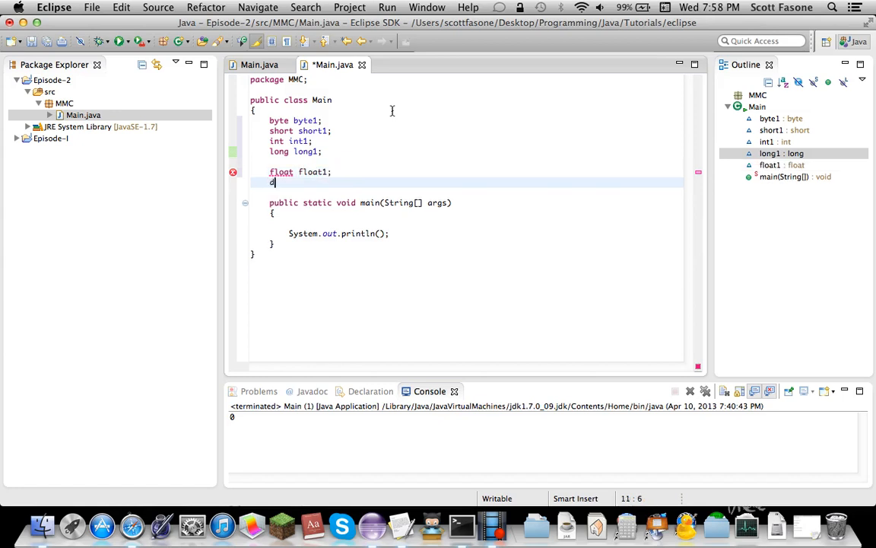
{"action": "type", "text": "ouble double1;"}
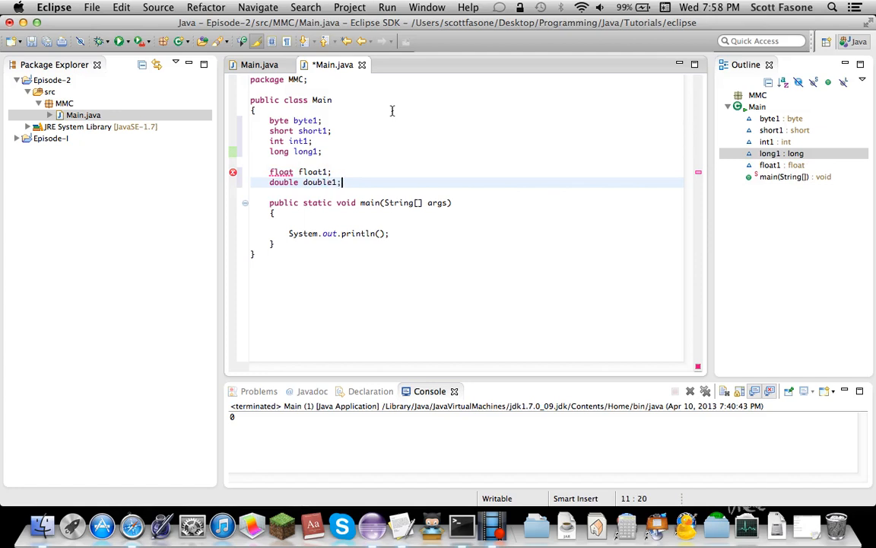
{"action": "type", "text": "char"}
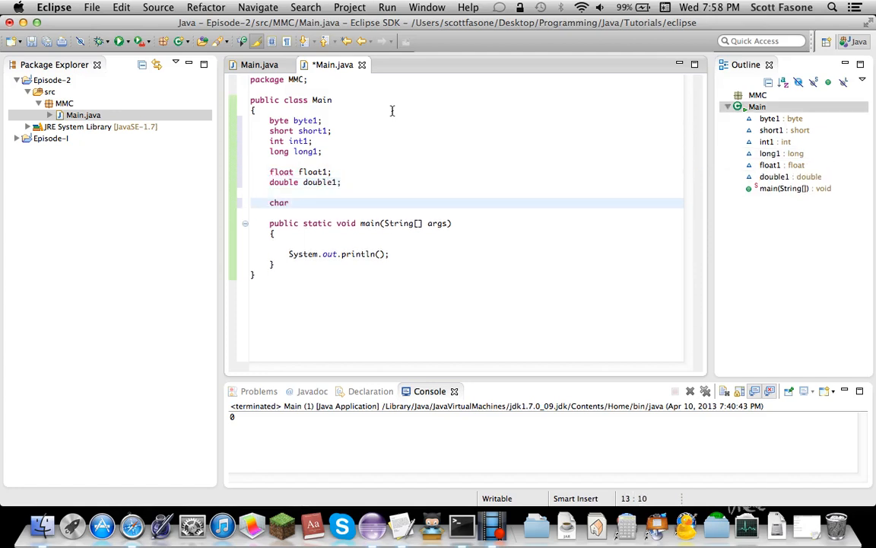
{"action": "type", "text": "c"}
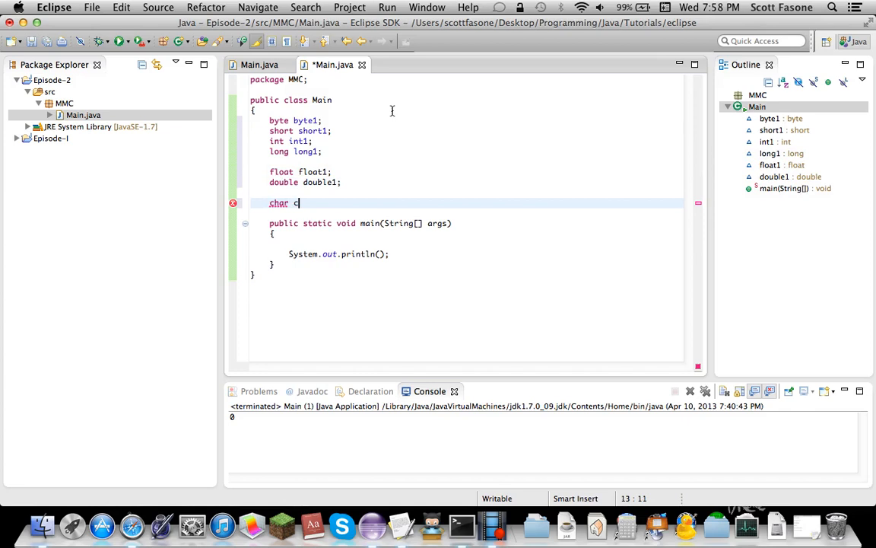
{"action": "type", "text": "har1;"}
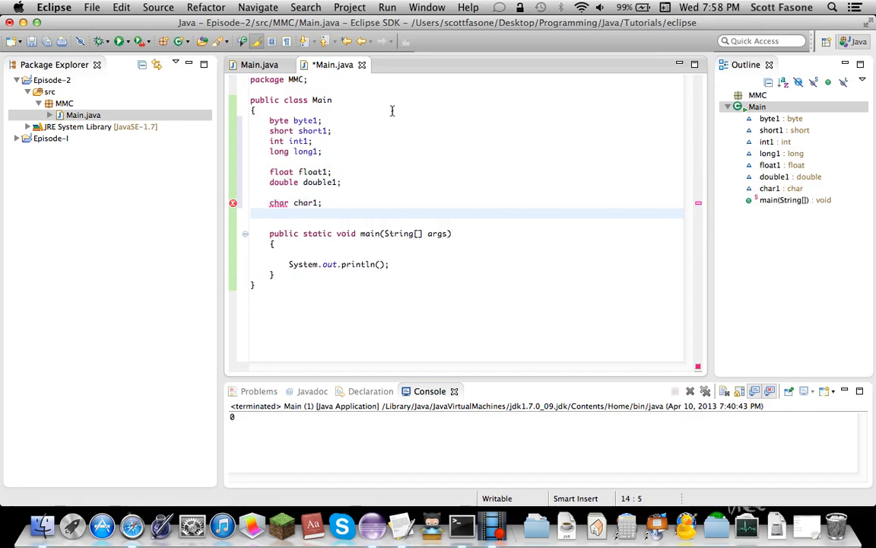
{"action": "type", "text": "String"}
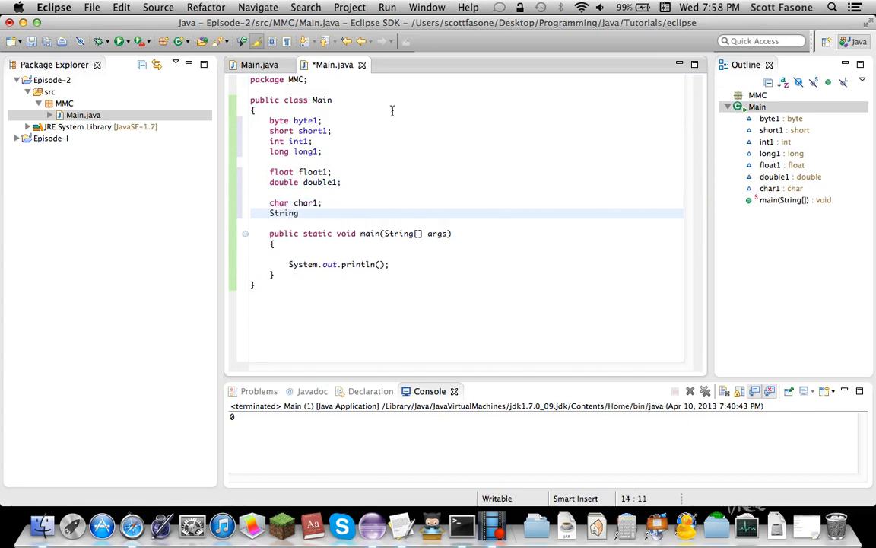
{"action": "type", "text": "string1;"}
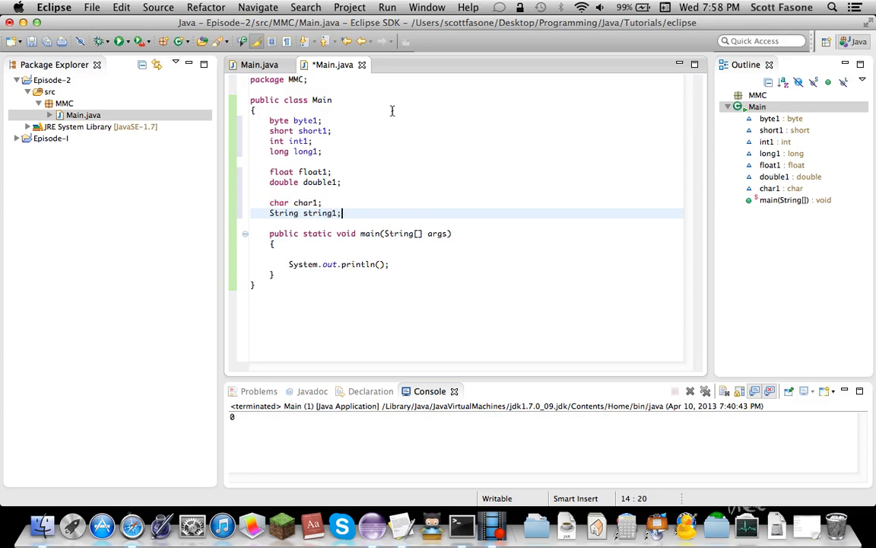
{"action": "type", "text": "Stri"}
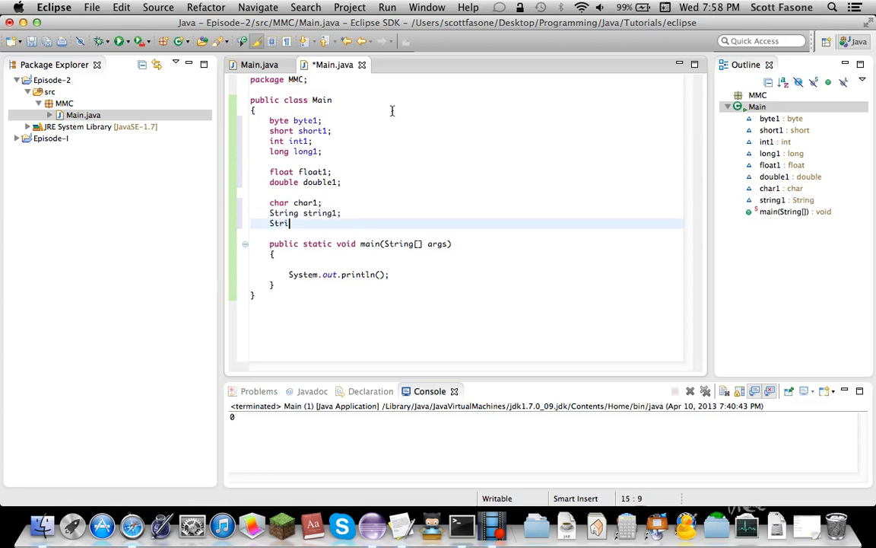
{"action": "type", "text": "ng string2;"}
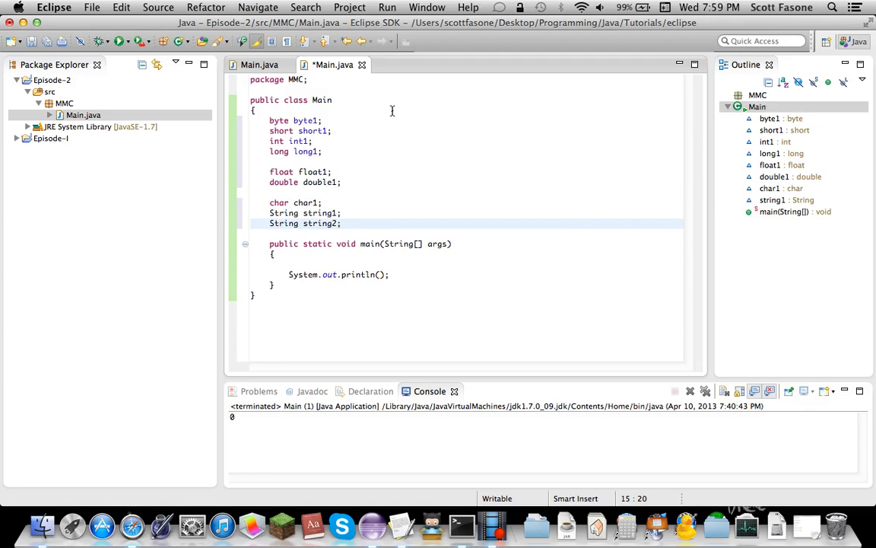
{"action": "left_click", "coordinate": [314, 120]}
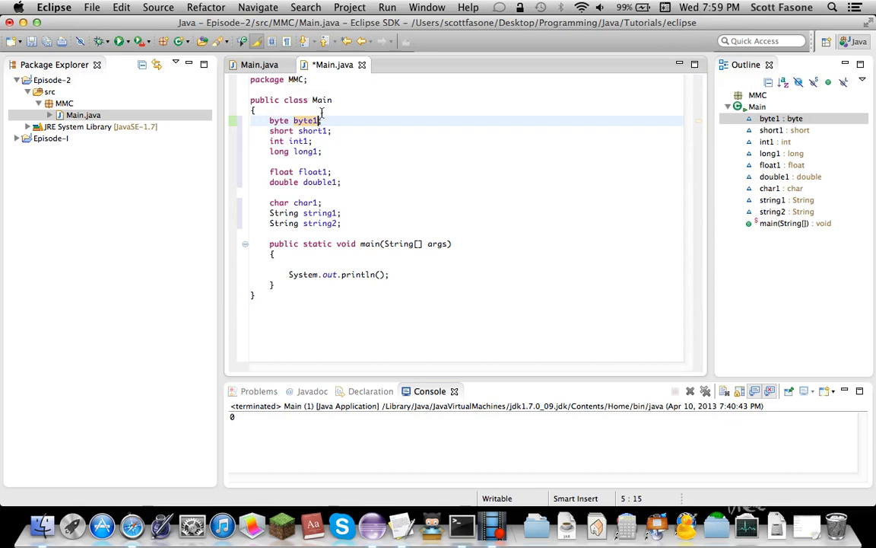
{"action": "left_click", "coordinate": [283, 141]}
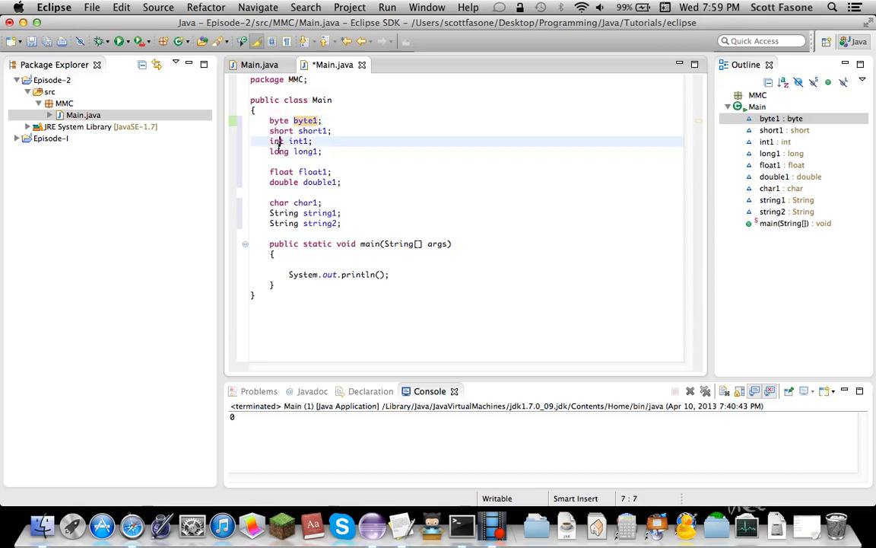
{"action": "left_click", "coordinate": [321, 120]}
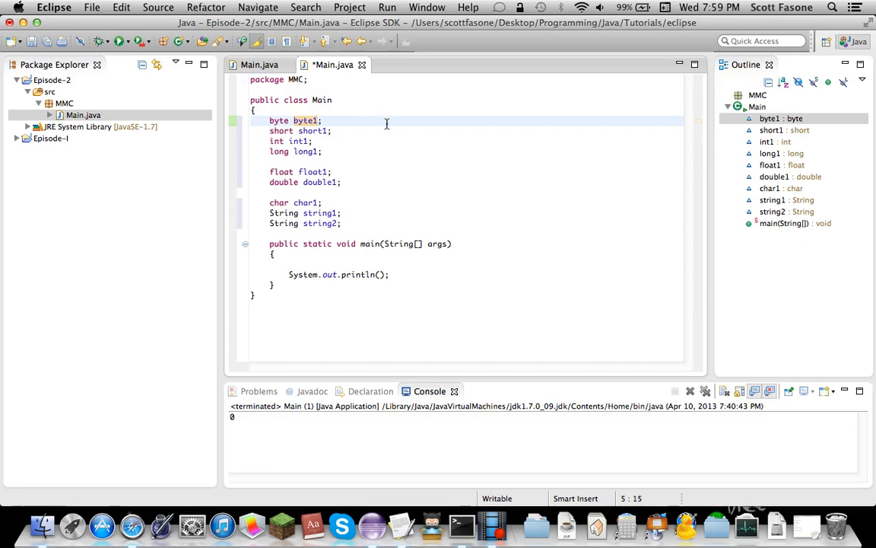
{"action": "type", "text": "="}
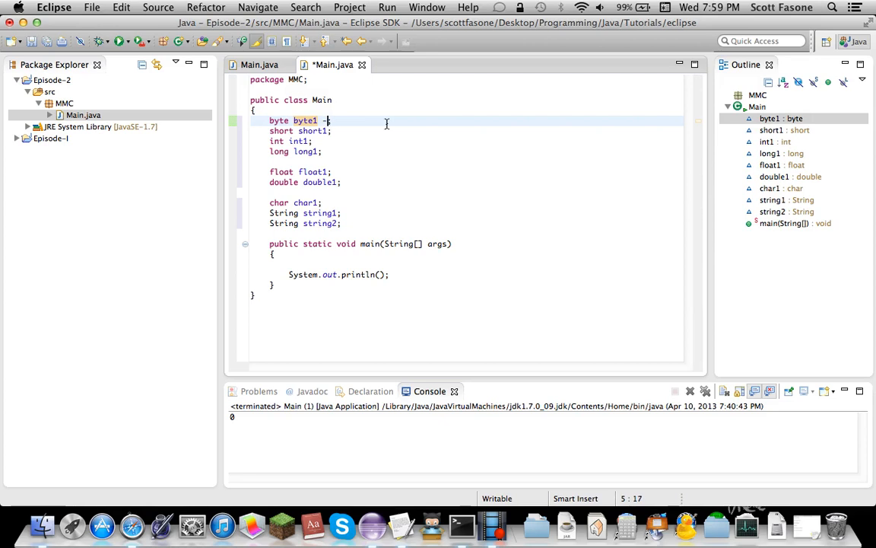
{"action": "type", "text": "= new Byte();"}
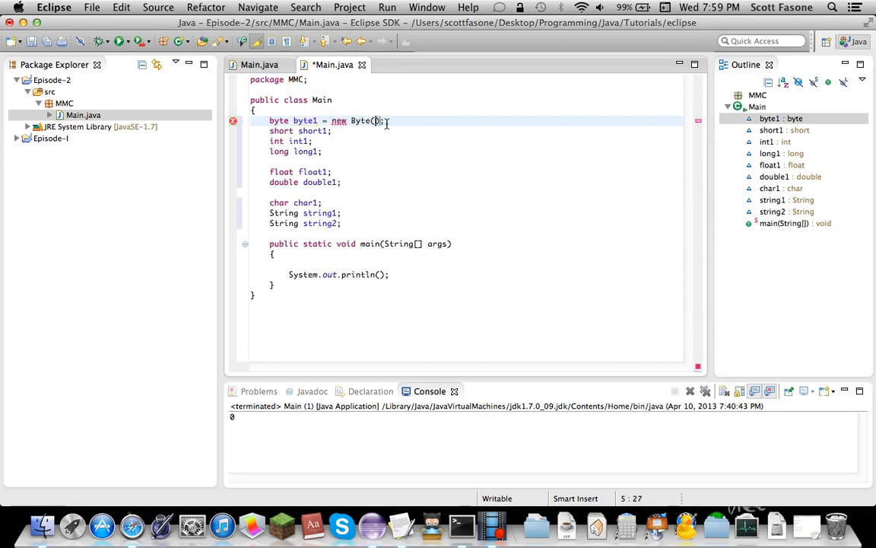
{"action": "type", "text": "2"}
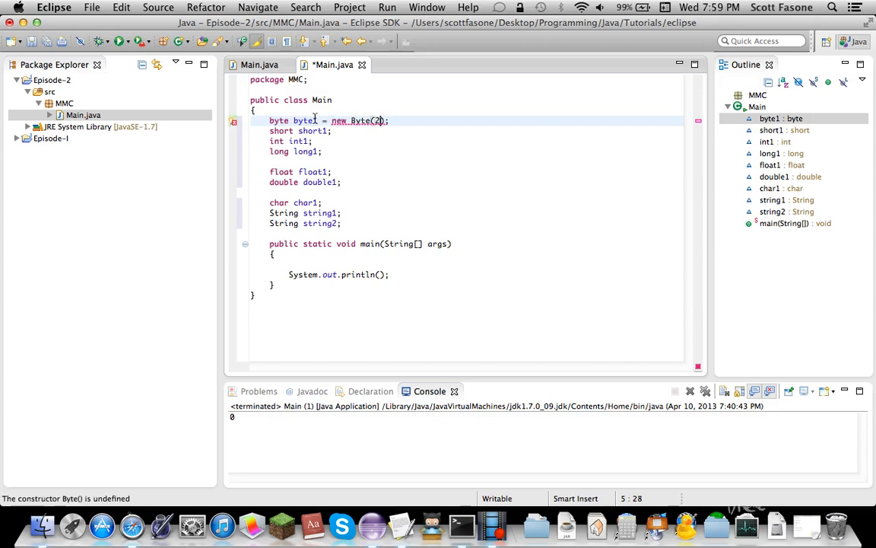
{"action": "key", "text": "Backspace"}
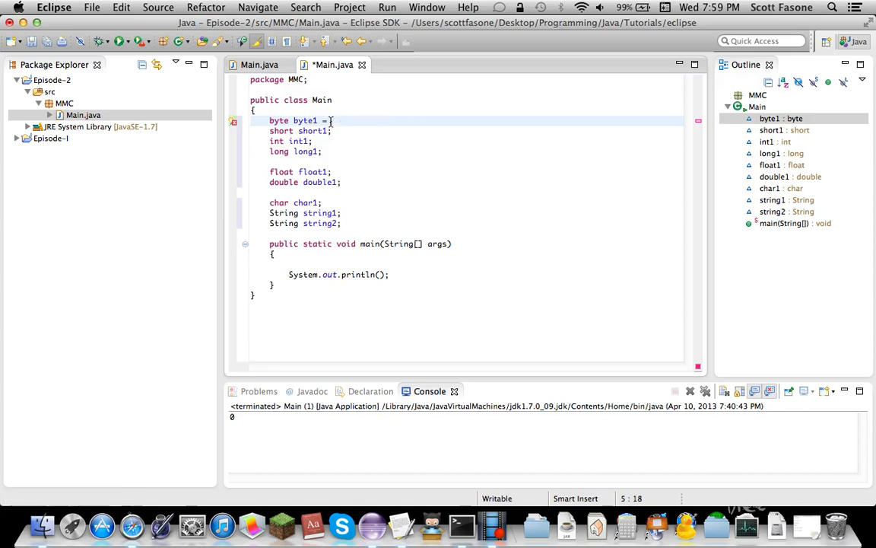
{"action": "key", "text": "BackSpace"}
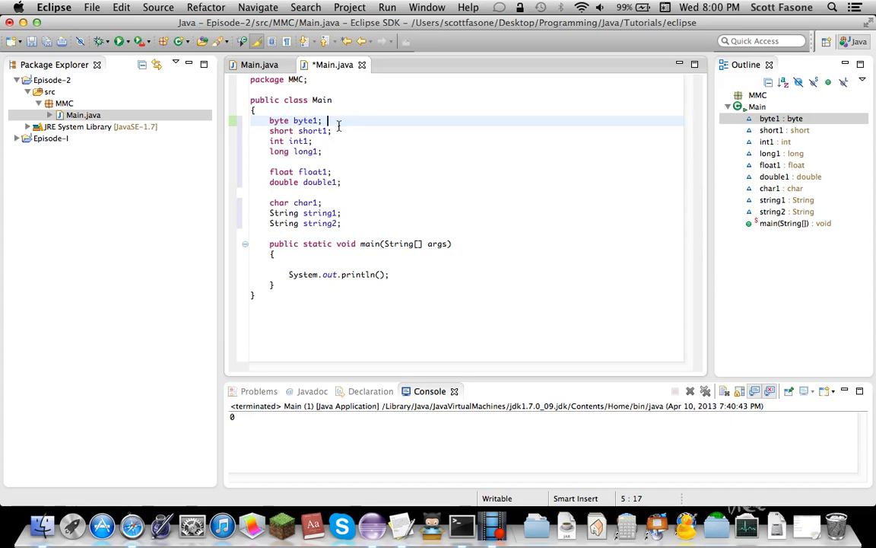
{"action": "mouse_move", "coordinate": [316, 127]}
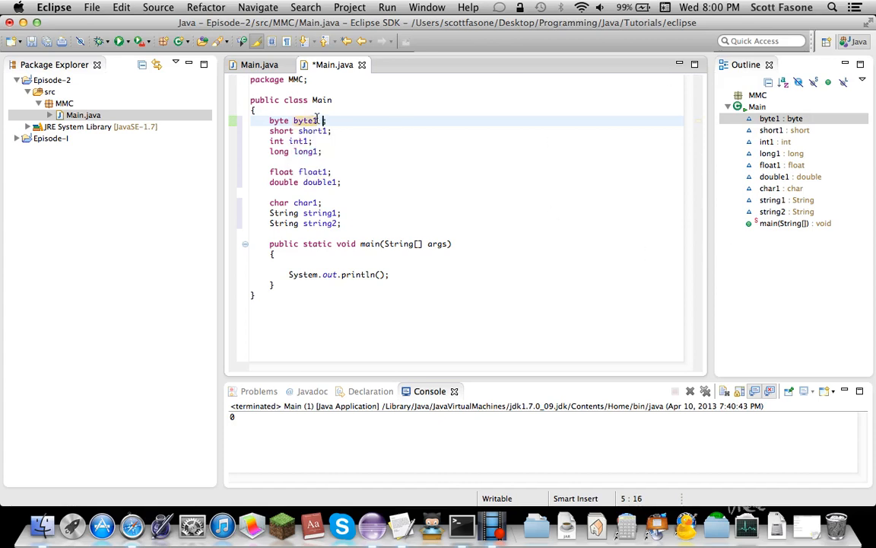
Step: Set byte1 = 127 and short1 = 32767, removing the commas from the short value
{"action": "type", "text": "= 127"}
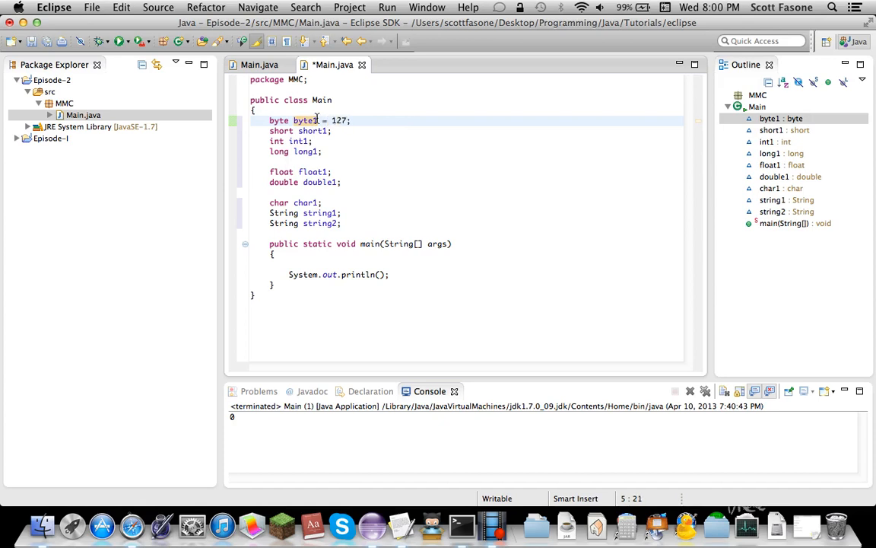
{"action": "left_click", "coordinate": [327, 130]}
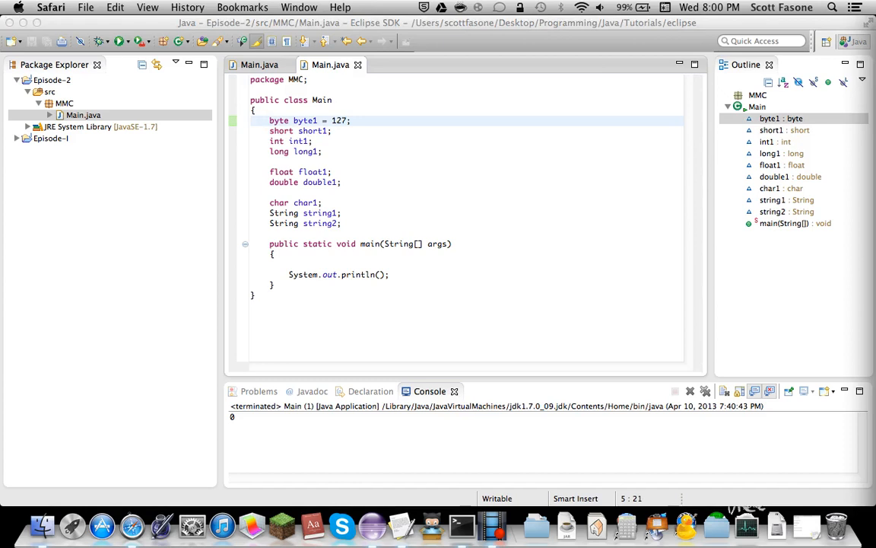
{"action": "mouse_move", "coordinate": [338, 156]}
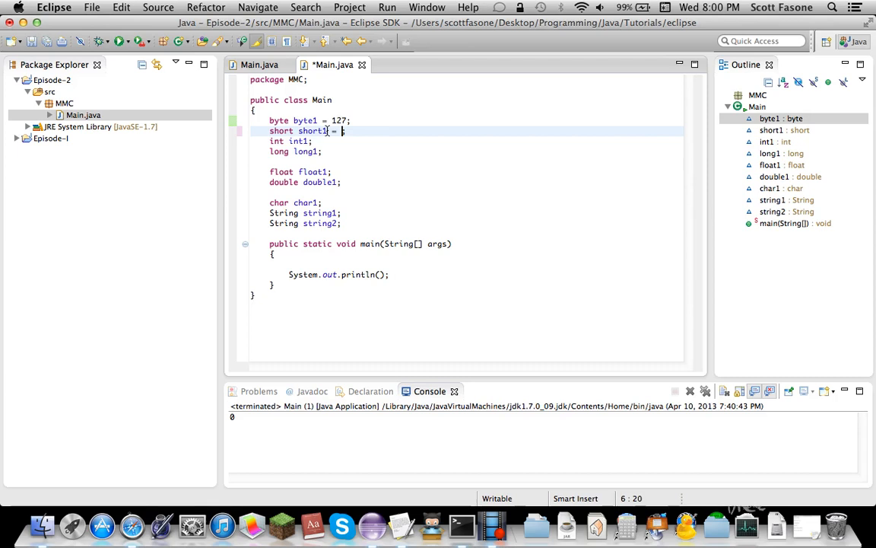
{"action": "type", "text": "32,767;"}
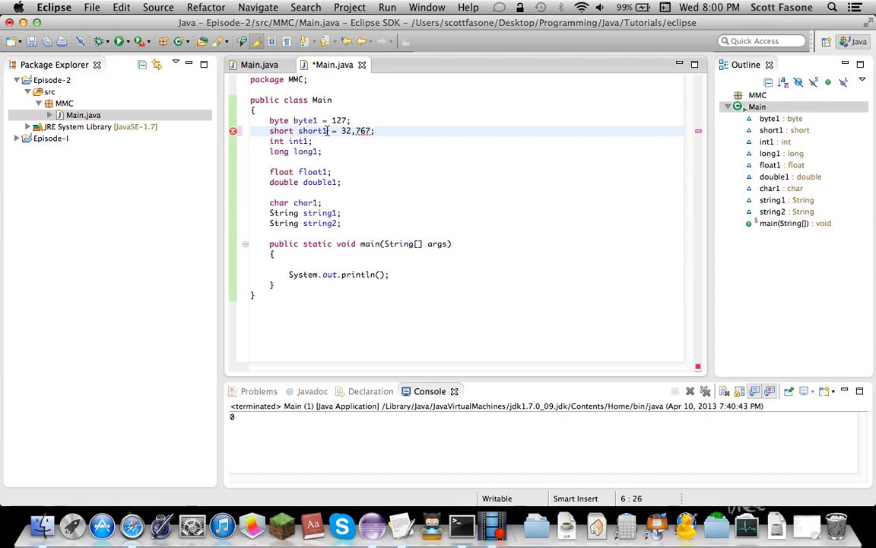
{"action": "key", "text": "BackSpace"}
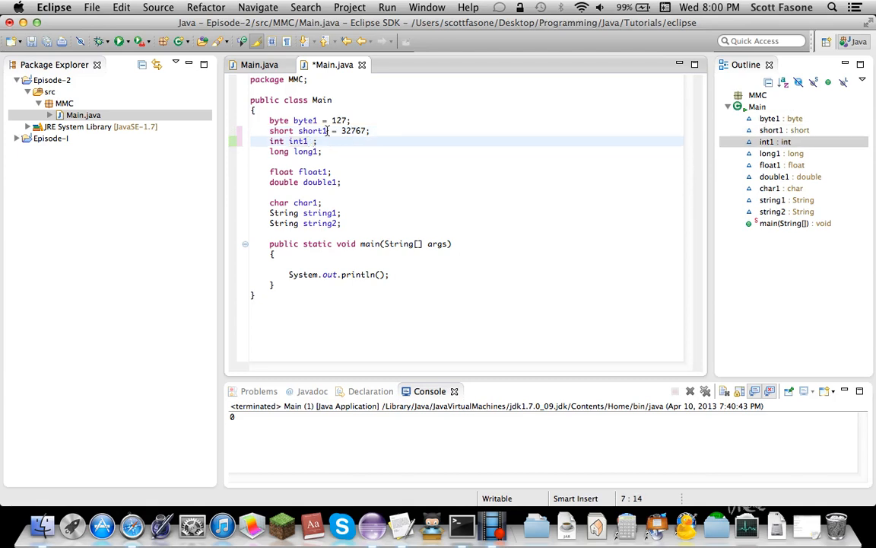
{"action": "left_click", "coordinate": [347, 120]}
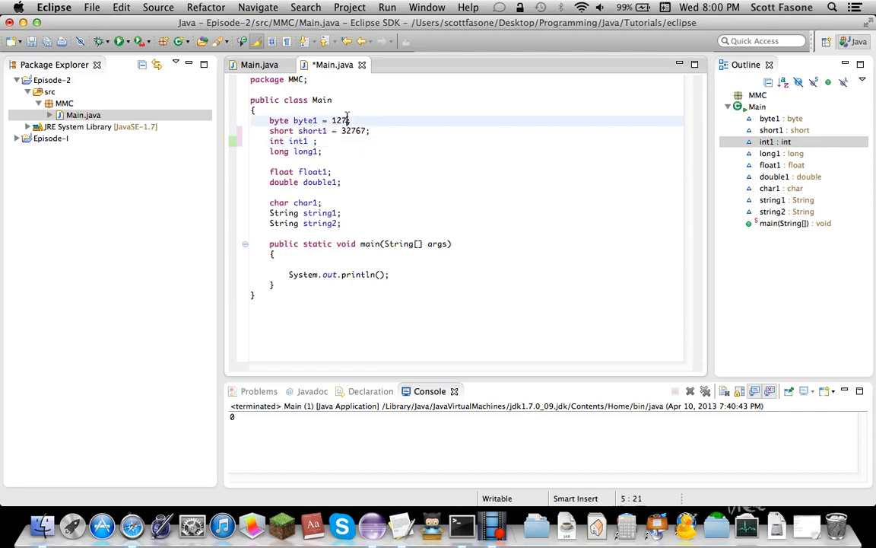
{"action": "left_click", "coordinate": [351, 130]}
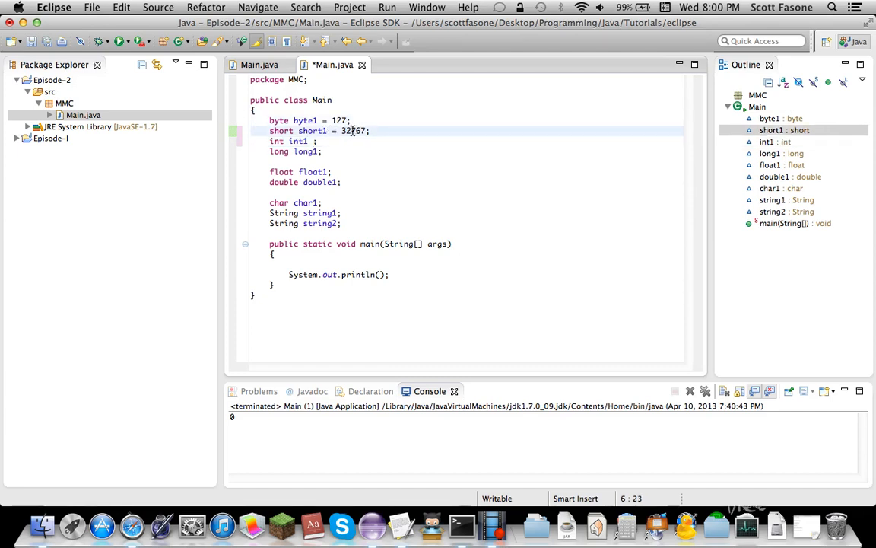
{"action": "left_click", "coordinate": [340, 120]}
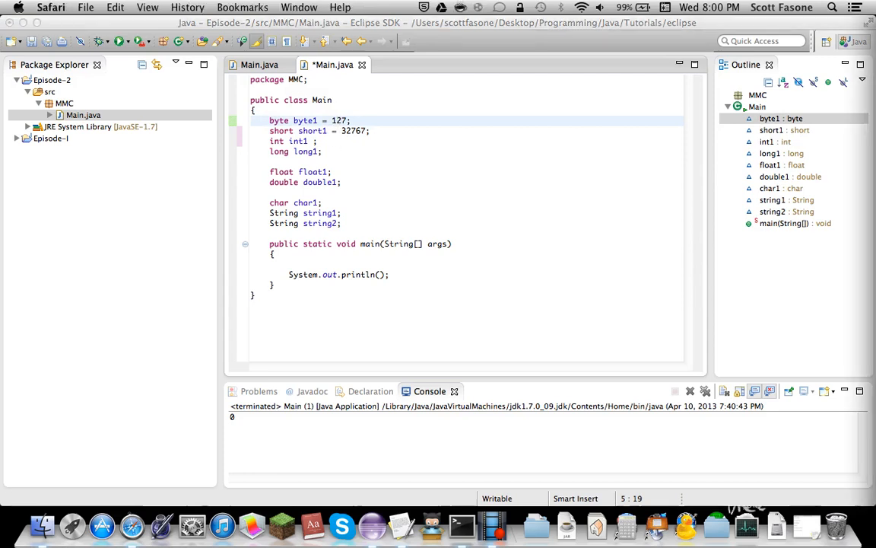
{"action": "mouse_move", "coordinate": [397, 181]}
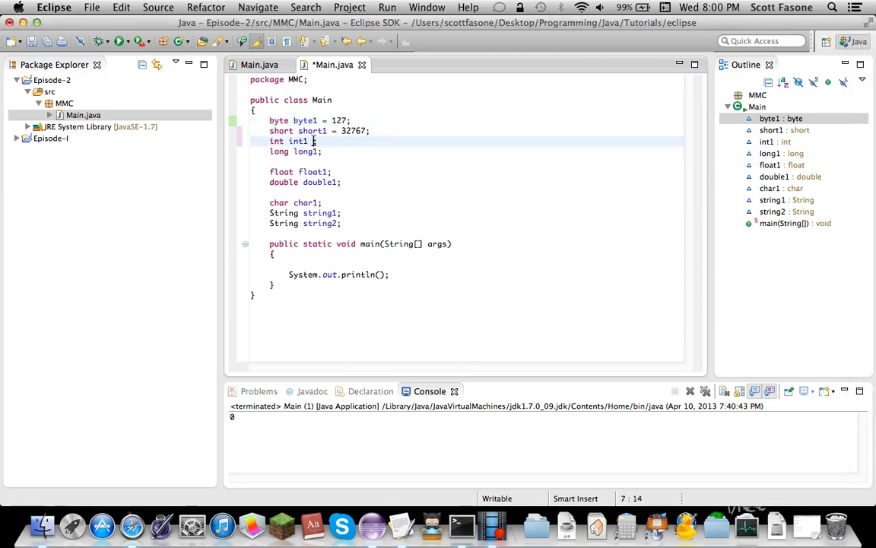
Step: Assign int1 the value 2,147,483,647 after its declaration
{"action": "type", "text": "= 2,147,483,647"}
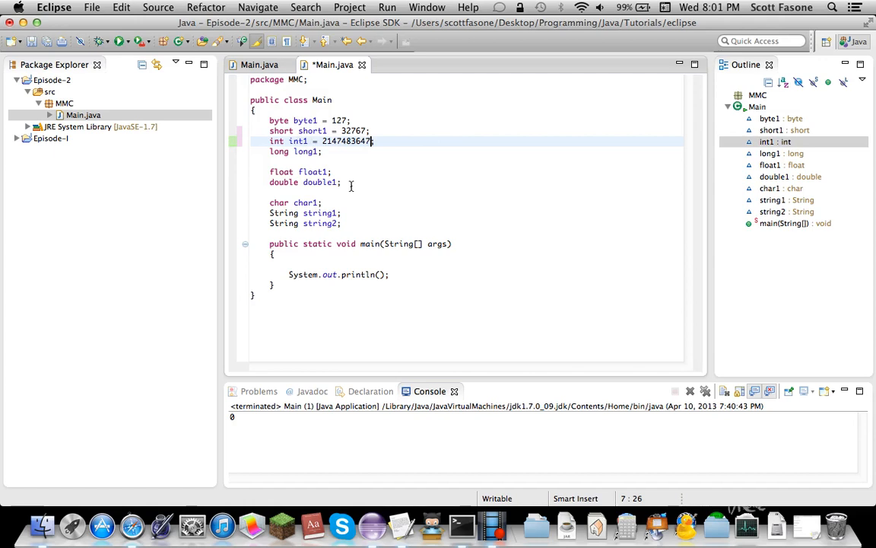
Step: Add a boolean boolean1 field, first set to true, then changed to false
{"action": "type", "text": "boll"}
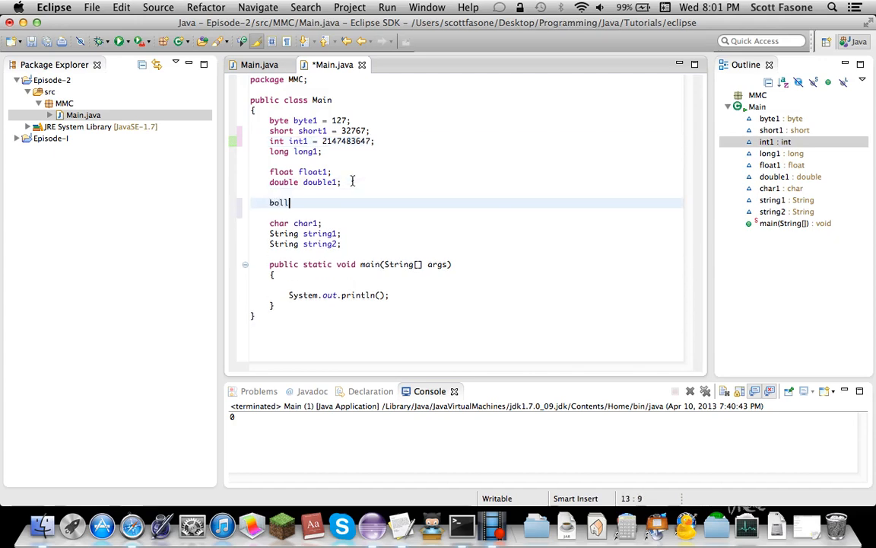
{"action": "type", "text": "ean boolean1"}
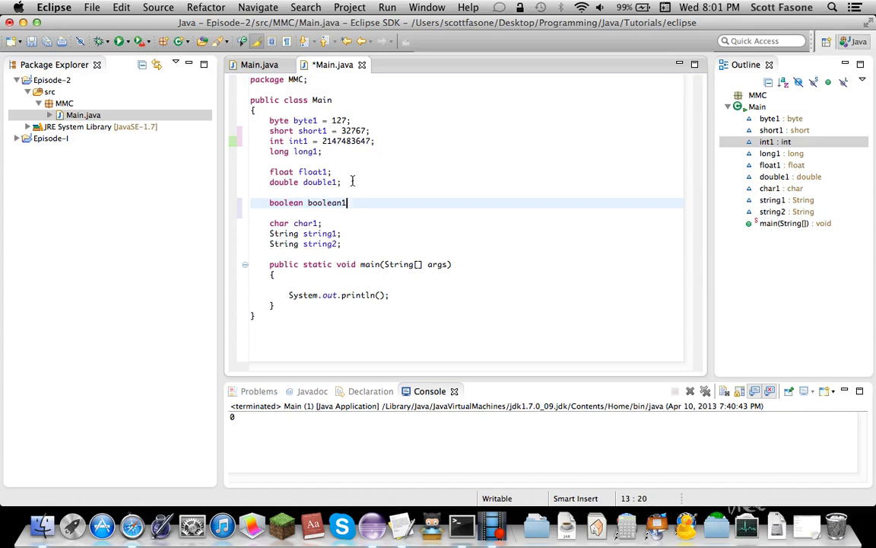
{"action": "type", "text": "="}
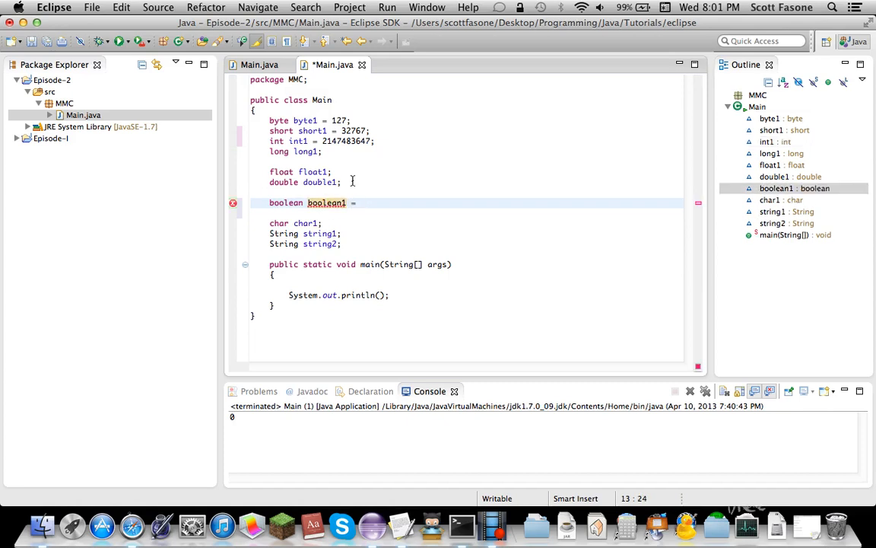
{"action": "type", "text": "true;"}
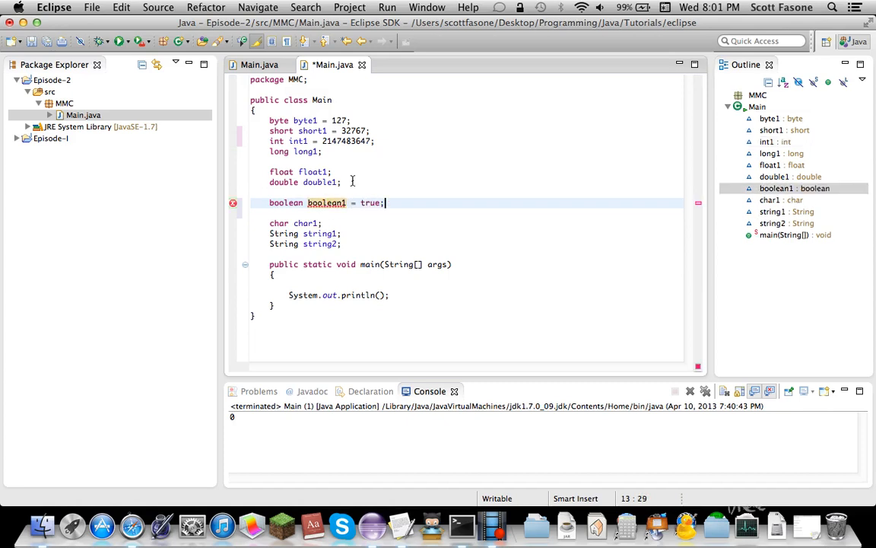
{"action": "type", "text": "false"}
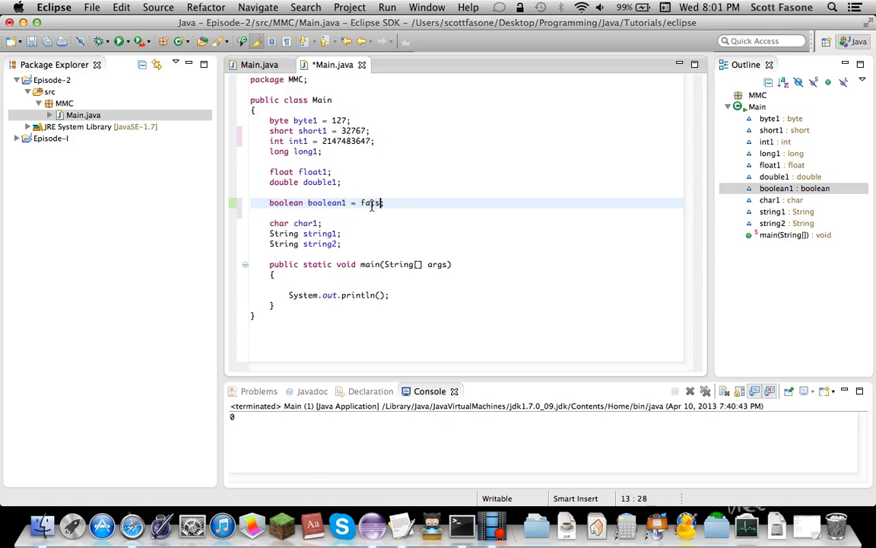
{"action": "type", "text": ";"}
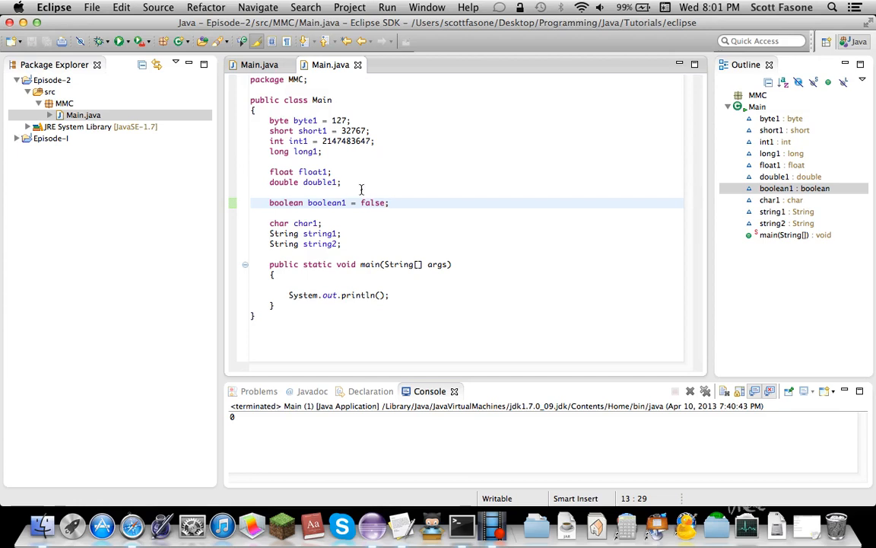
{"action": "mouse_move", "coordinate": [348, 186]}
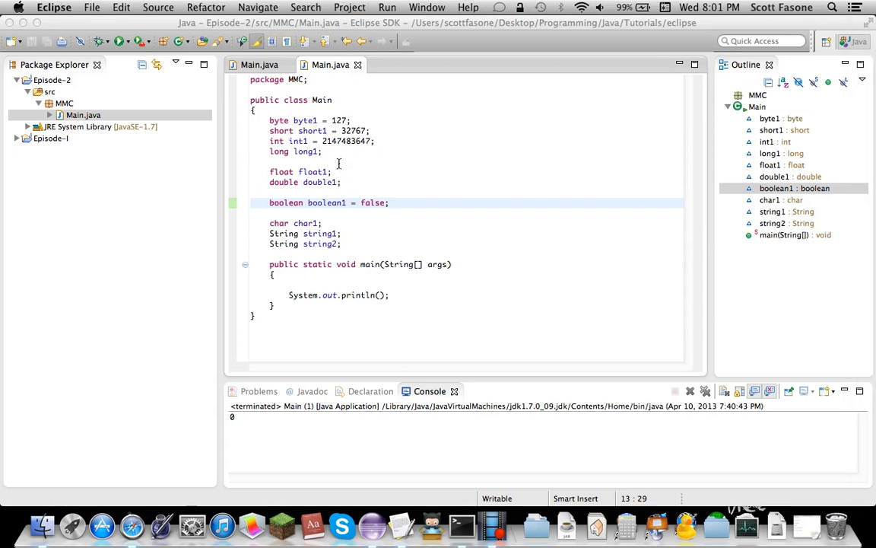
Step: Assign long1 the value 9,223,372,036,854,775,807, typed with commas
{"action": "type", "text": "= 9,223,372,036,854,775,807"}
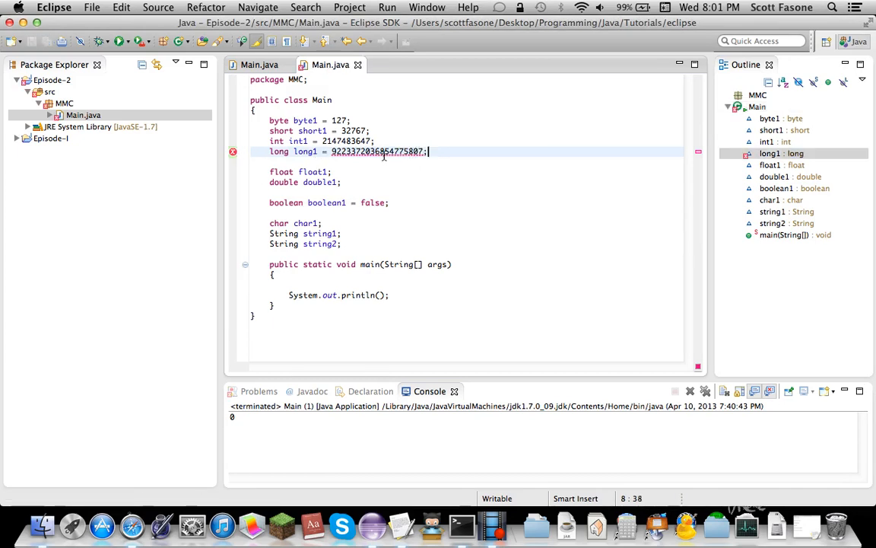
{"action": "mouse_move", "coordinate": [385, 151]}
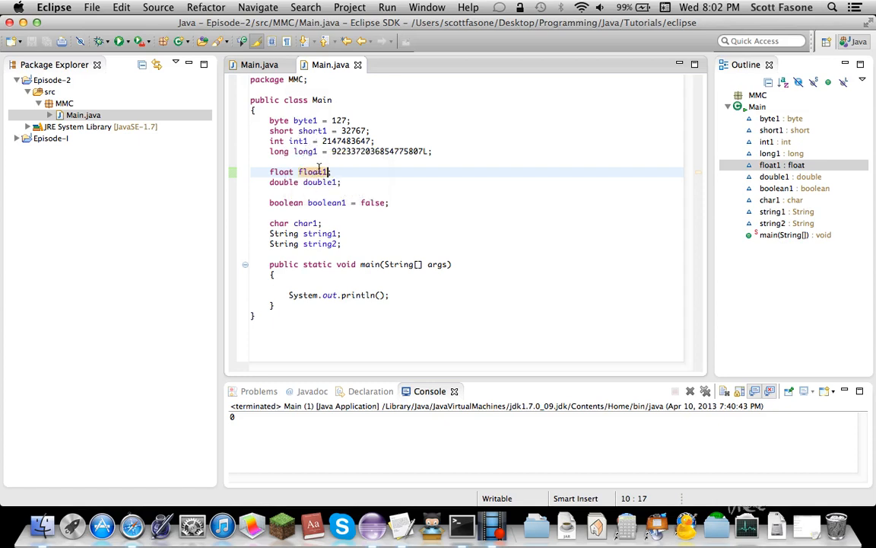
Step: Set float1 to 256.15284651…f and double1 to 32767.162354681235640172354690d
{"action": "type", "text": "="}
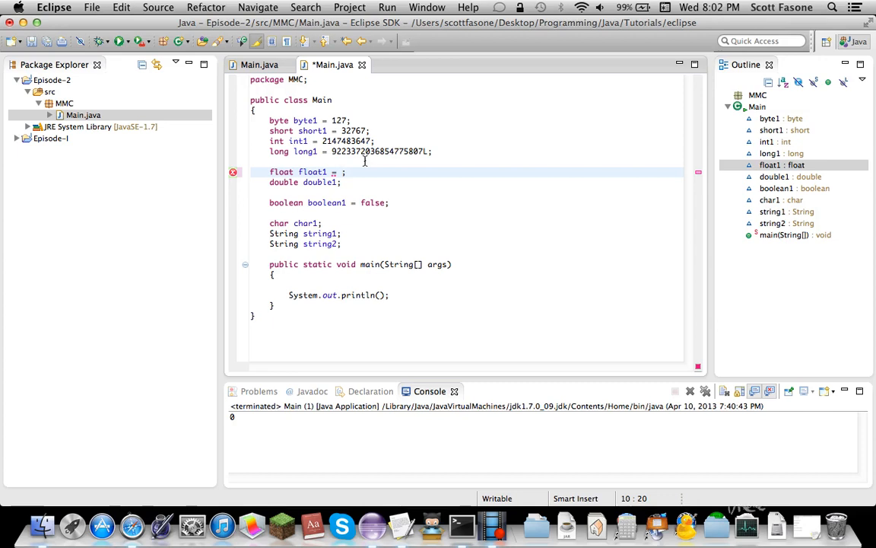
{"action": "type", "text": "256"}
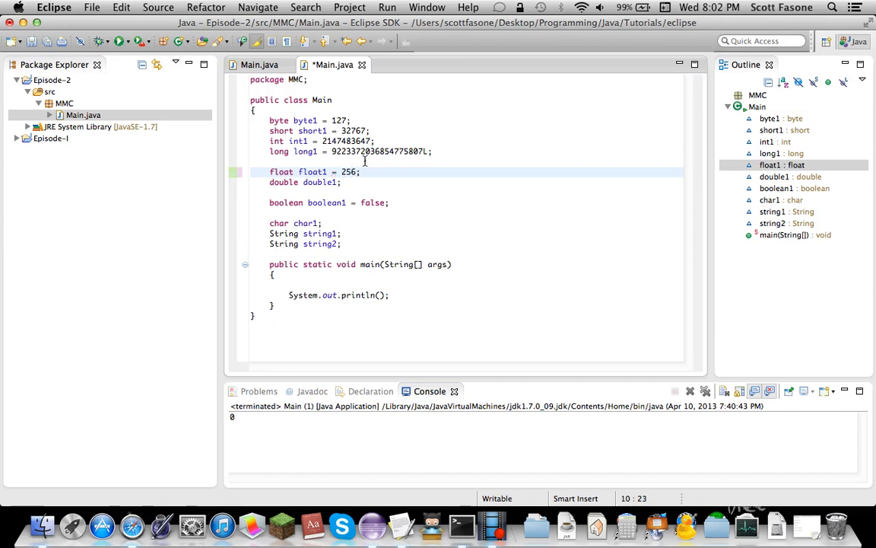
{"action": "type", "text": ".15284651274512079451274f"}
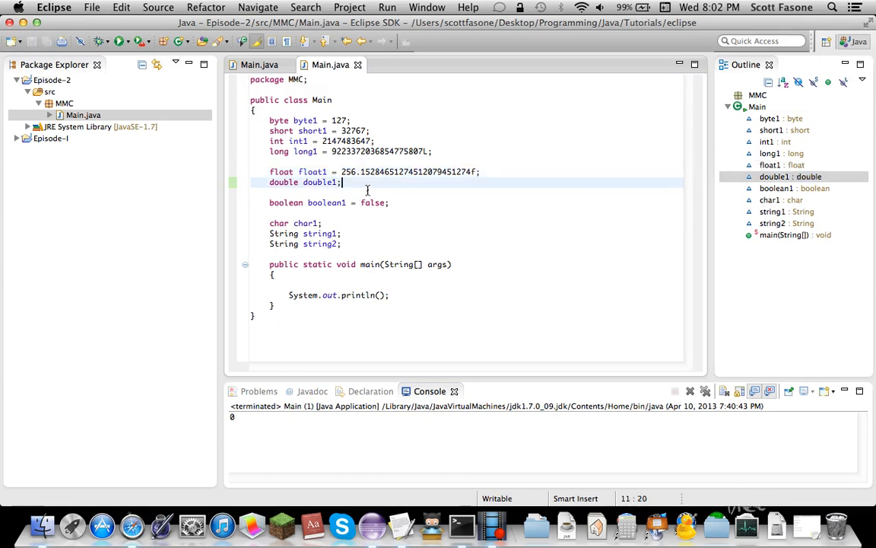
{"action": "type", "text": "="}
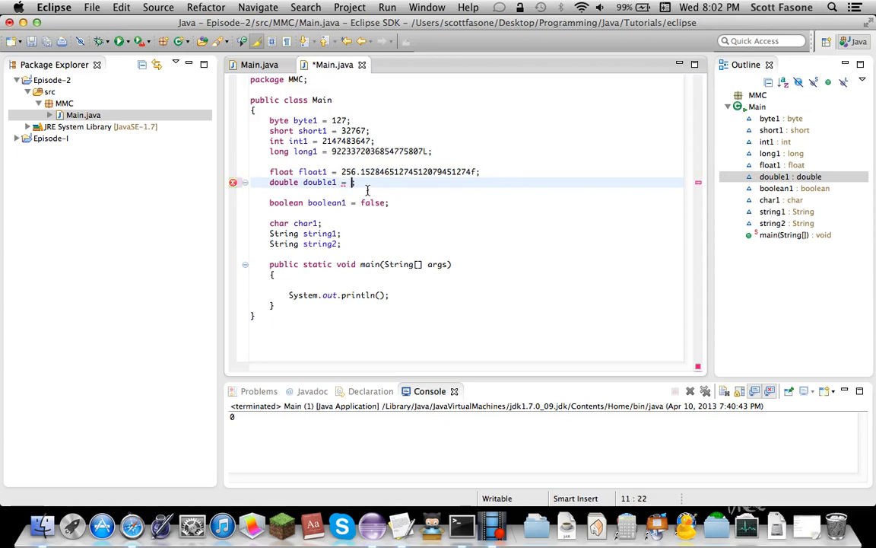
{"action": "type", "text": "3;"}
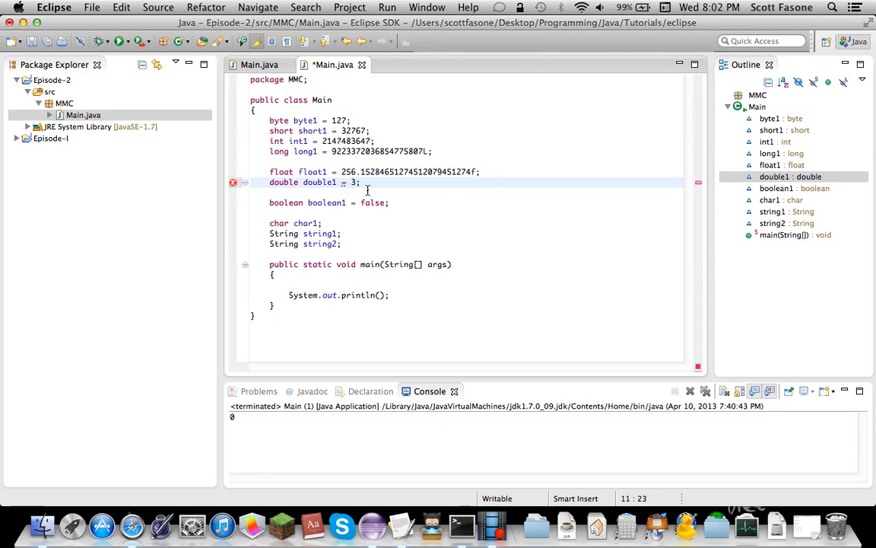
{"action": "type", "text": "32767"}
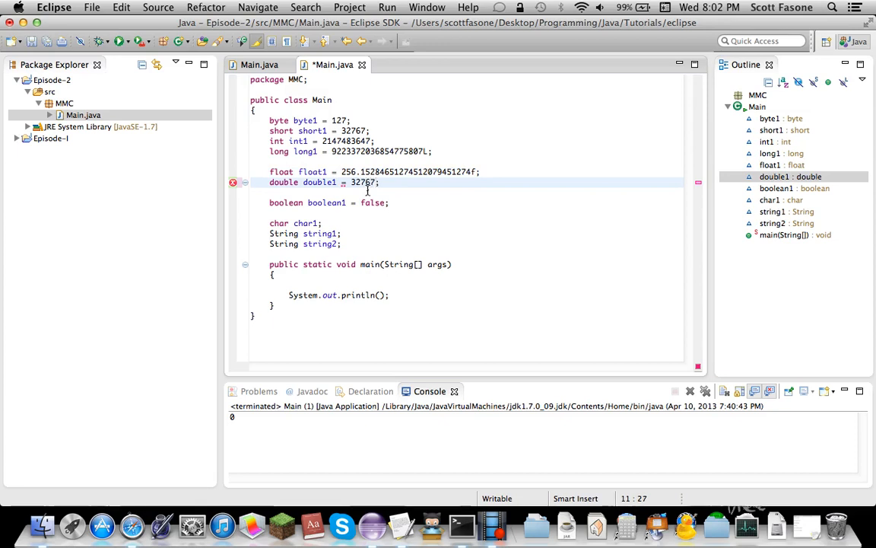
{"action": "type", "text": ".16235468"}
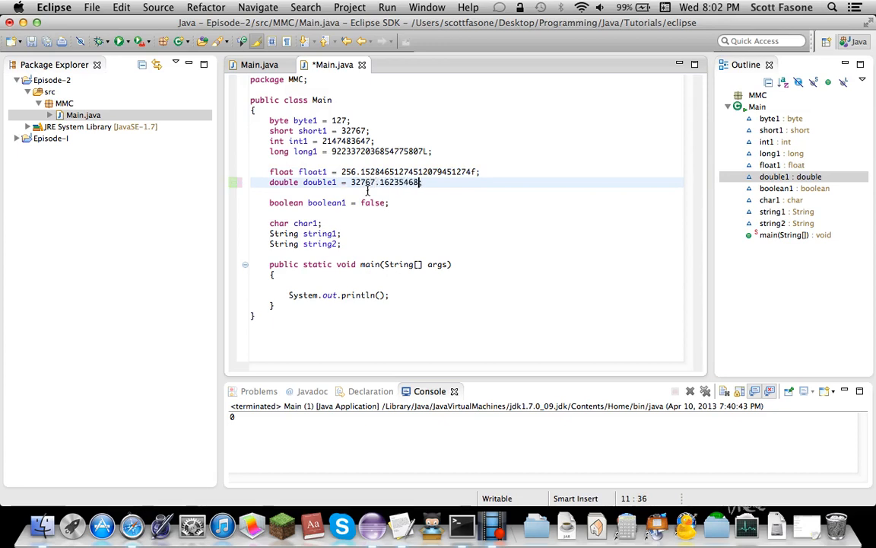
{"action": "type", "text": "1235640172354690"}
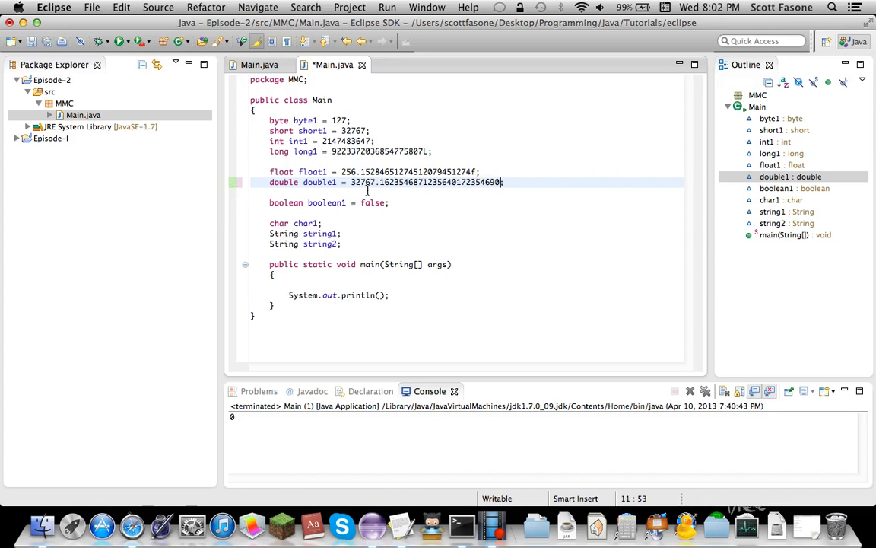
{"action": "type", "text": "d"}
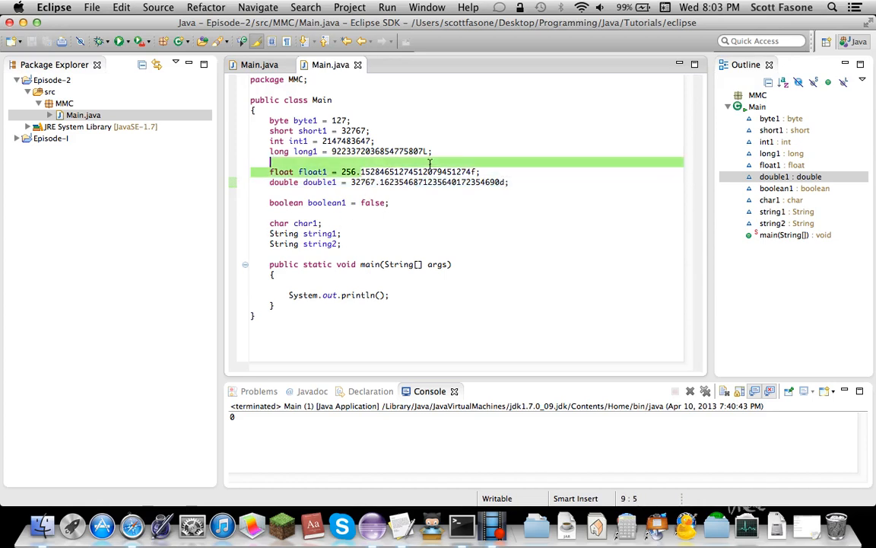
{"action": "left_click", "coordinate": [392, 182]}
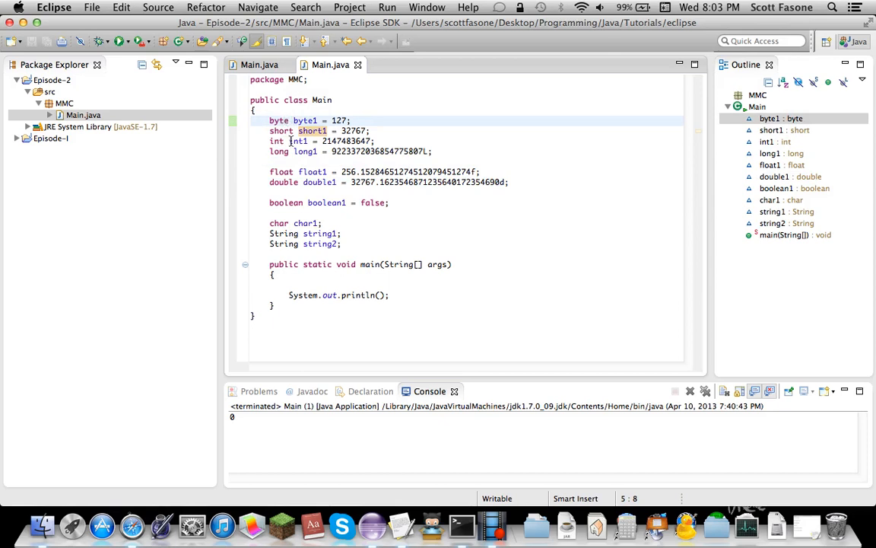
{"action": "left_click", "coordinate": [289, 130]}
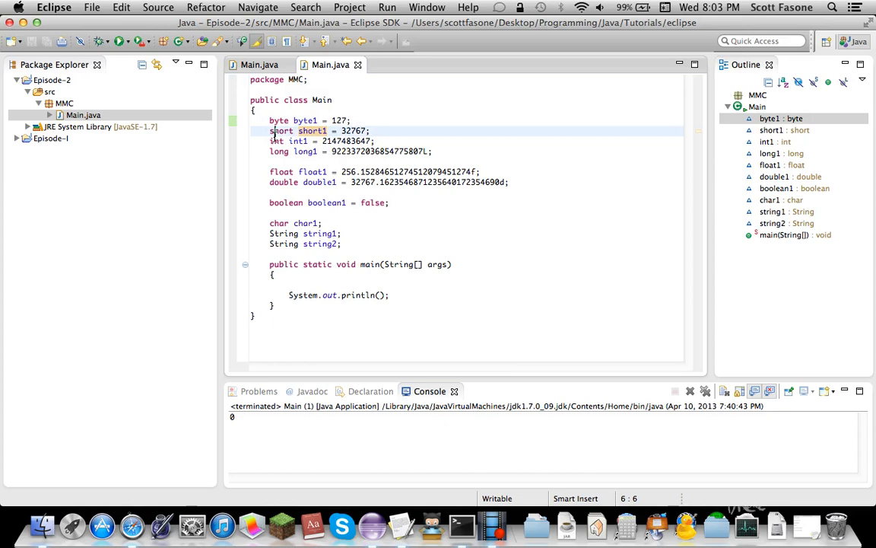
{"action": "left_click", "coordinate": [275, 140]}
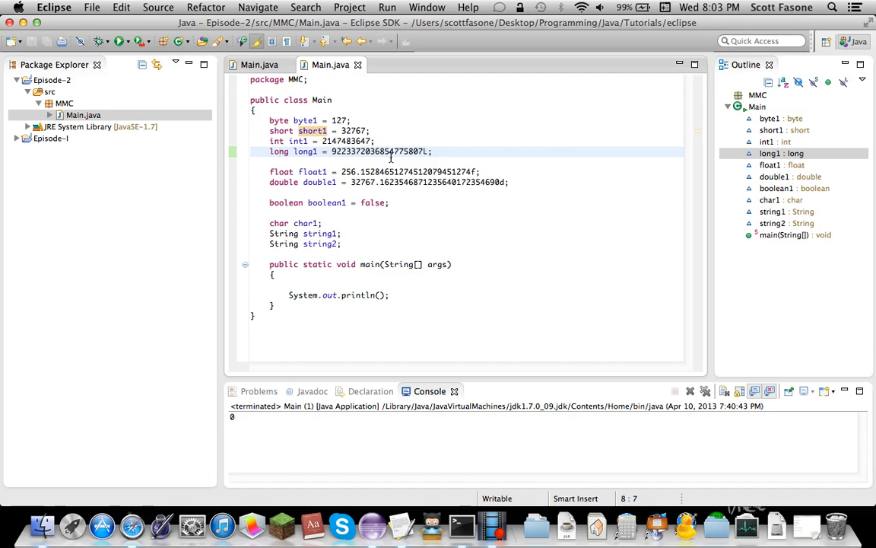
{"action": "left_click", "coordinate": [346, 141]}
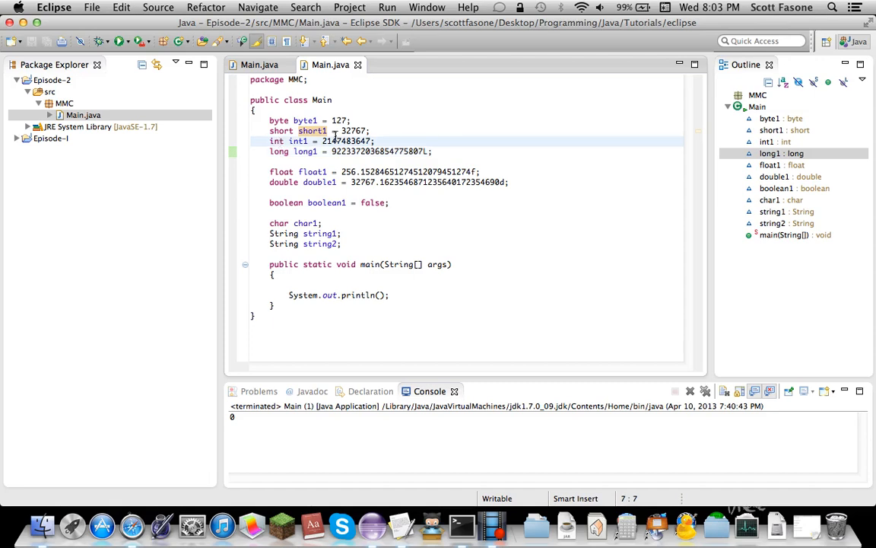
{"action": "left_click", "coordinate": [352, 120]}
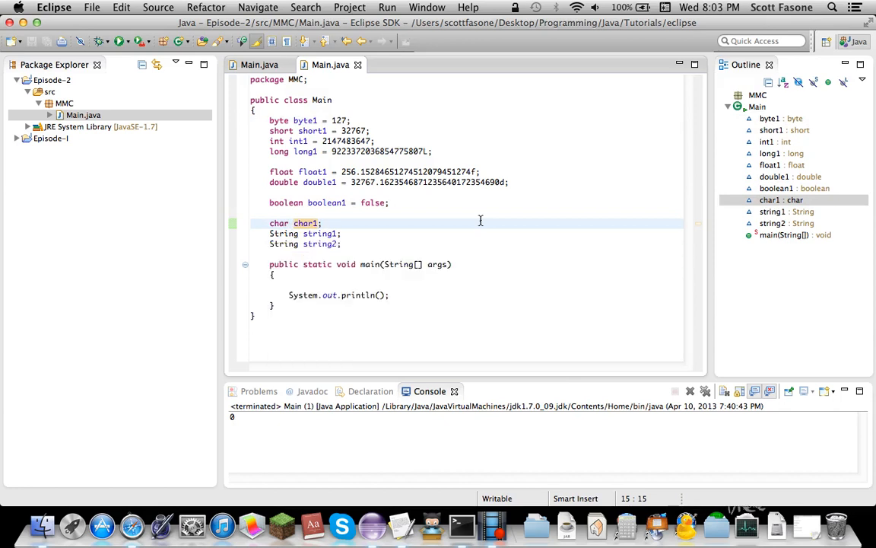
Step: Try initialising char1 with the character literal 'A'
{"action": "type", "text": "= ''"}
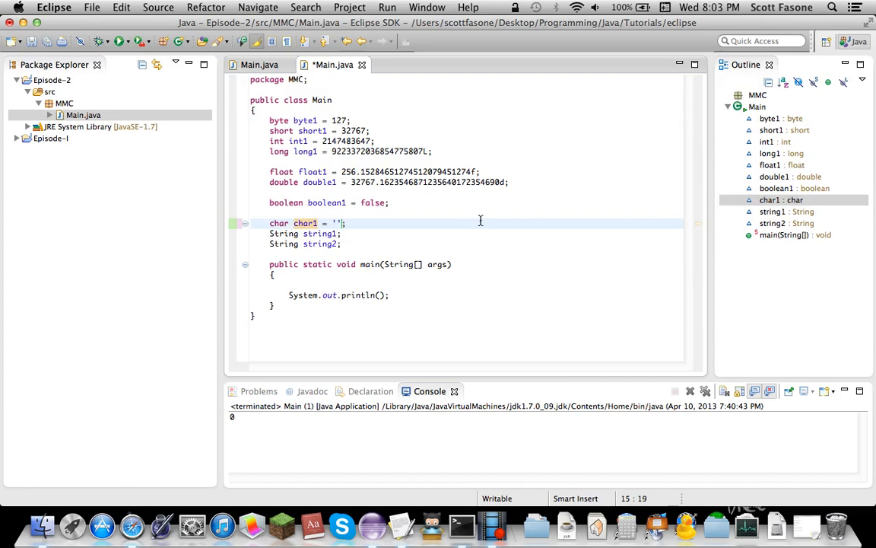
{"action": "type", "text": "A"}
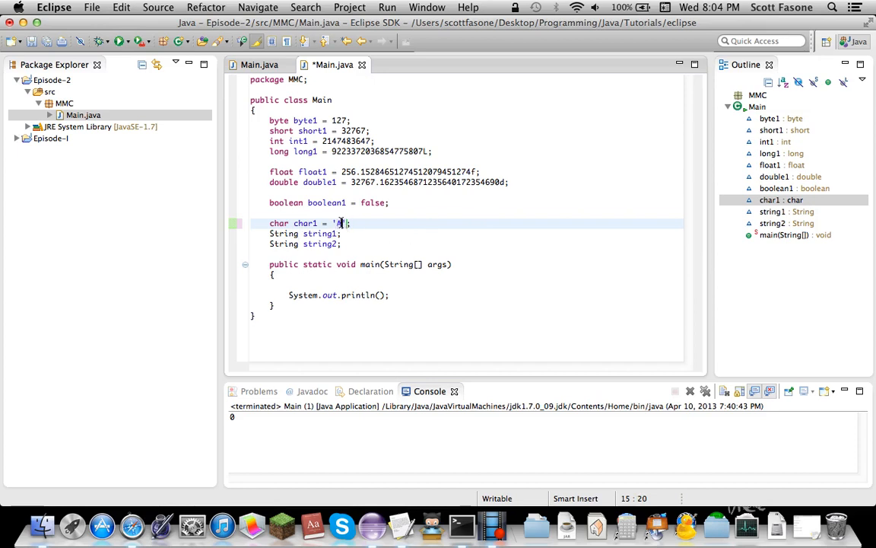
{"action": "key", "text": "Backspace"}
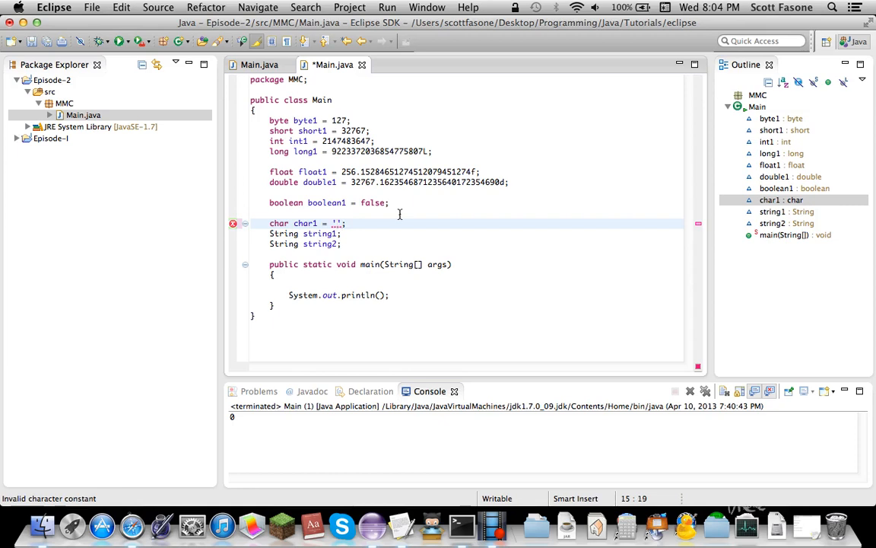
{"action": "type", "text": "A"}
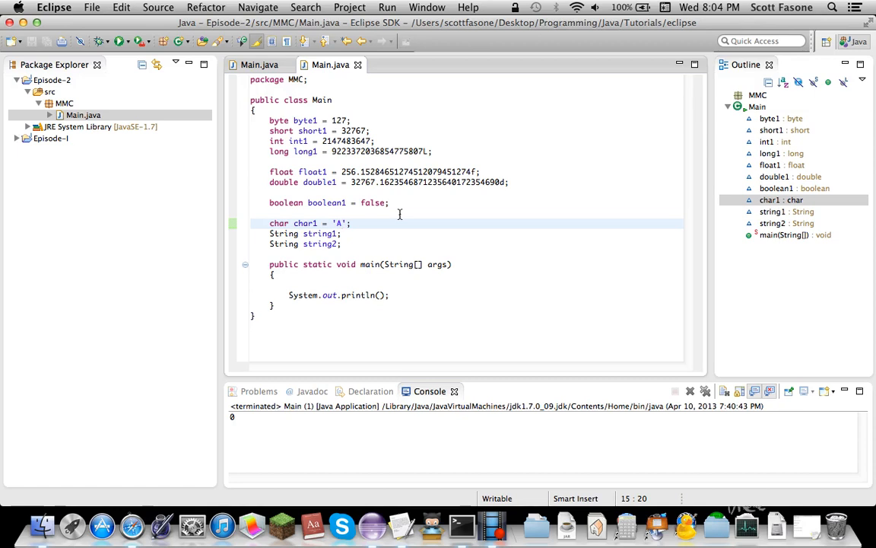
{"action": "mouse_move", "coordinate": [401, 348]}
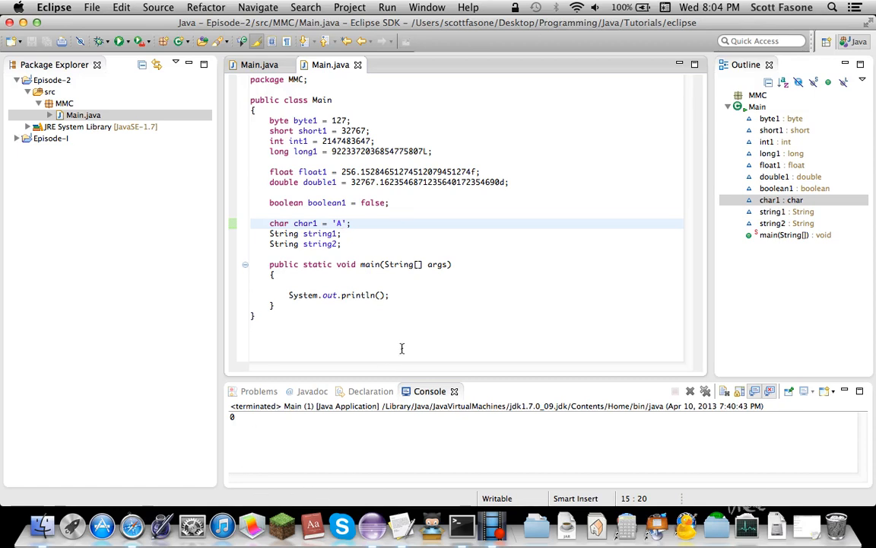
{"action": "left_click", "coordinate": [343, 223]}
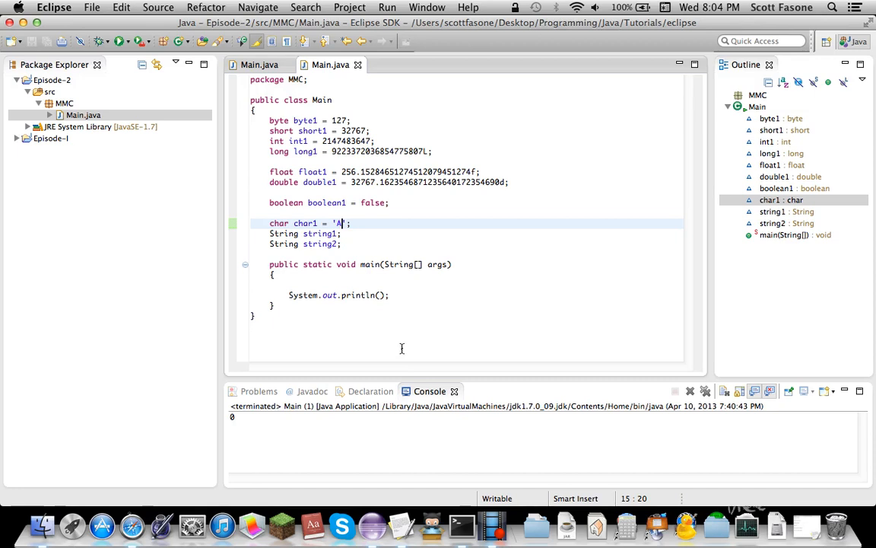
{"action": "mouse_move", "coordinate": [333, 210]}
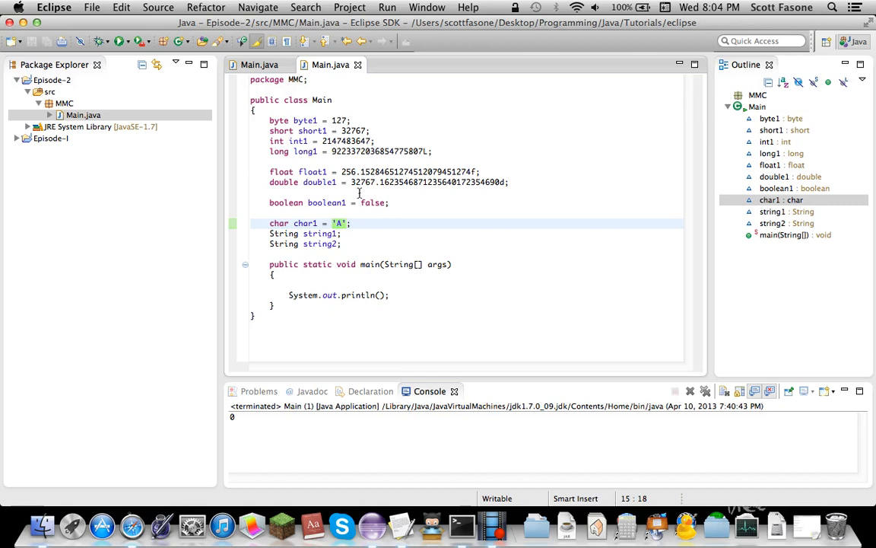
{"action": "mouse_move", "coordinate": [444, 223]}
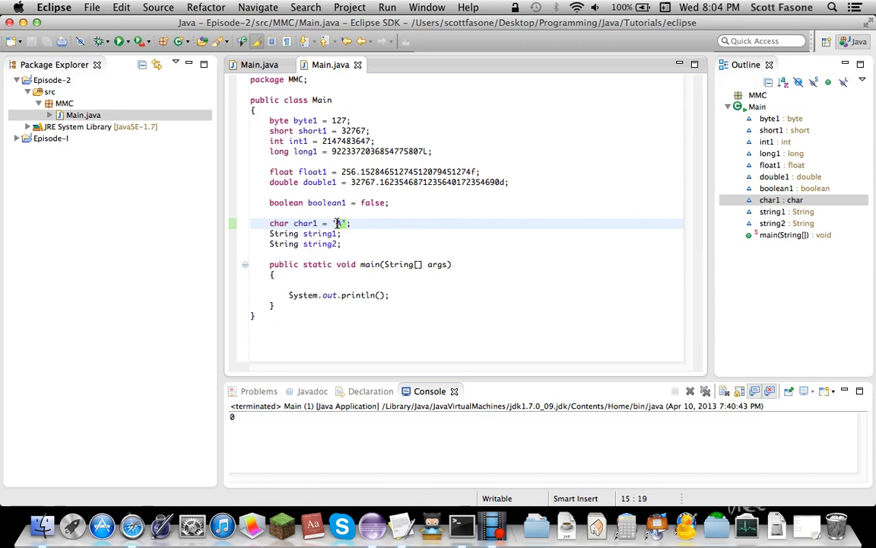
{"action": "type", "text": "A"}
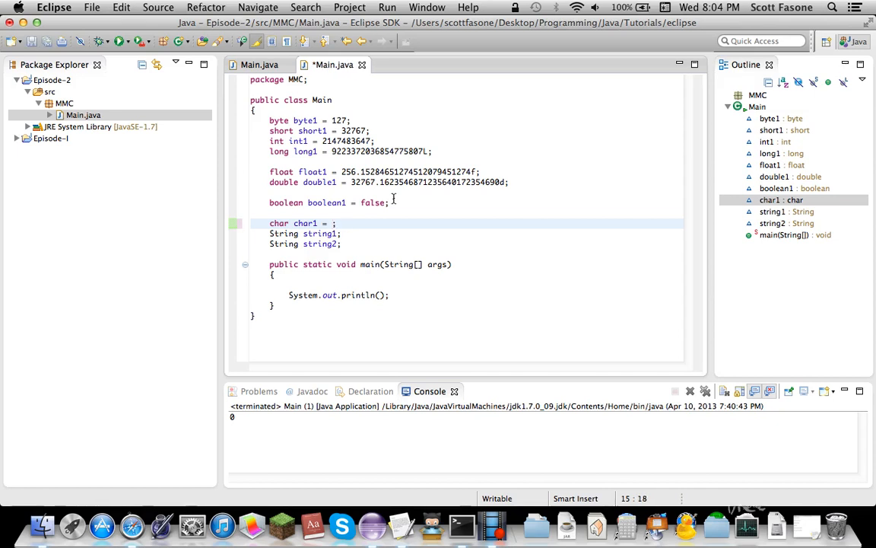
Step: Replace char1's value with 1234, then rework it into the hex literal 0x12FD
{"action": "type", "text": "1234"}
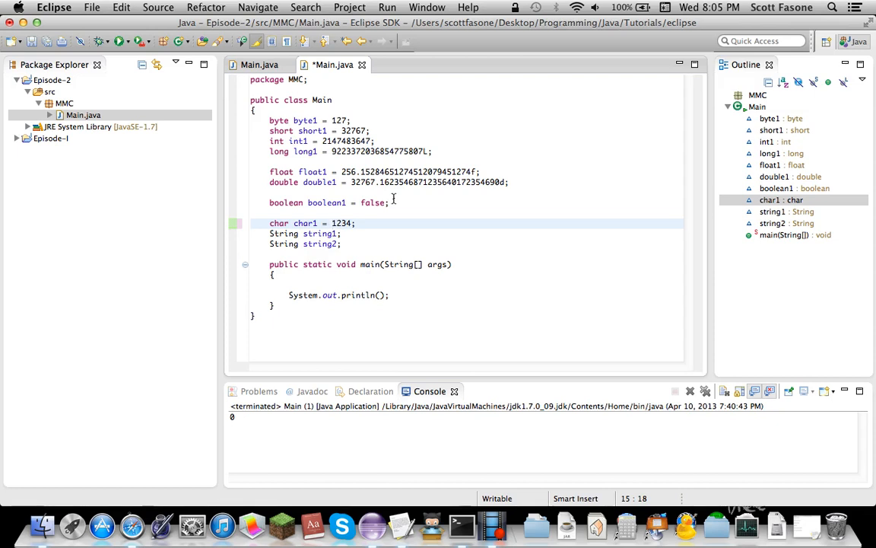
{"action": "type", "text": "0"}
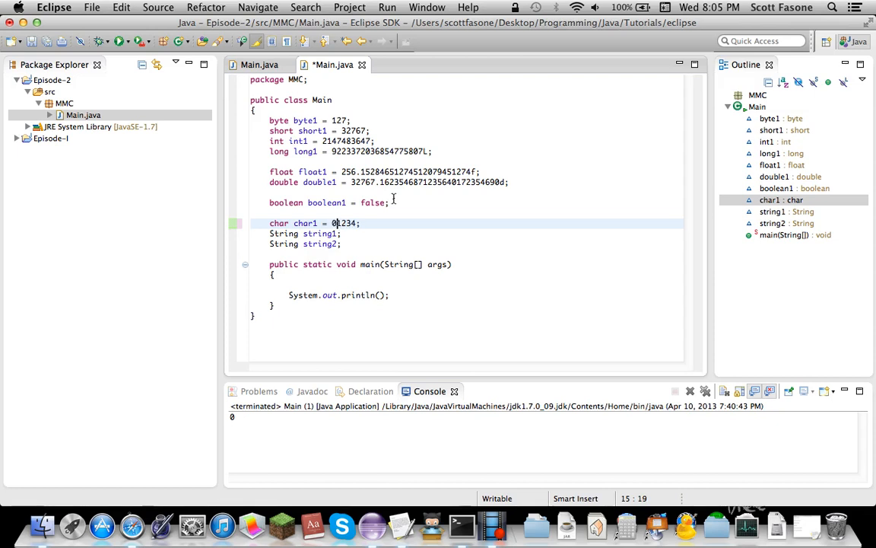
{"action": "type", "text": "x1"}
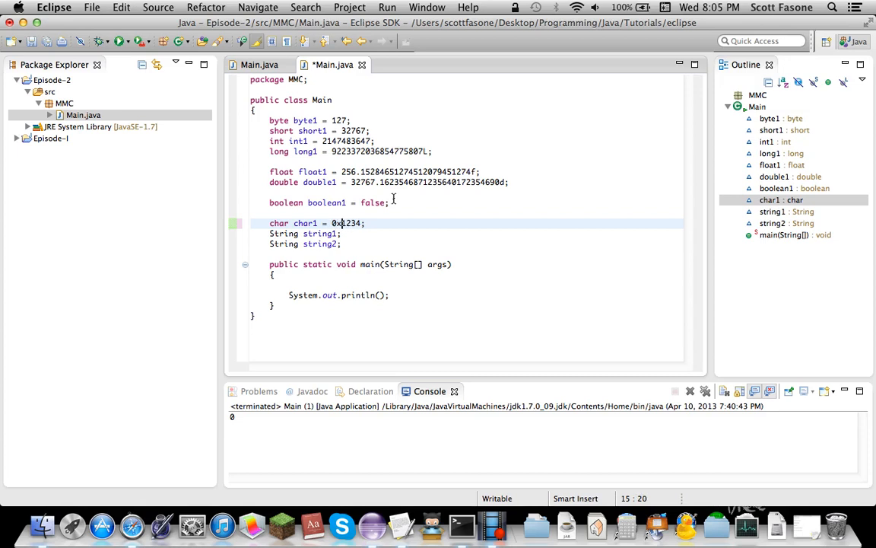
{"action": "type", "text": "34"}
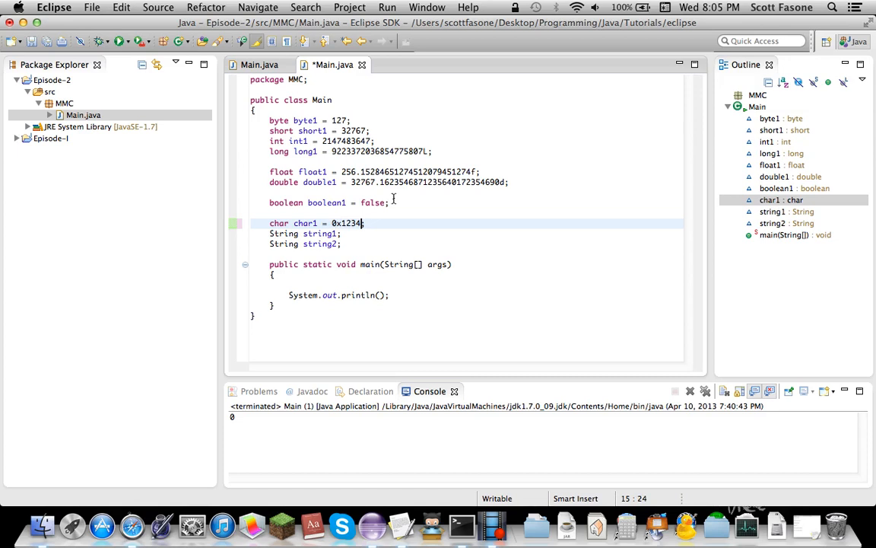
{"action": "type", "text": ";"}
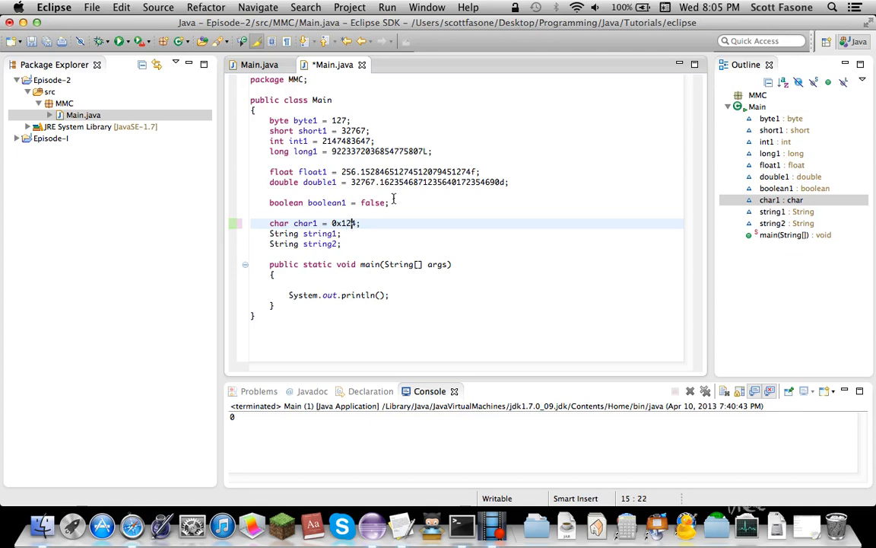
{"action": "type", "text": "F"}
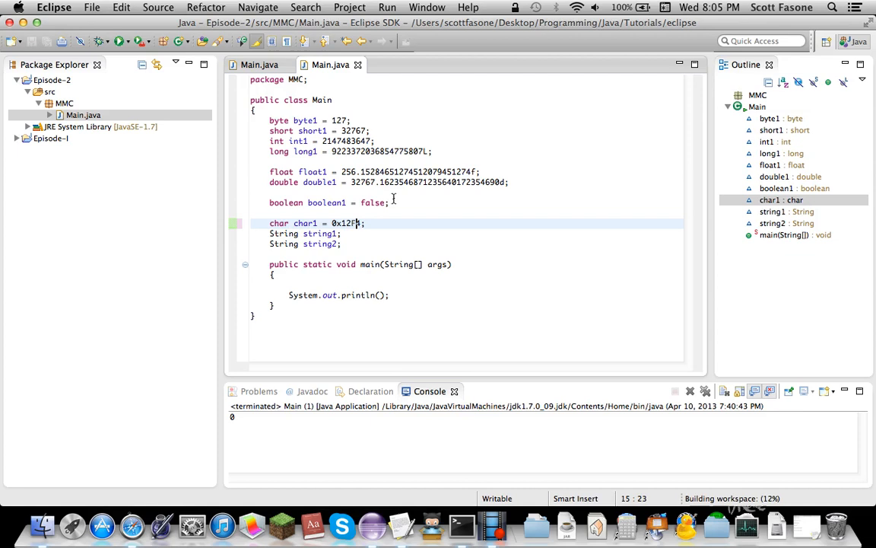
{"action": "type", "text": "4"}
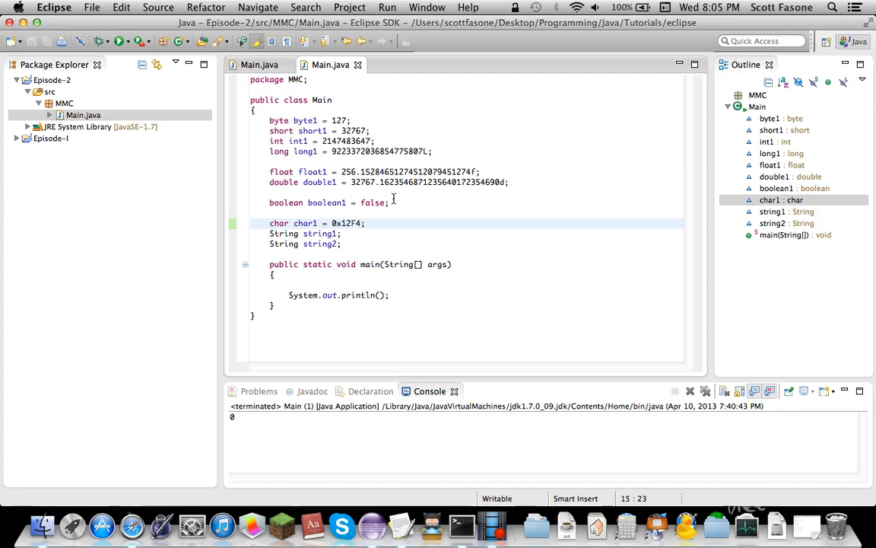
{"action": "type", "text": "G"}
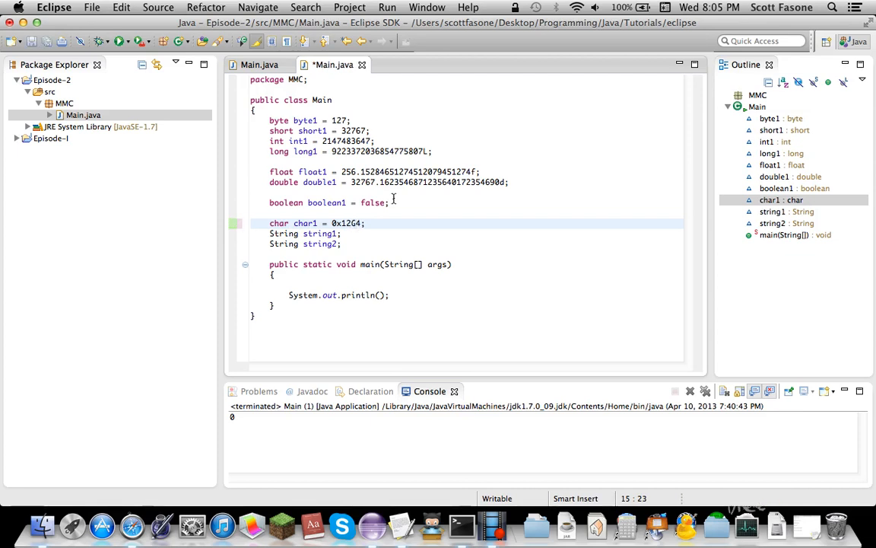
{"action": "key", "text": "Backspace"}
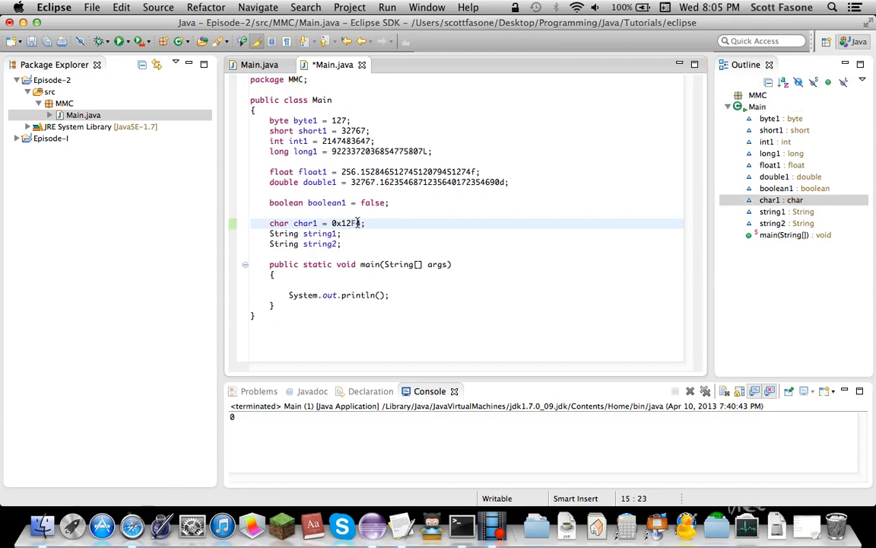
{"action": "type", "text": "D"}
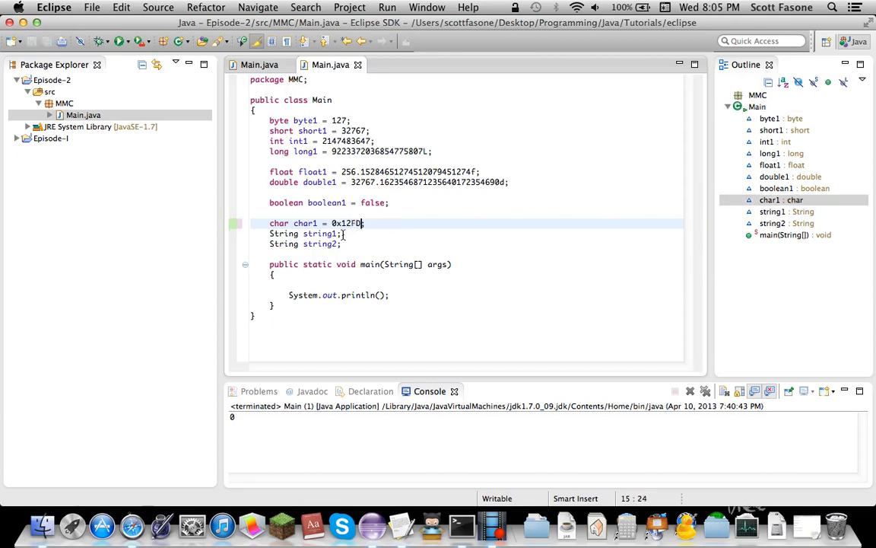
Step: Print char1 in main's println and declare every Main field static
{"action": "left_click", "coordinate": [381, 295]}
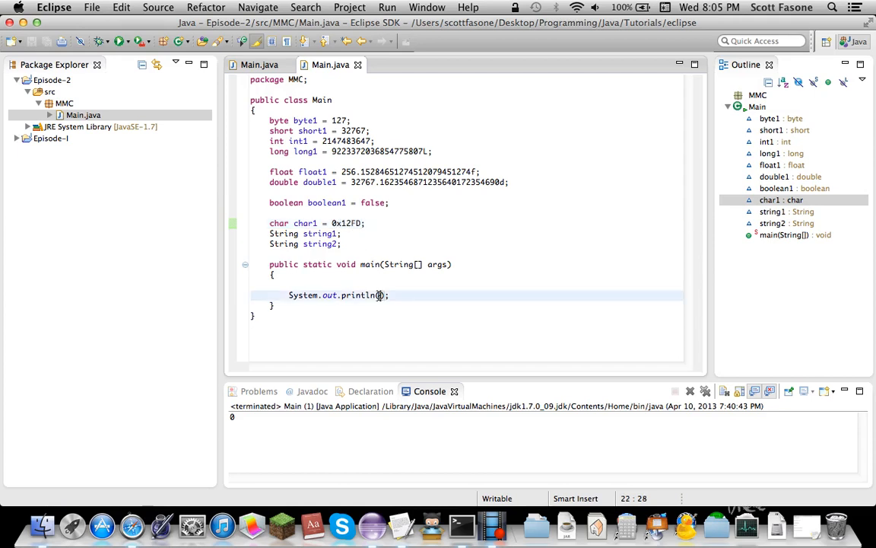
{"action": "type", "text": "char1"}
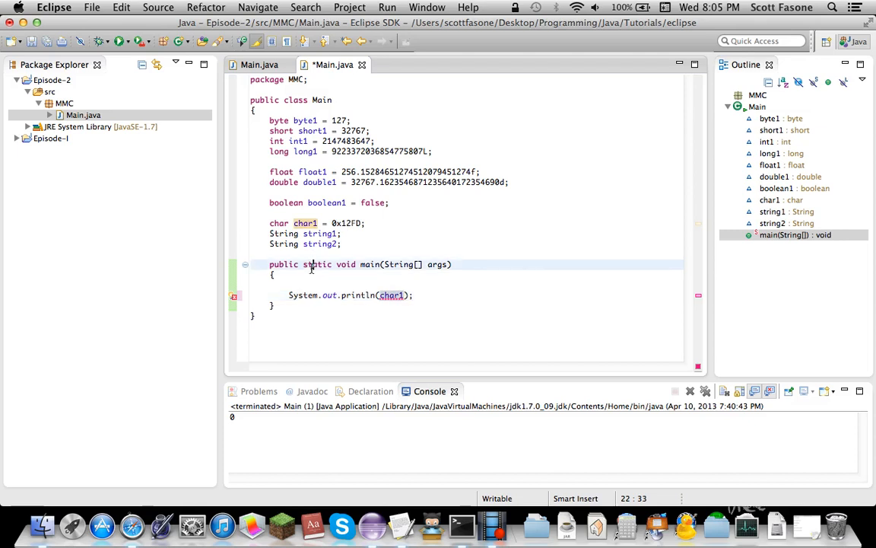
{"action": "double_click", "coordinate": [317, 264]}
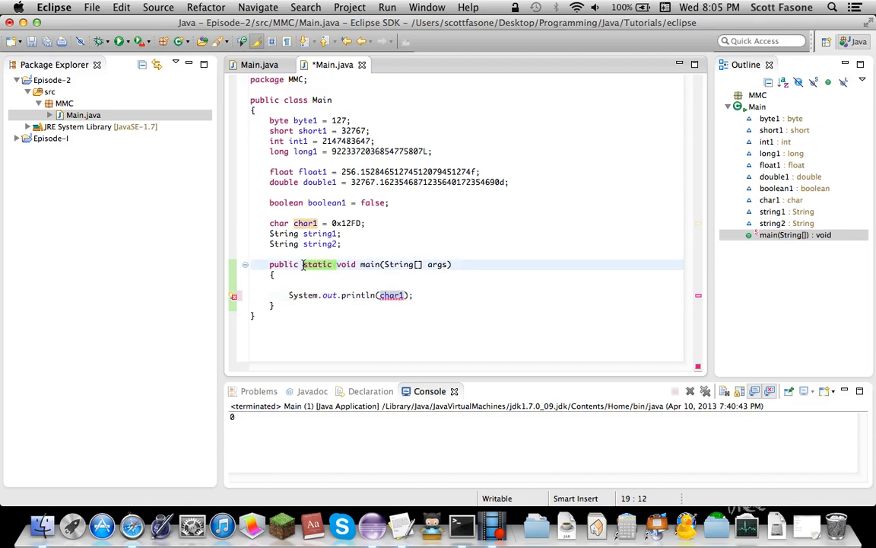
{"action": "left_click", "coordinate": [270, 243]}
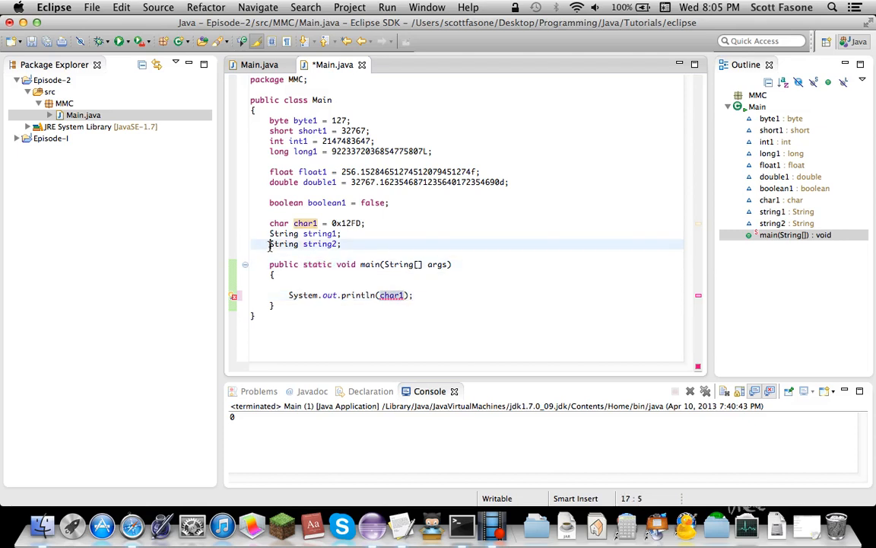
{"action": "type", "text": "static"}
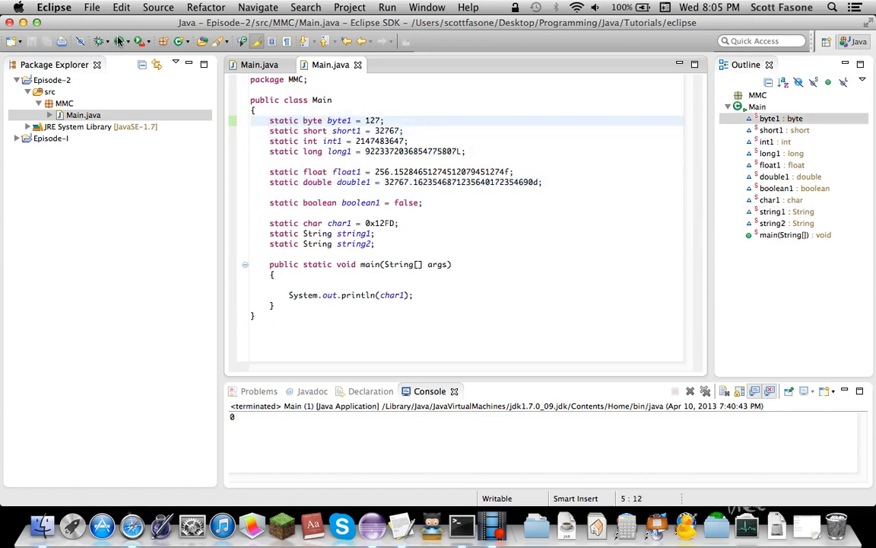
Step: Run the program, try values like 12CD and 1245, then start a quoted character literal for char1
{"action": "left_click", "coordinate": [120, 42]}
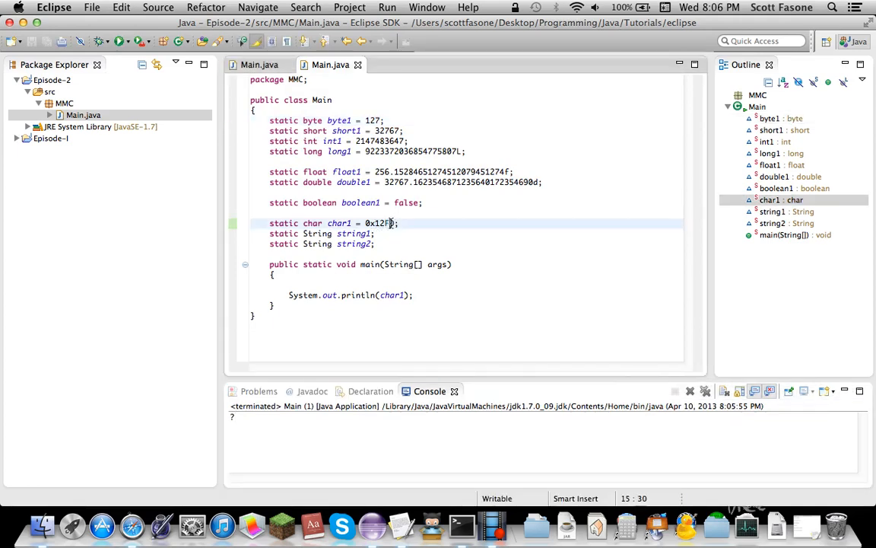
{"action": "type", "text": "CD"}
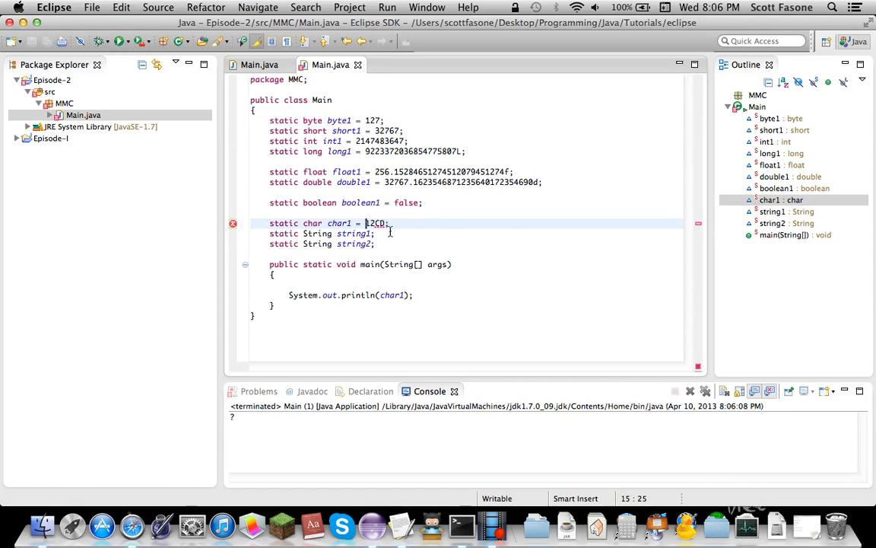
{"action": "type", "text": "45"}
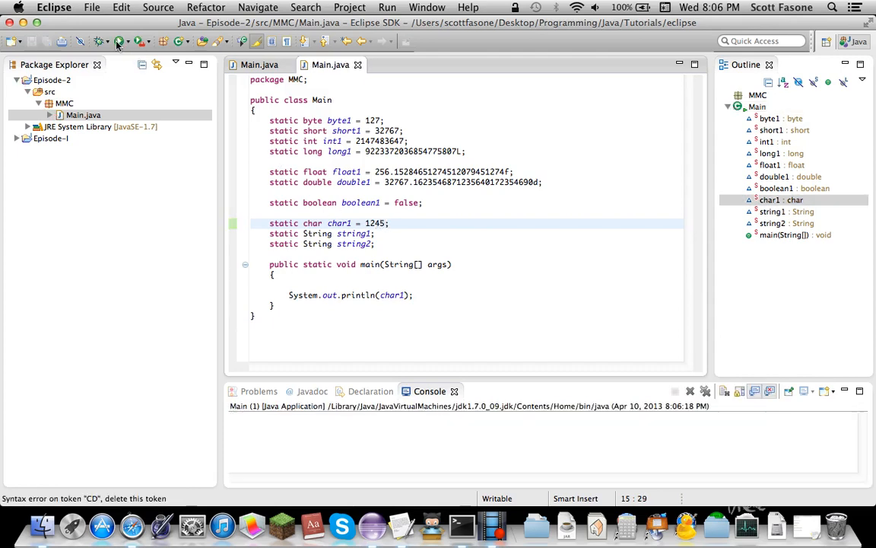
{"action": "left_click", "coordinate": [119, 41]}
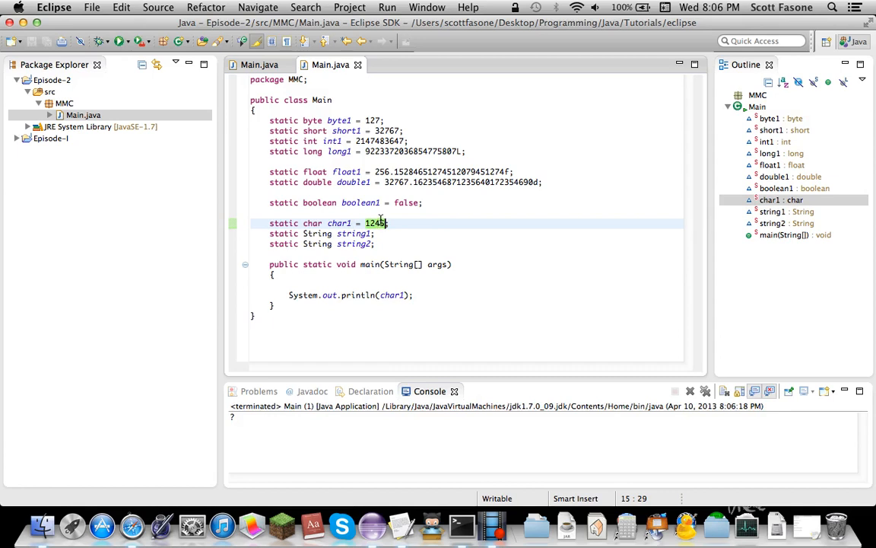
{"action": "type", "text": "''"}
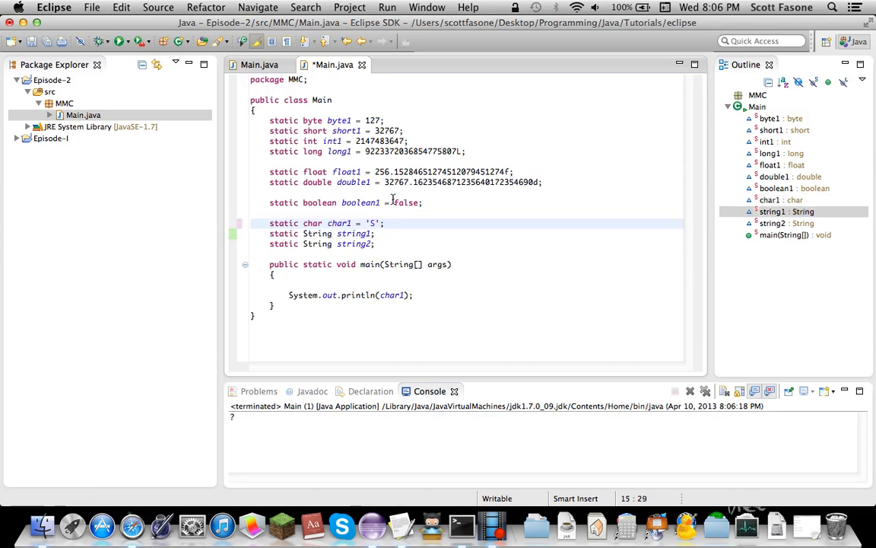
Step: Add a static int field char2 assigned from char1
{"action": "type", "text": "static"}
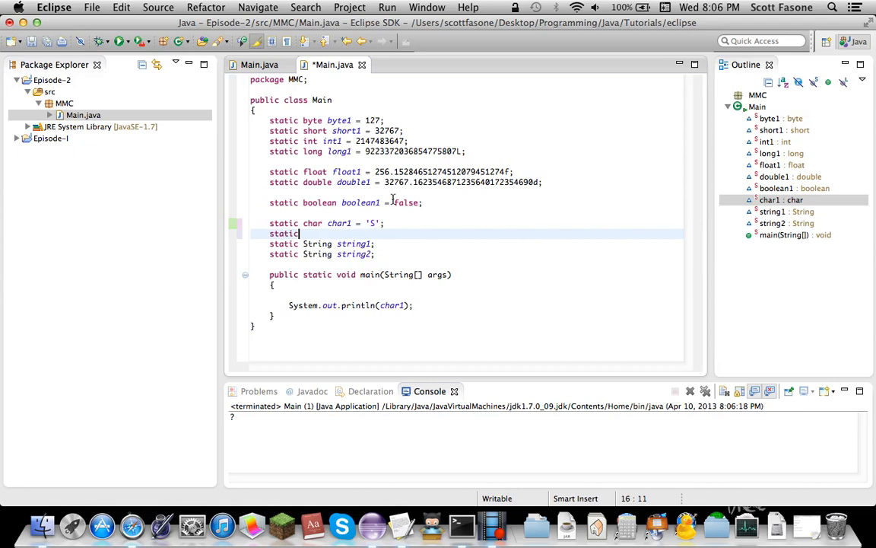
{"action": "type", "text": "int"}
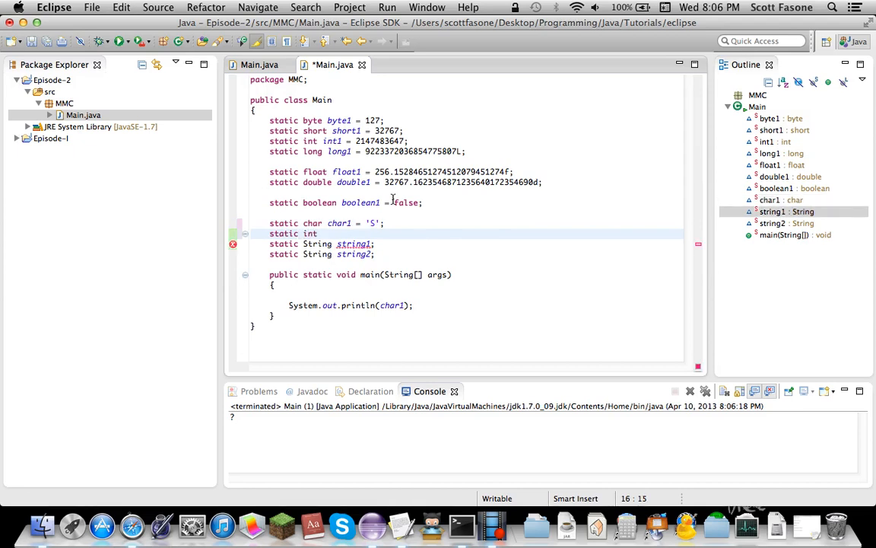
{"action": "type", "text": "cha"}
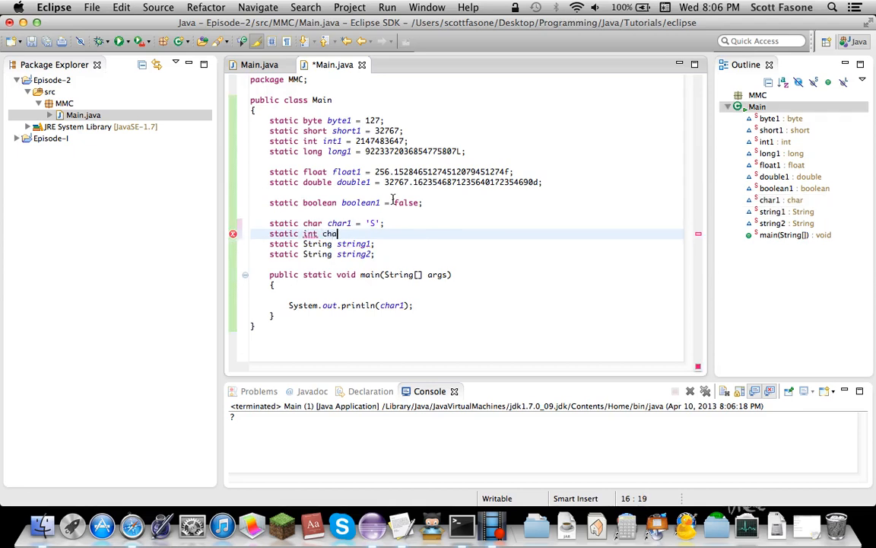
{"action": "type", "text": "2 = char"}
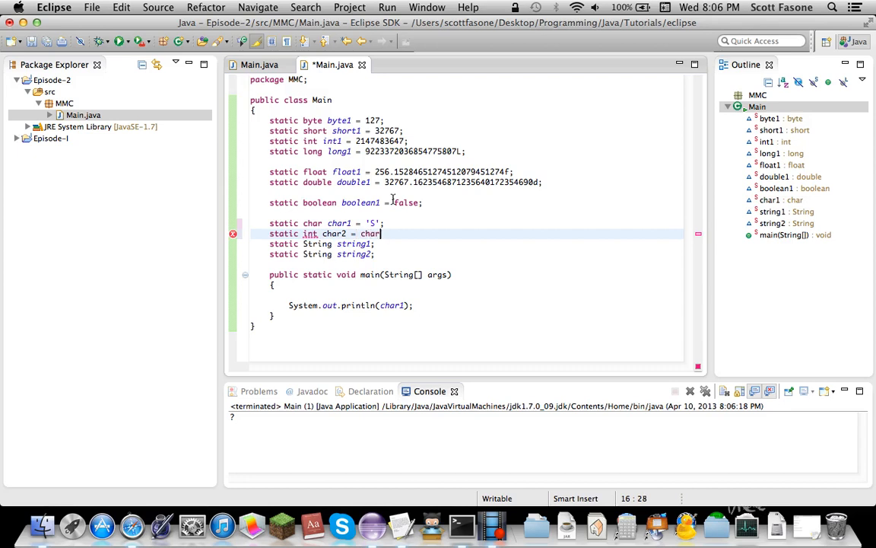
{"action": "type", "text": "1;"}
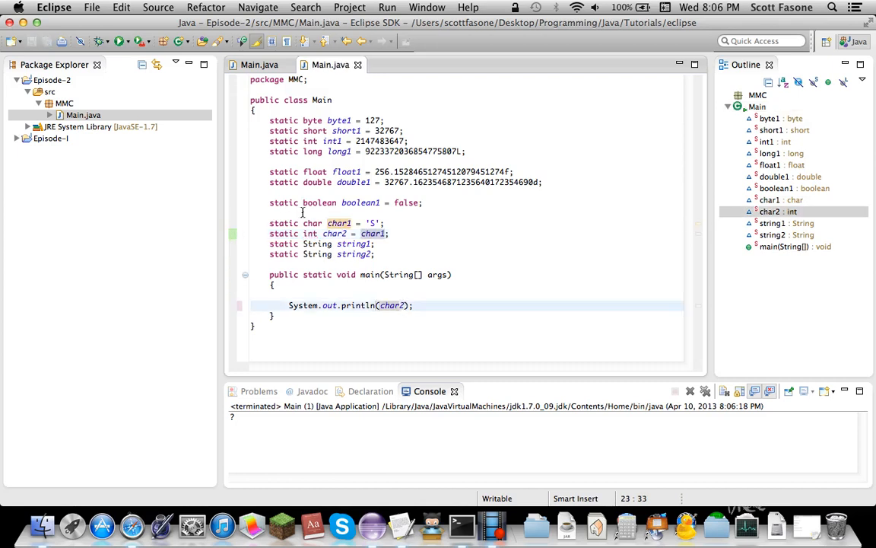
Step: Run to print char2, try the value 83, trim the hex value, and rerun
{"action": "left_click", "coordinate": [117, 41]}
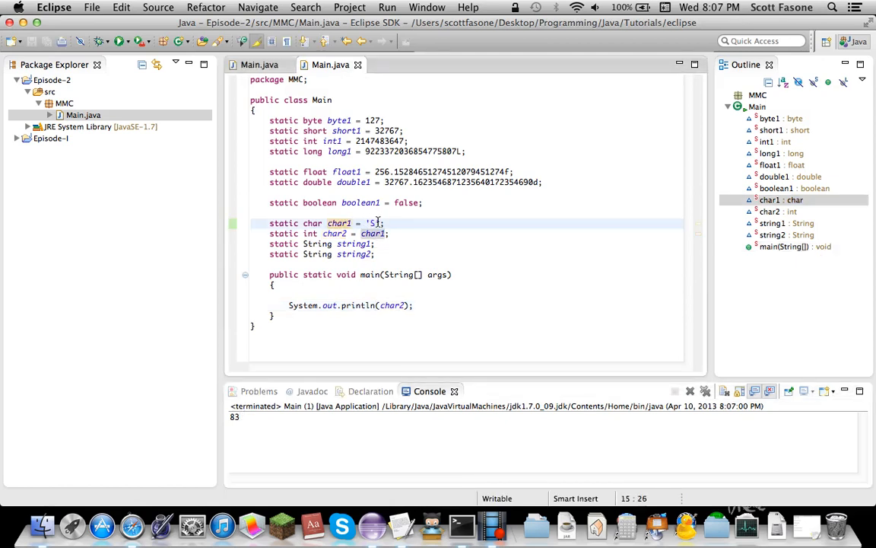
{"action": "type", "text": "83"}
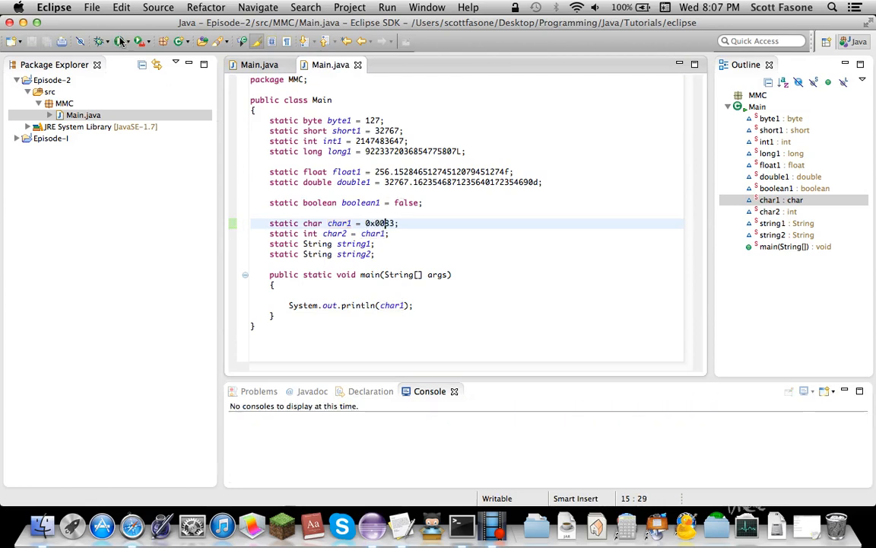
{"action": "left_click", "coordinate": [119, 41]}
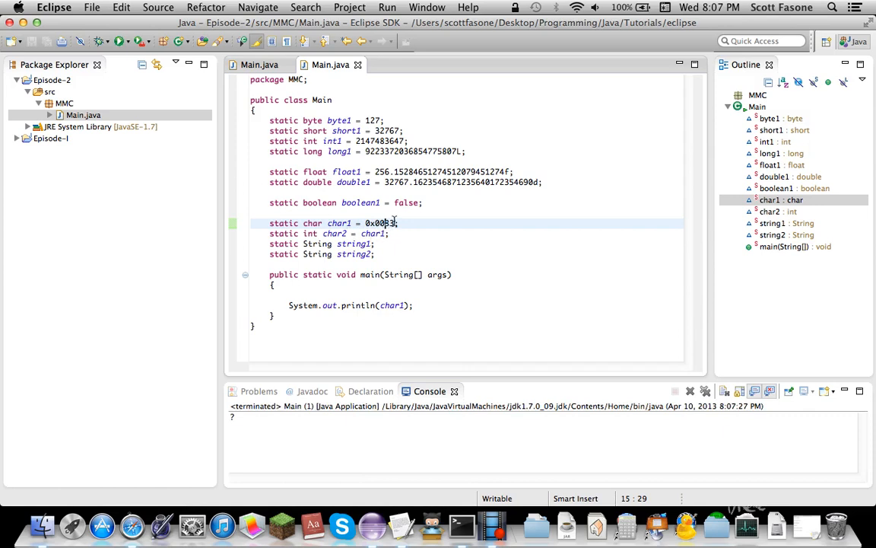
{"action": "key", "text": "Backspace"}
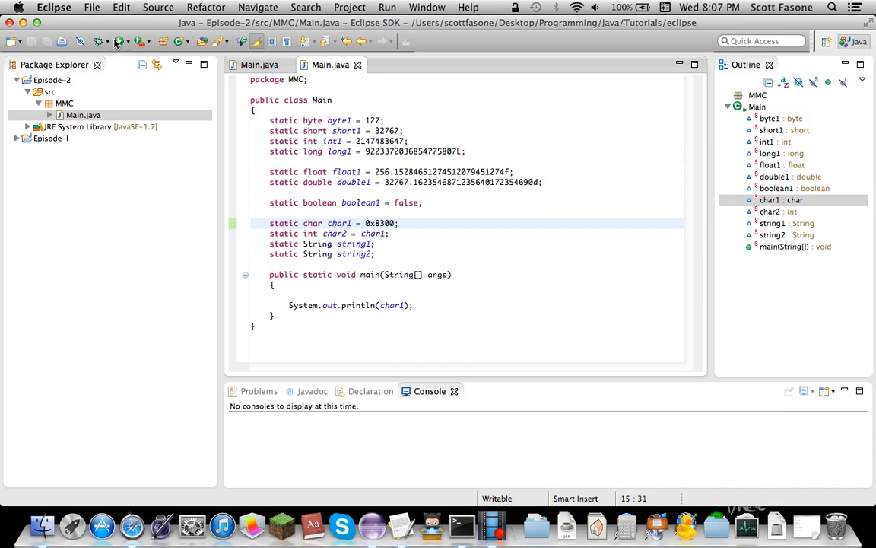
{"action": "left_click", "coordinate": [118, 41]}
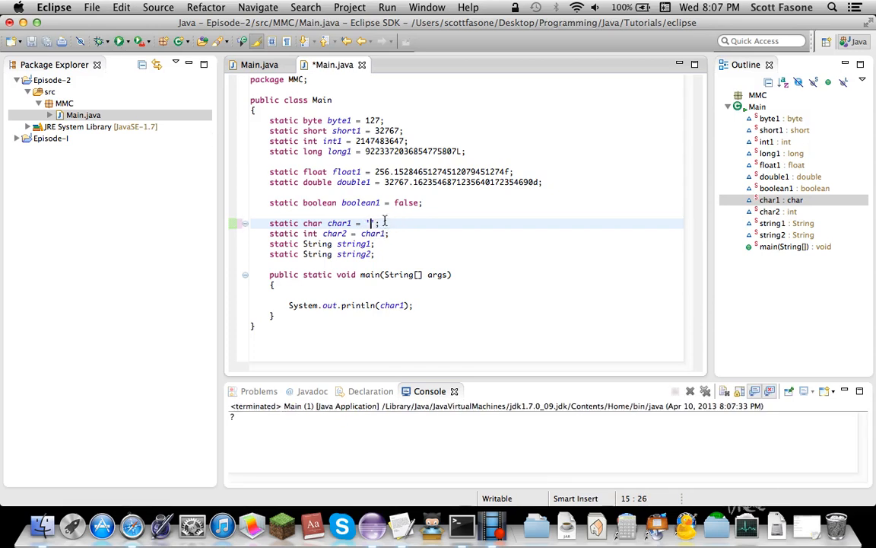
Step: Set char1 back to 'S', remove the char2 line, and return to string1's declaration
{"action": "type", "text": "5"}
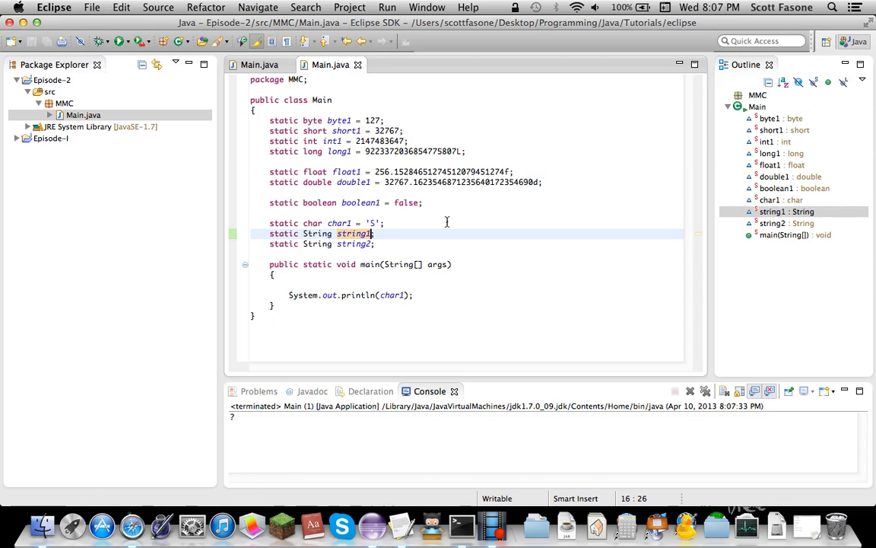
{"action": "left_click", "coordinate": [323, 203]}
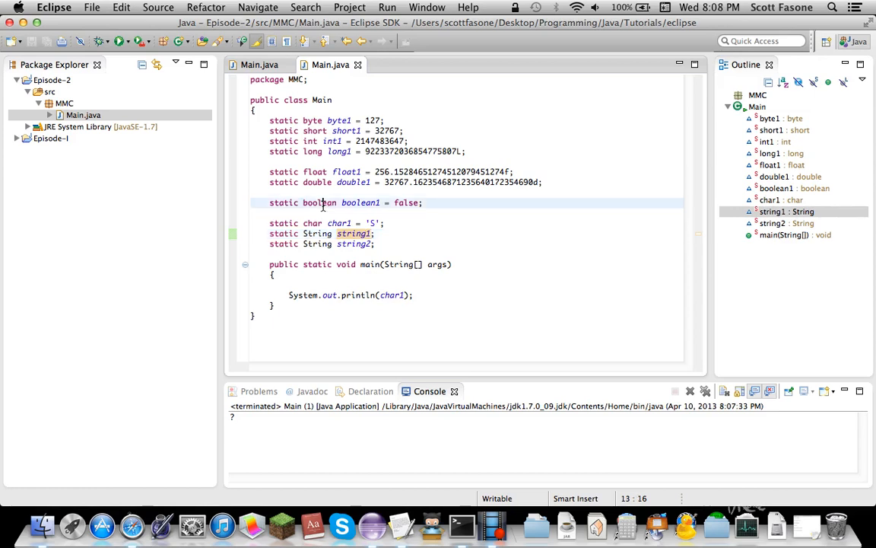
{"action": "left_click", "coordinate": [305, 120]}
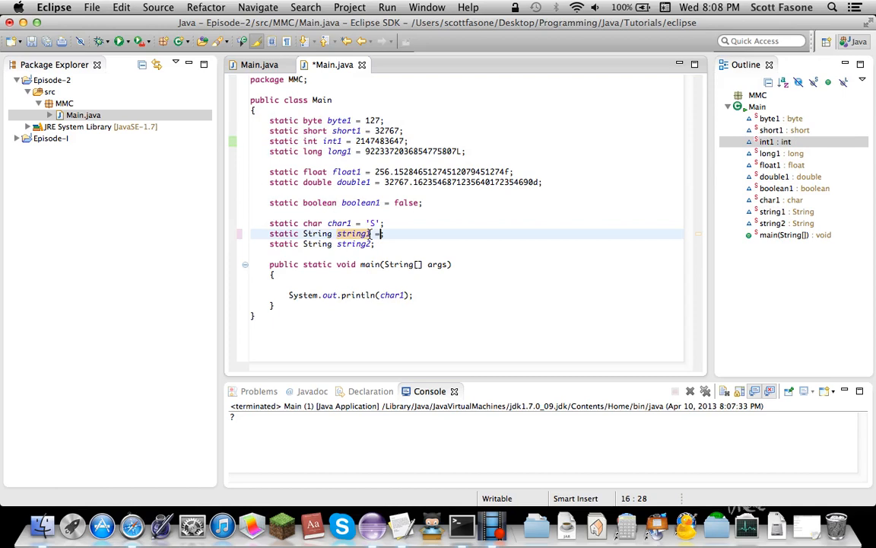
Step: Assign string1 the literal "Hello, World!"
{"action": "type", "text": "\"\";"}
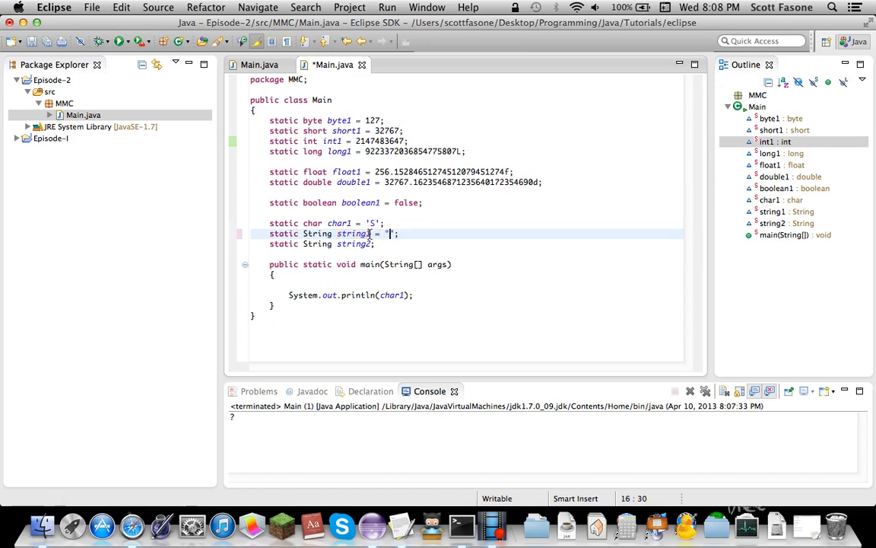
{"action": "type", "text": "Hello, Wo"}
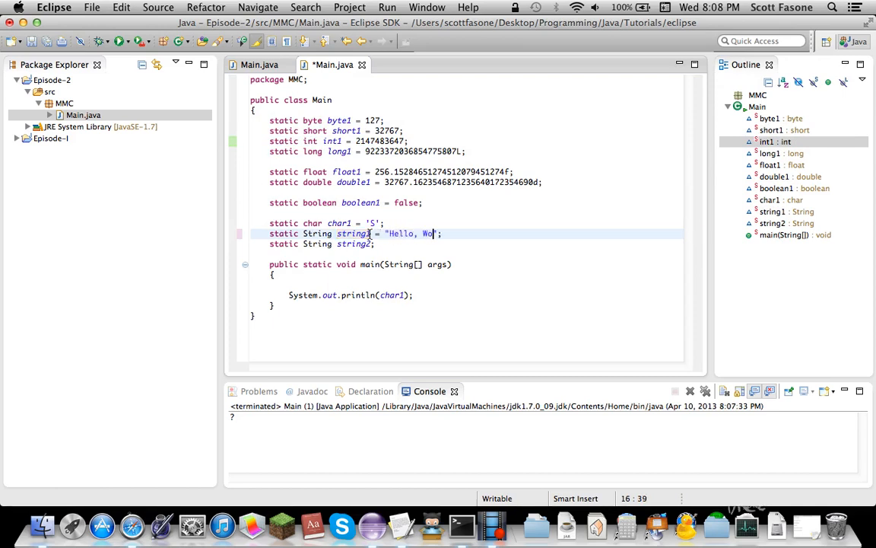
{"action": "type", "text": "rld!"}
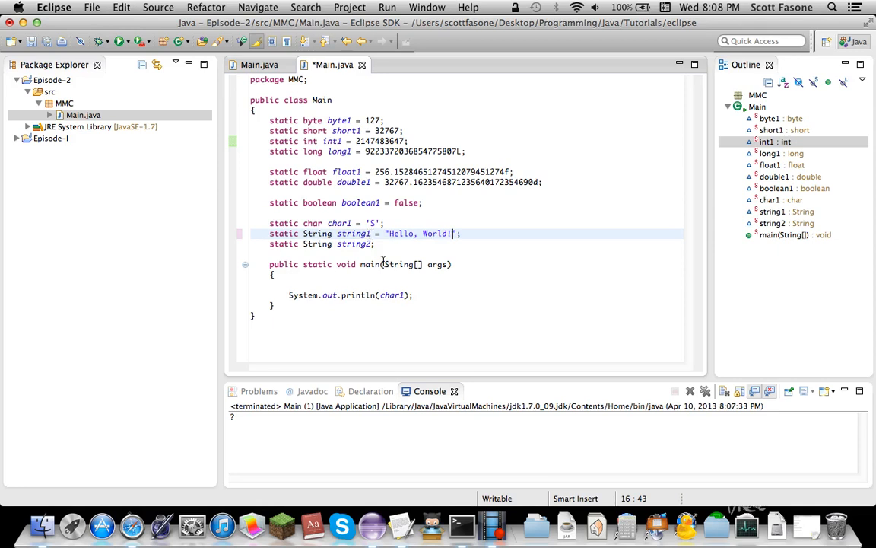
Step: Assign string2 new String("Goodbye, World!"), print both strings, and run the program
{"action": "left_click", "coordinate": [375, 243]}
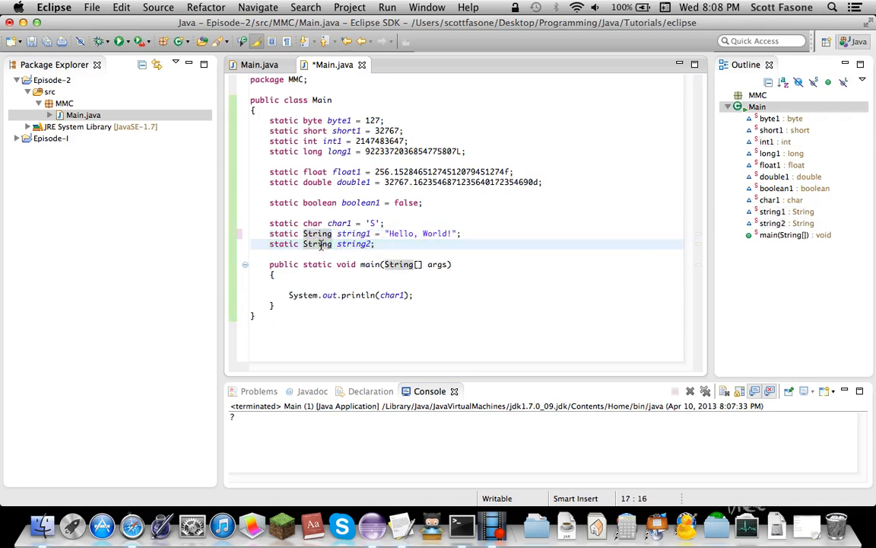
{"action": "type", "text": "= new S"}
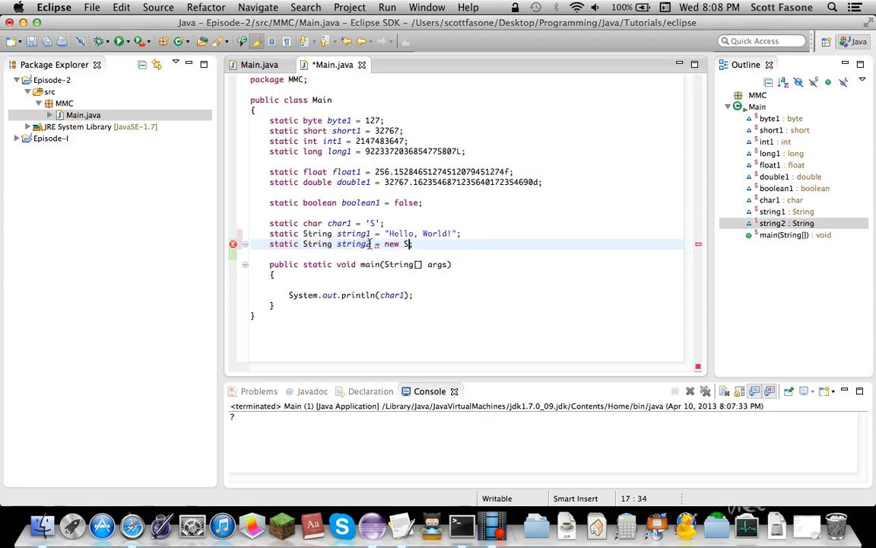
{"action": "type", "text": "tring();"}
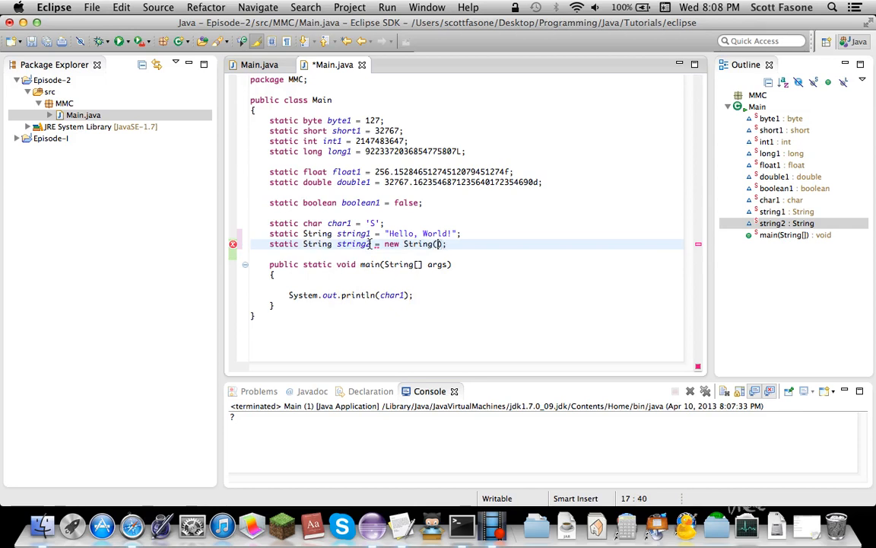
{"action": "type", "text": "\""}
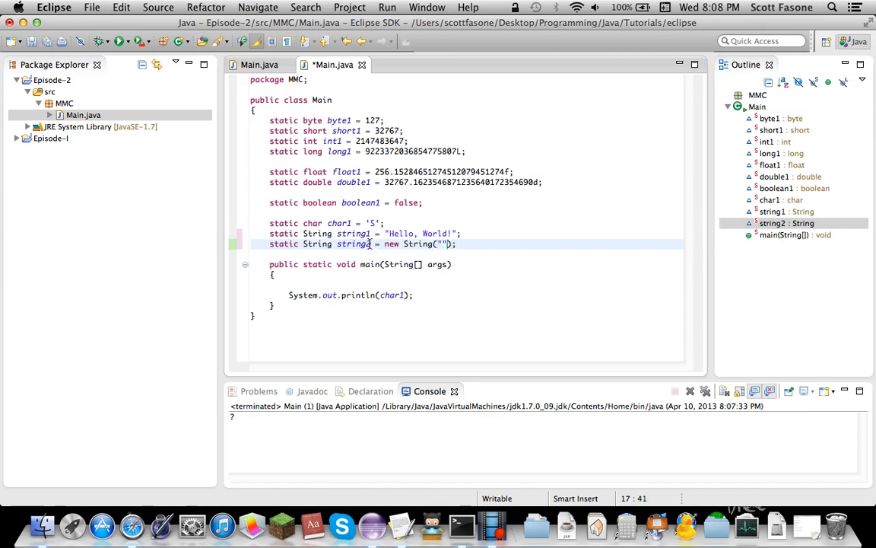
{"action": "type", "text": "Goodbye"}
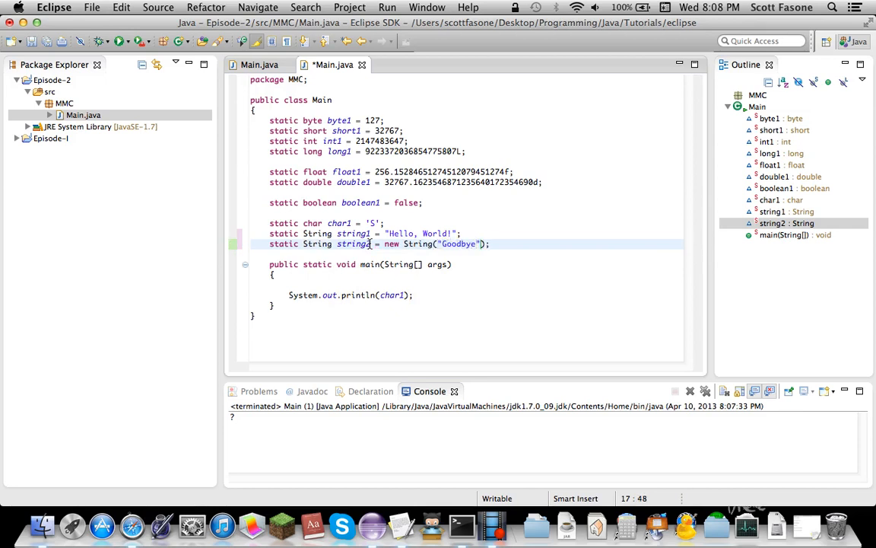
{"action": "type", "text": ", Wor"}
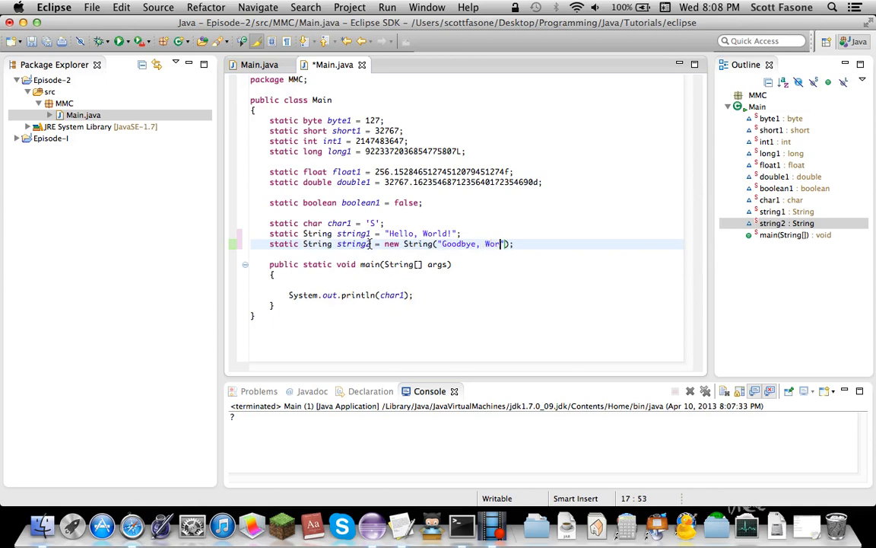
{"action": "type", "text": "d!"}
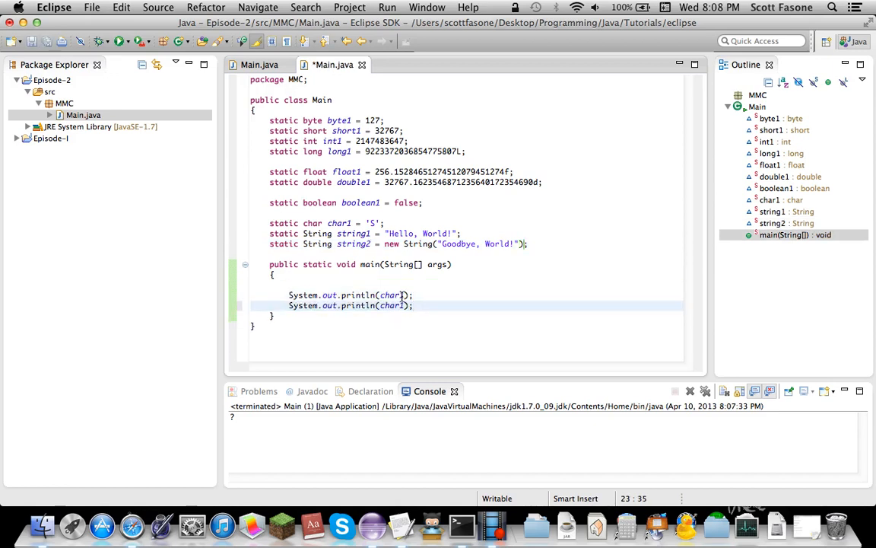
{"action": "left_click", "coordinate": [352, 234]}
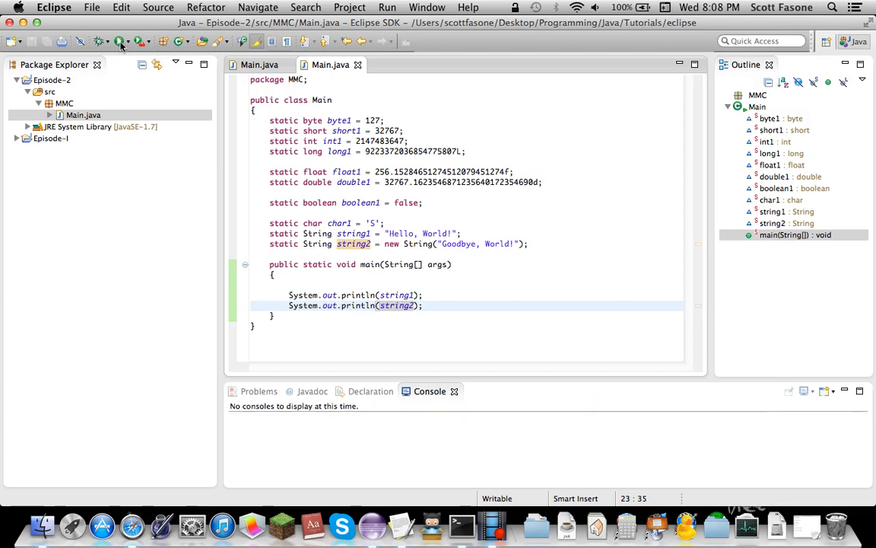
{"action": "left_click", "coordinate": [119, 41]}
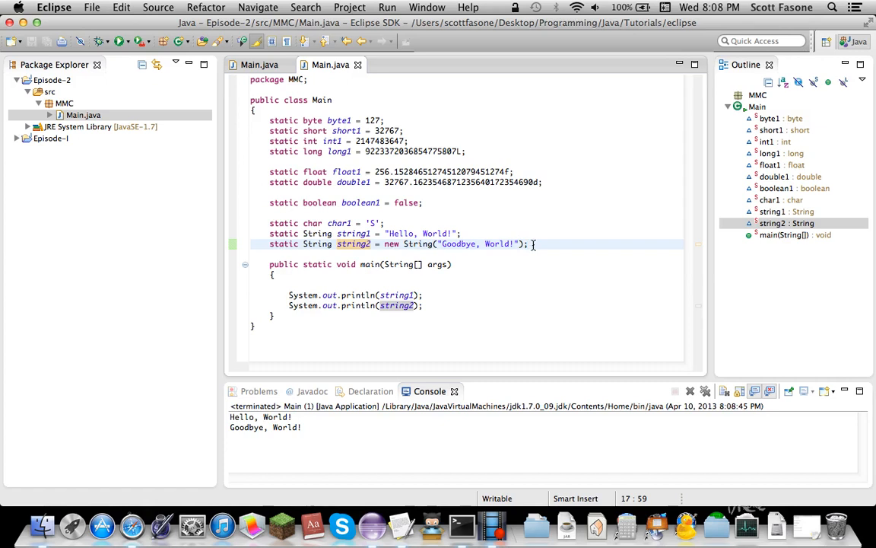
Step: Declare a static field string3 = string1 + string2
{"action": "type", "text": "static String"}
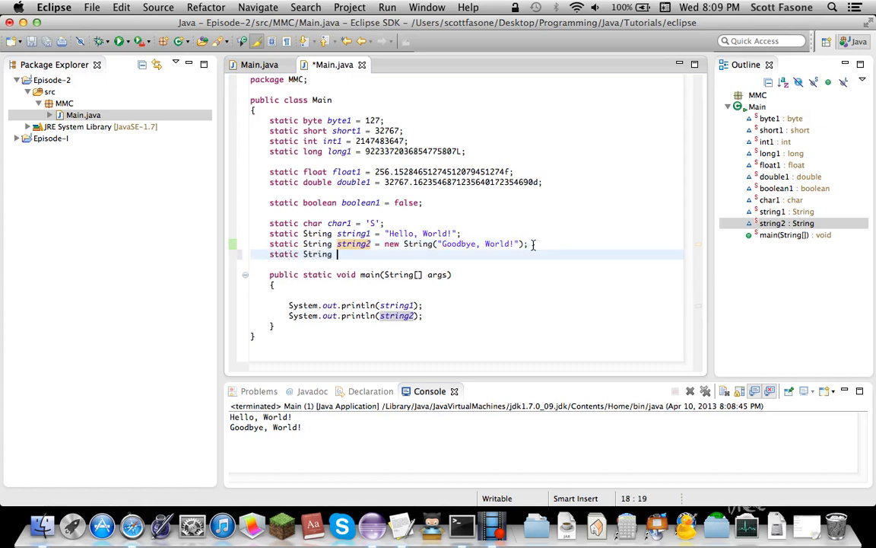
{"action": "type", "text": "string3"}
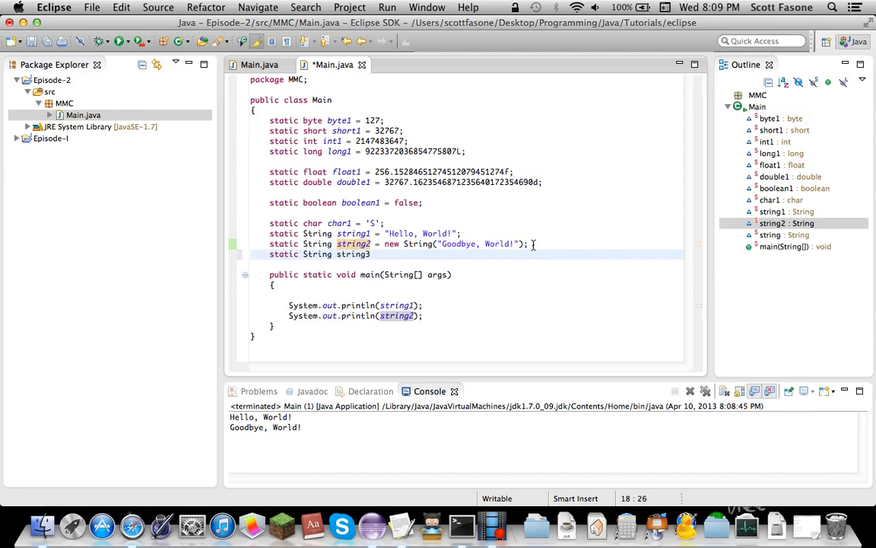
{"action": "type", "text": "= string"}
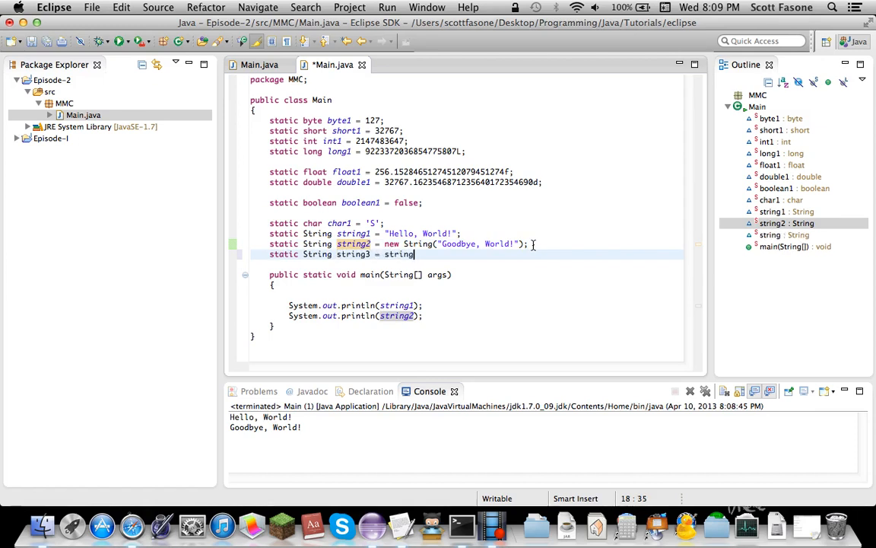
{"action": "type", "text": "1 +"}
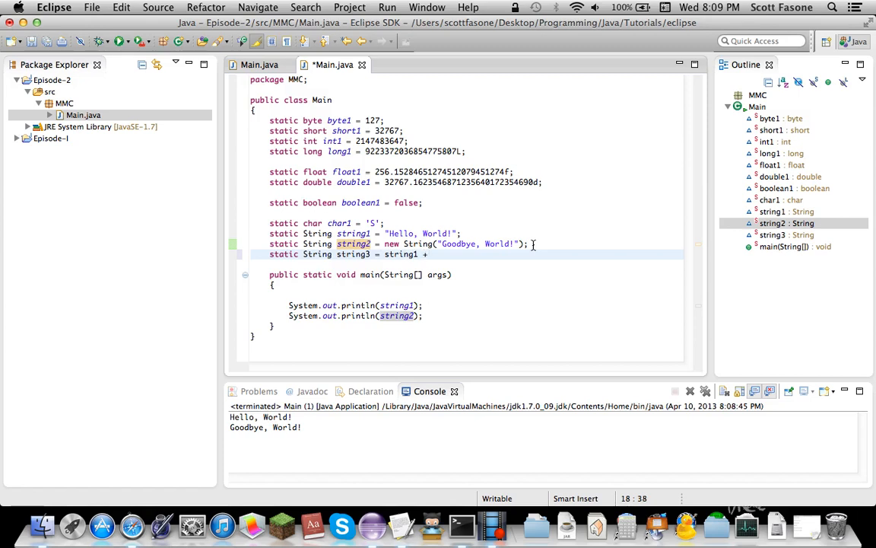
{"action": "type", "text": "string2;"}
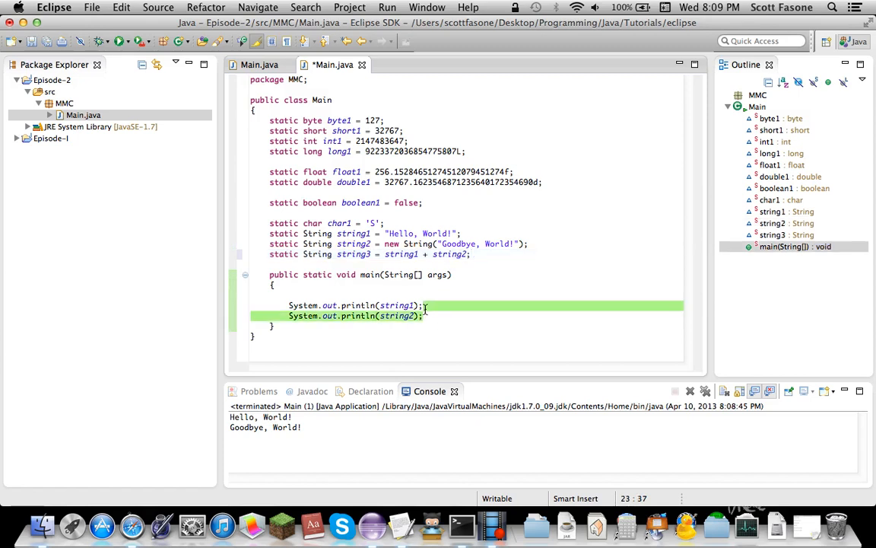
Step: Delete one println to print only string3, run, and add a space between operands
{"action": "key", "text": "Delete"}
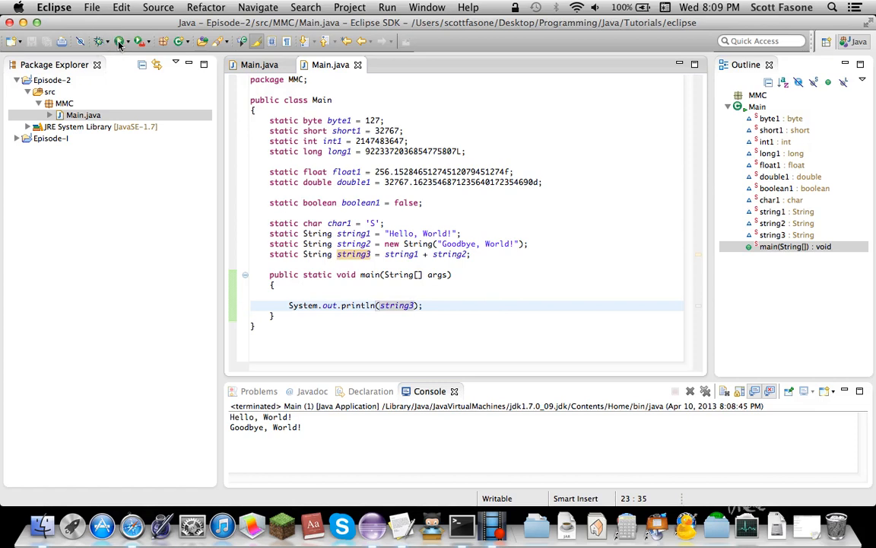
{"action": "left_click", "coordinate": [118, 41]}
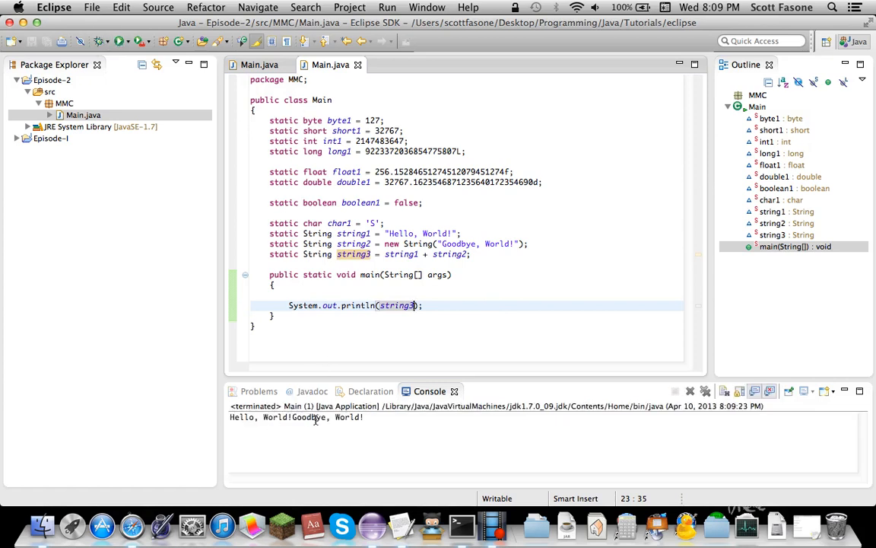
{"action": "left_click", "coordinate": [407, 233]}
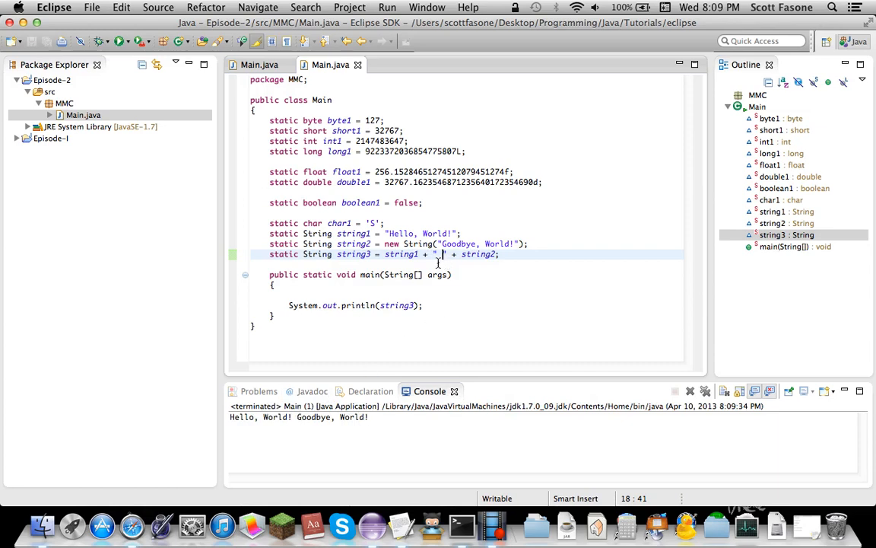
{"action": "mouse_move", "coordinate": [438, 263]}
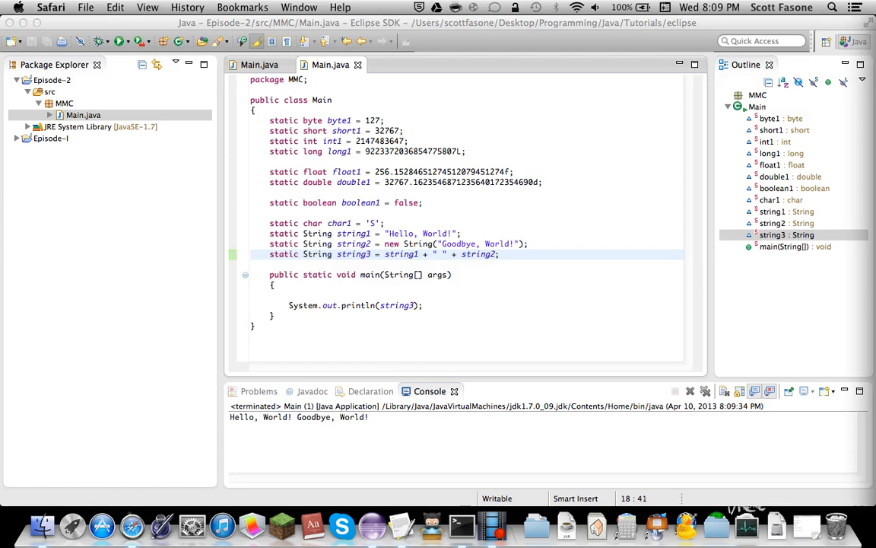
{"action": "mouse_move", "coordinate": [389, 301]}
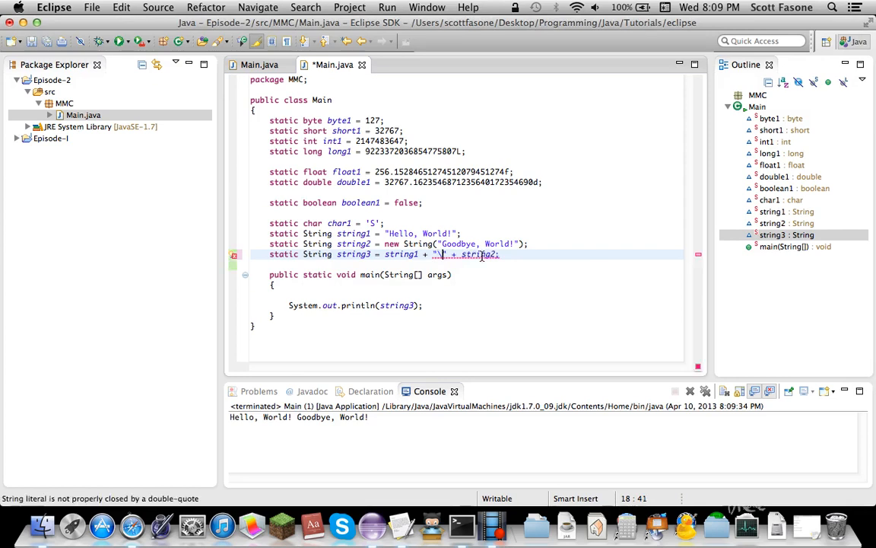
Step: Replace string3's space with a "\n" newline so the greetings print on separate lines
{"action": "type", "text": "\""}
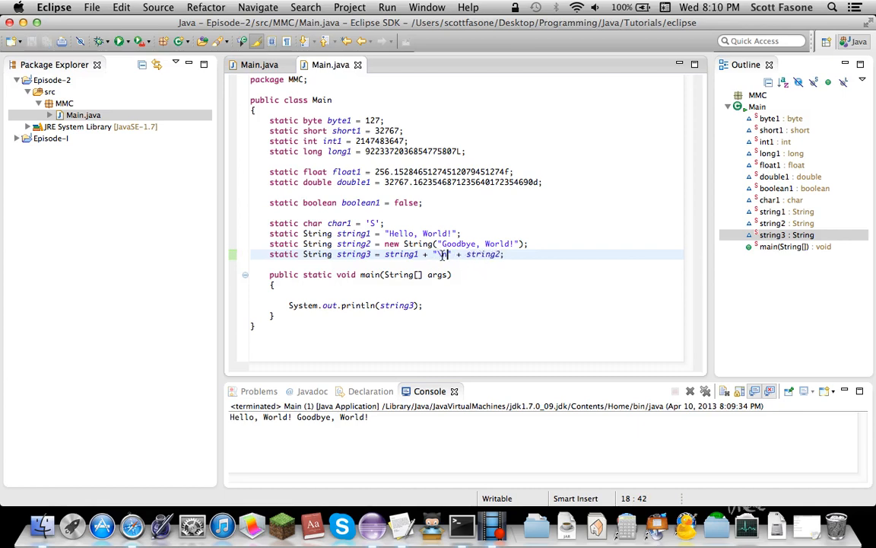
{"action": "type", "text": "n"}
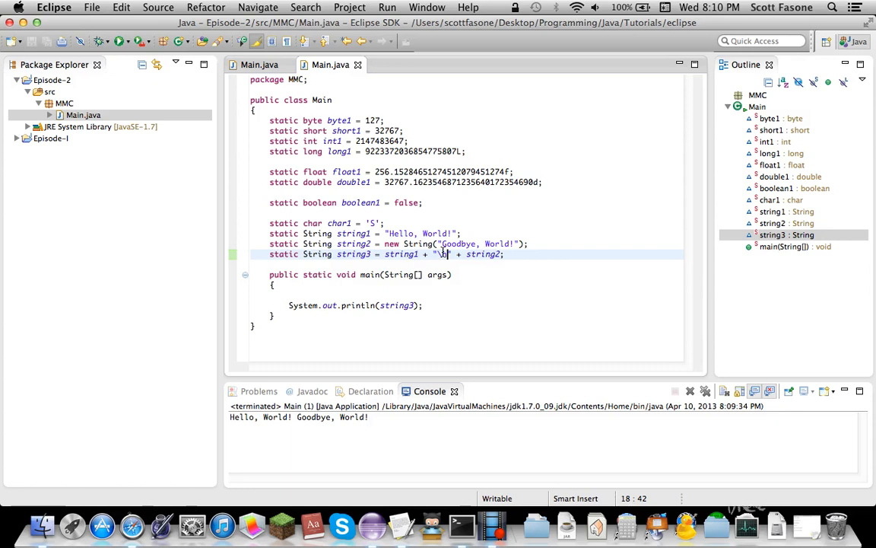
{"action": "type", "text": "n"}
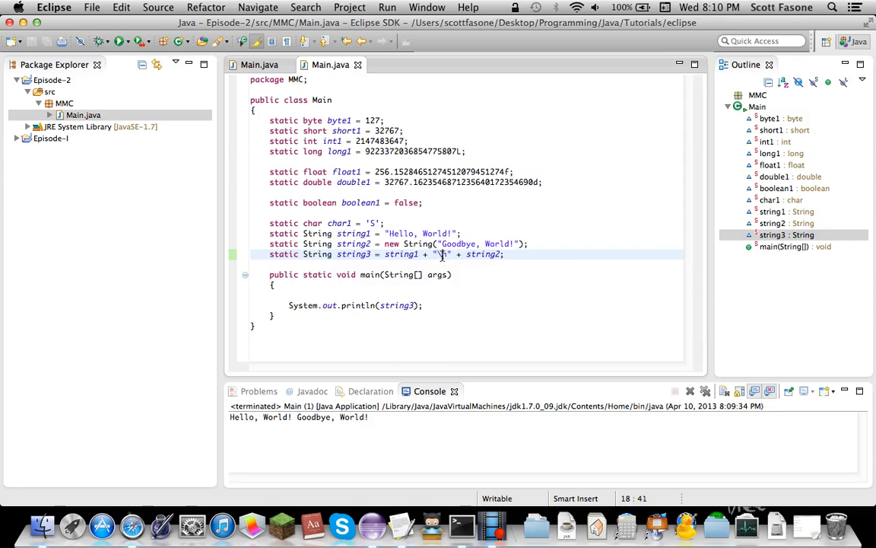
{"action": "type", "text": "n"}
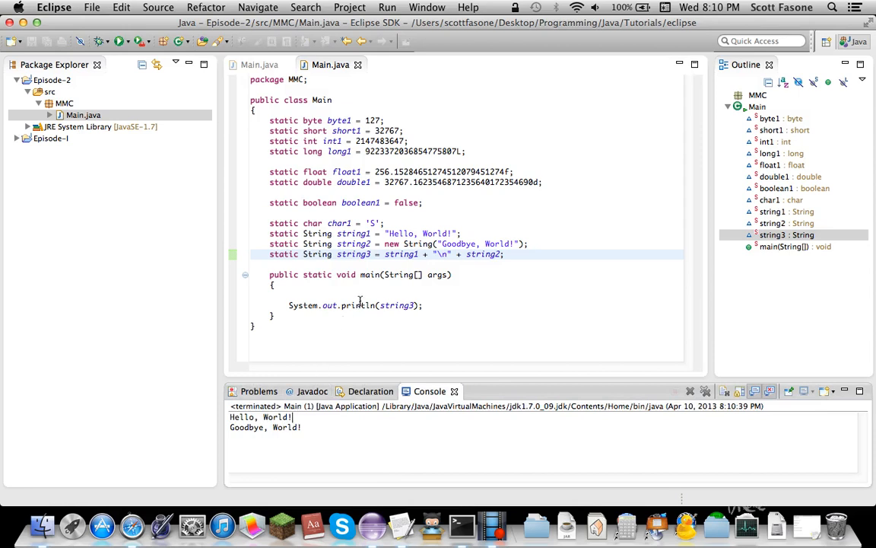
{"action": "double_click", "coordinate": [396, 305]}
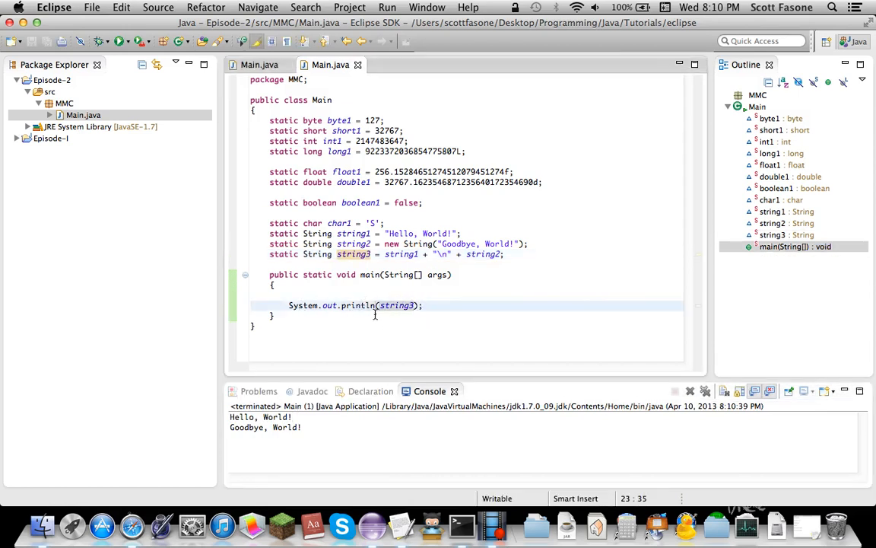
{"action": "left_click", "coordinate": [372, 305]}
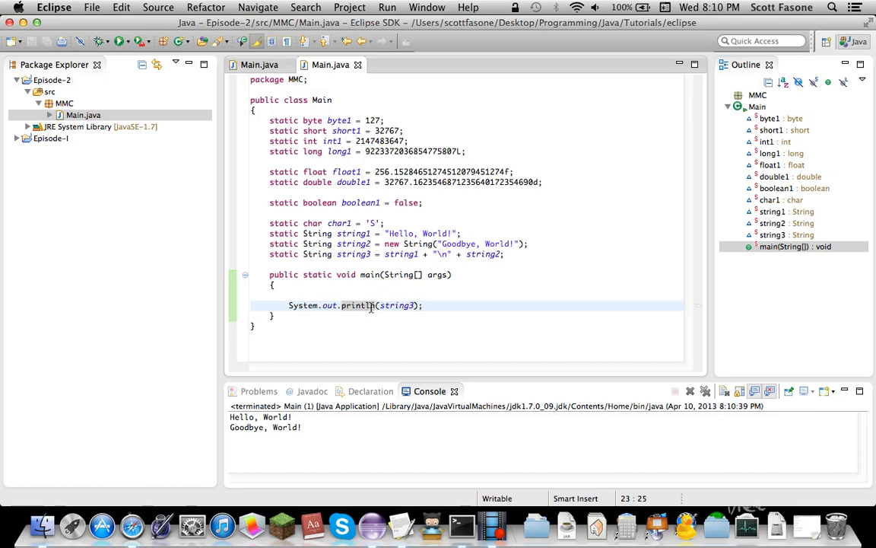
Step: Switch println to print for string3 and rerun, showing the newline still splits output
{"action": "key", "text": "BackSpace"}
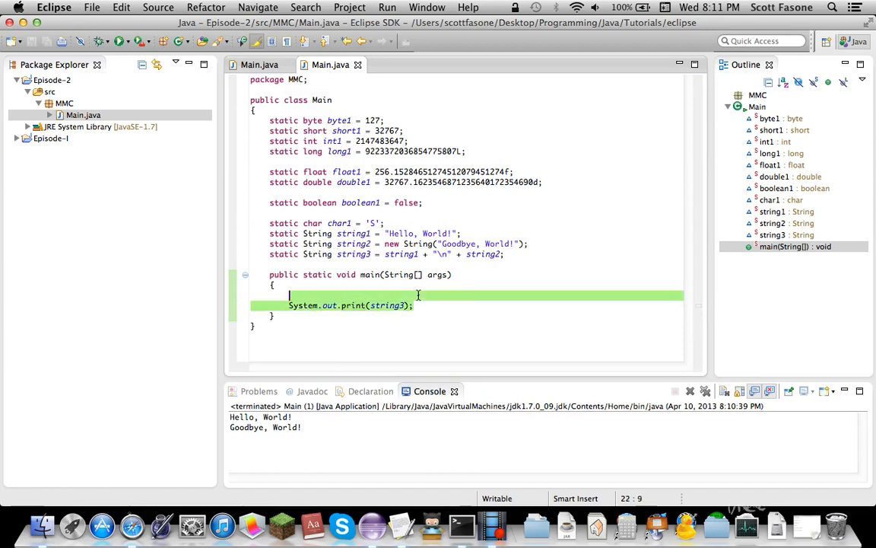
{"action": "type", "text": "System.out.print(string);"}
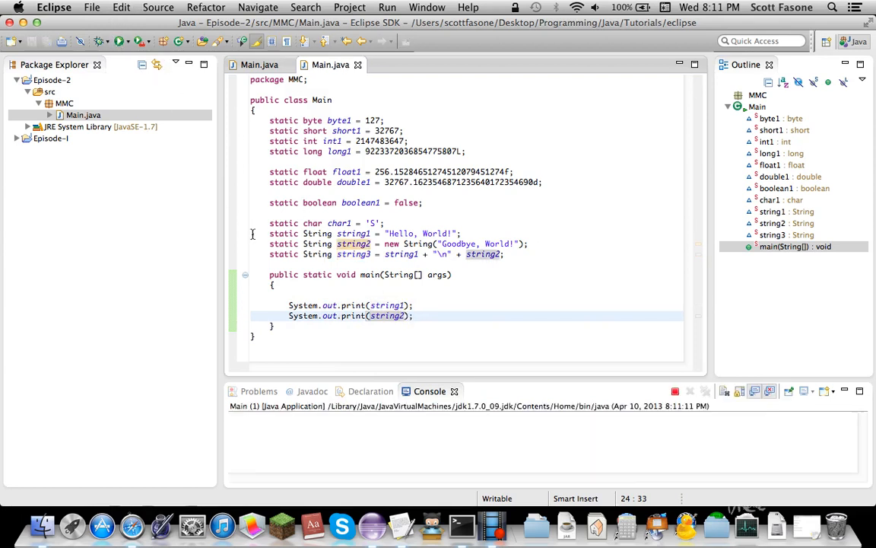
{"action": "left_click", "coordinate": [119, 41]}
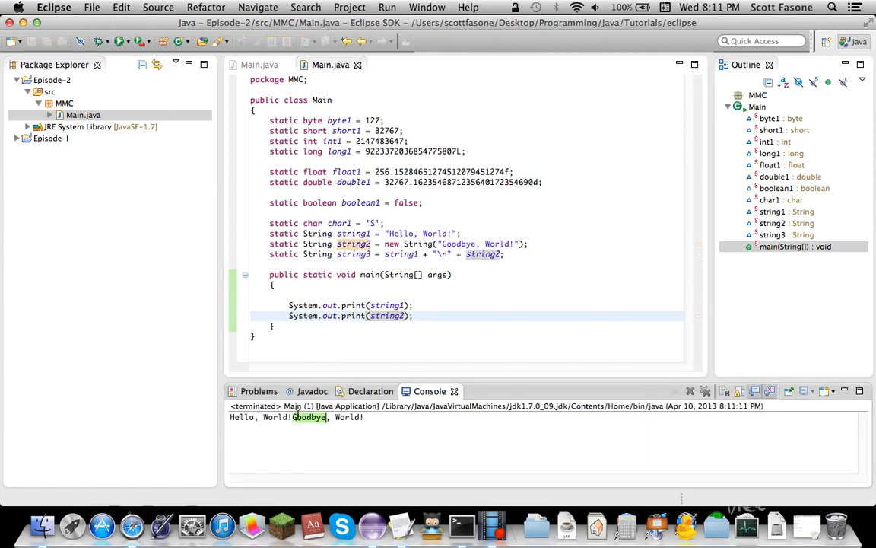
{"action": "left_click", "coordinate": [414, 304]}
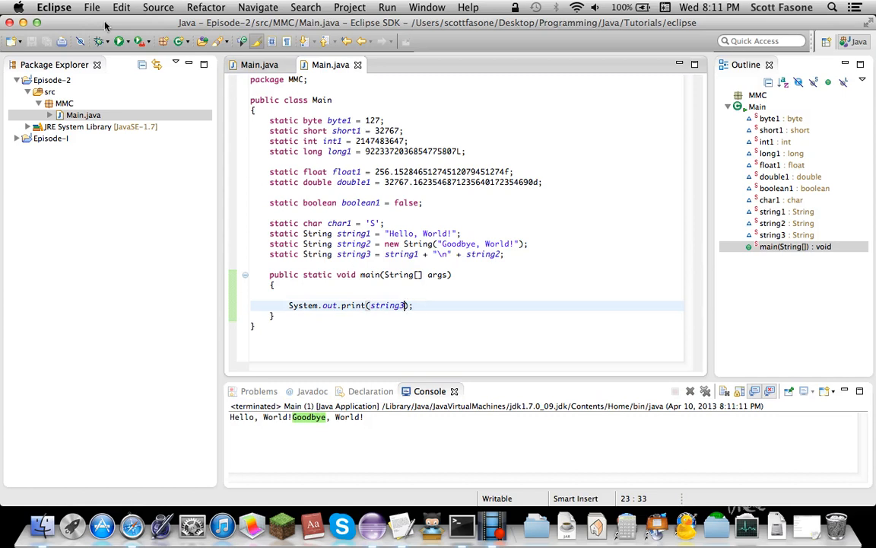
{"action": "left_click", "coordinate": [119, 41]}
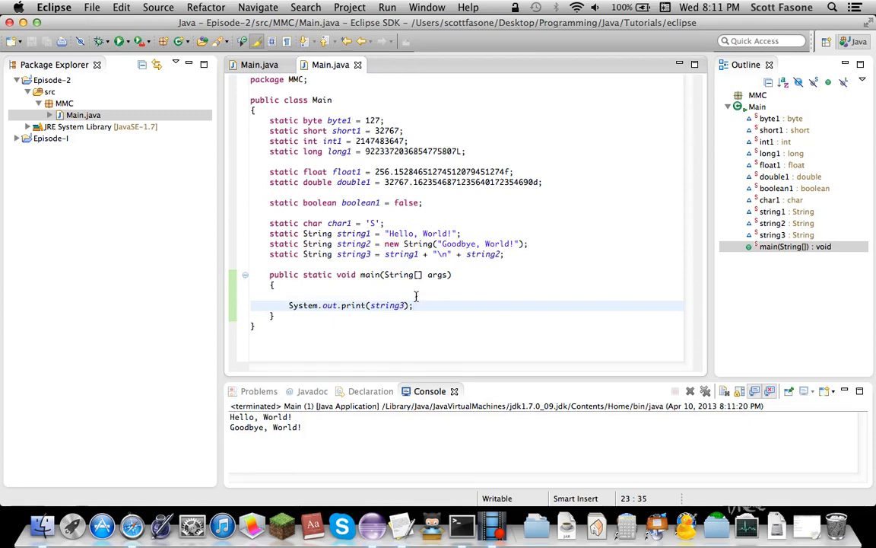
{"action": "left_click", "coordinate": [517, 254]}
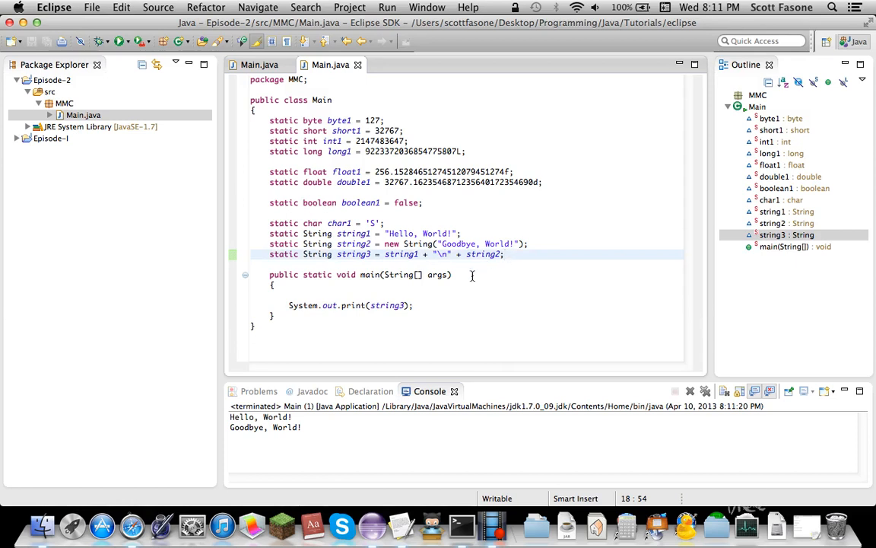
Step: Print string3.charAt(5) via content assist and run the program
{"action": "type", "text": "string"}
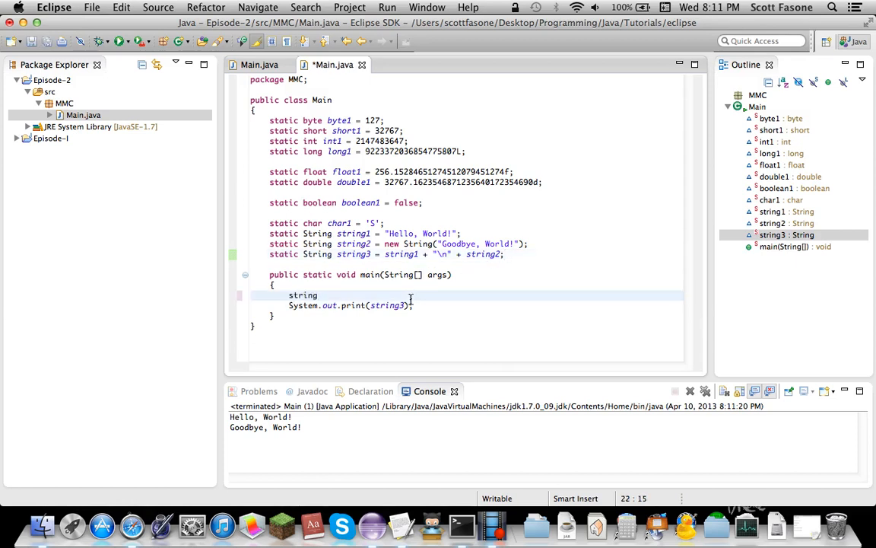
{"action": "type", "text": "3"}
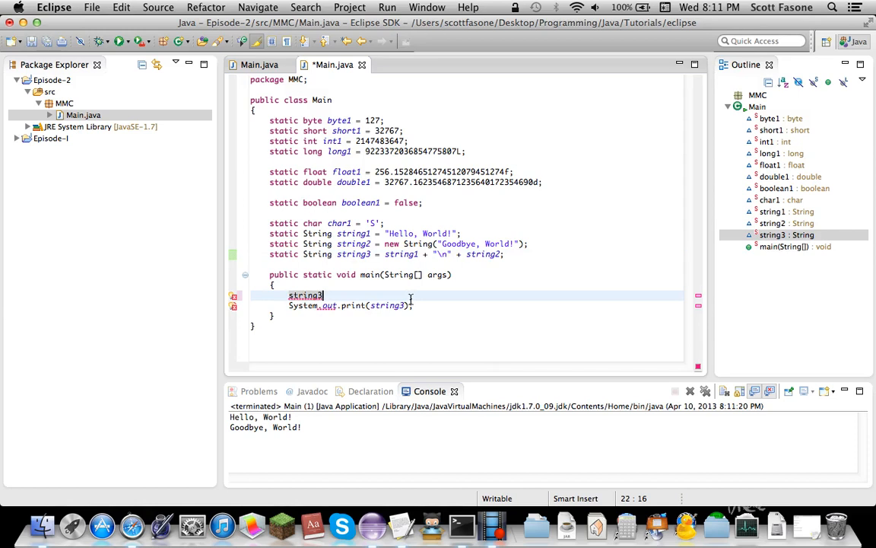
{"action": "type", "text": "."}
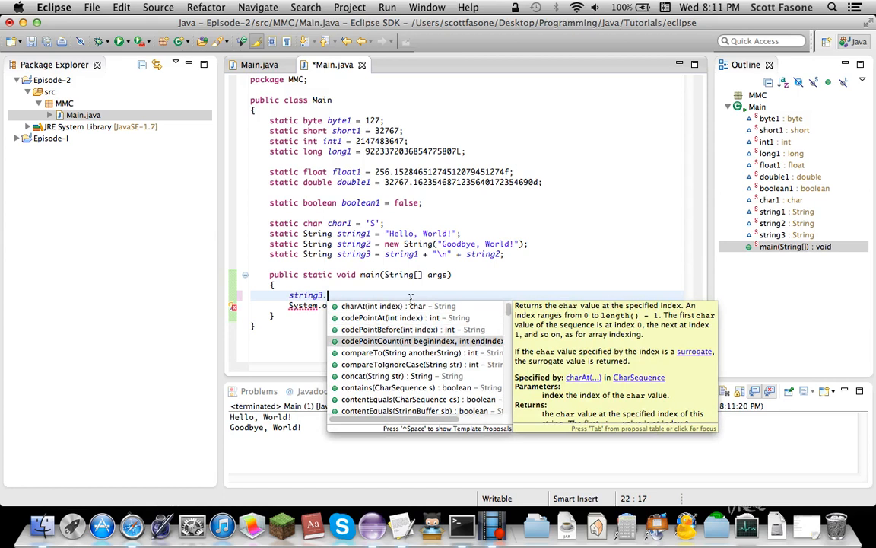
{"action": "scroll", "scroll_direction": "down", "scroll_amount": 3}
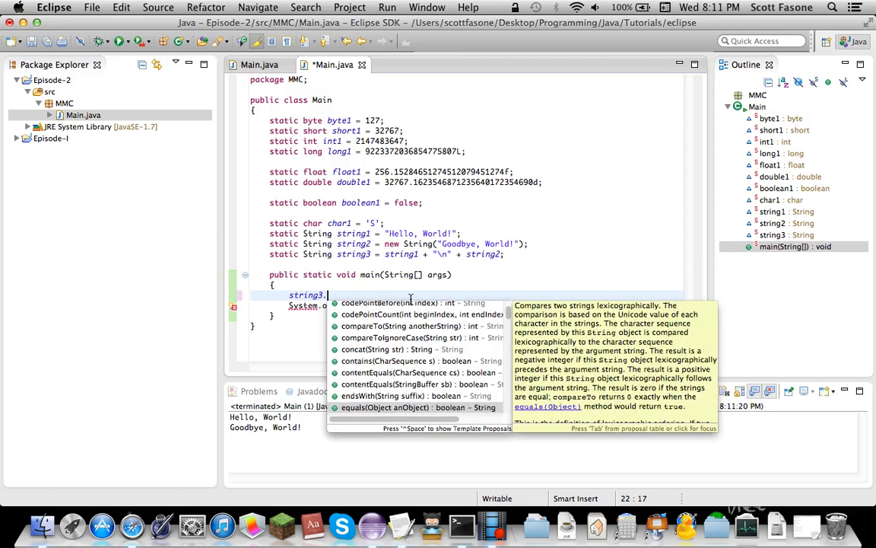
{"action": "scroll", "scroll_direction": "down", "scroll_amount": 3}
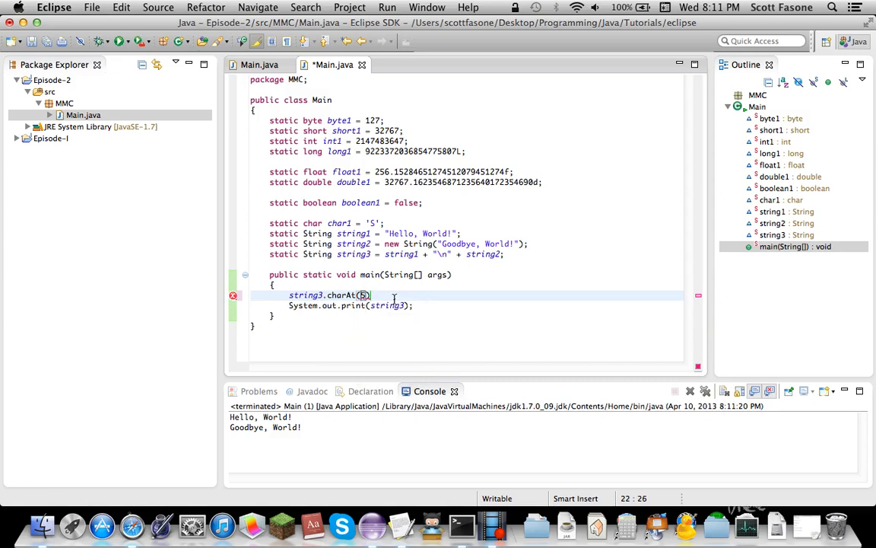
{"action": "type", "text": ")"}
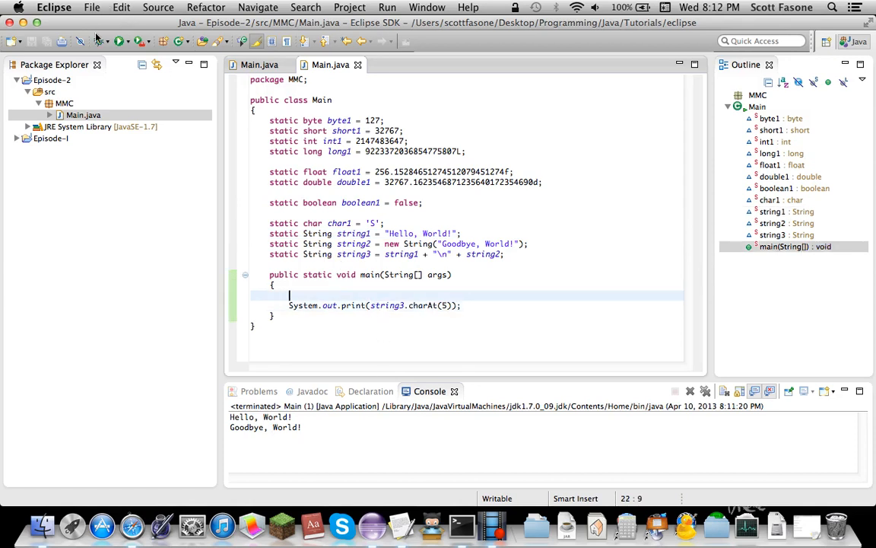
{"action": "left_click", "coordinate": [118, 42]}
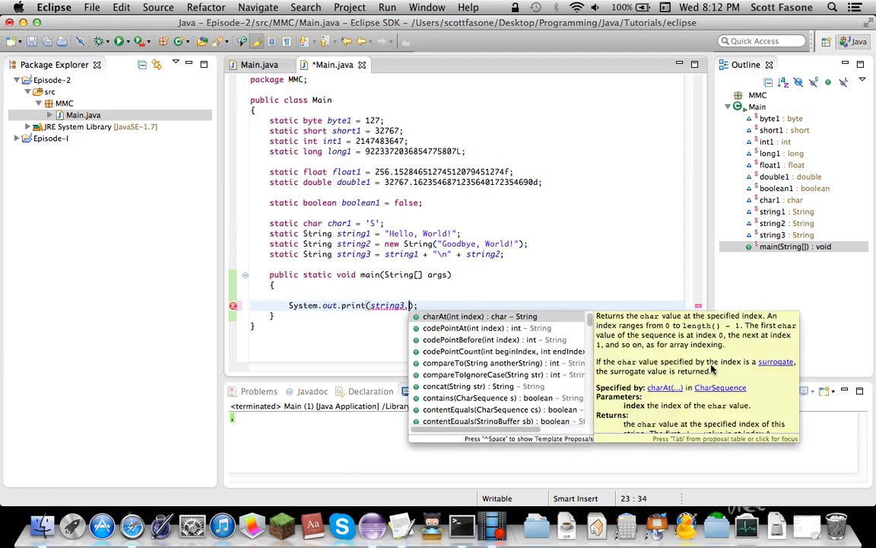
{"action": "mouse_move", "coordinate": [675, 322]}
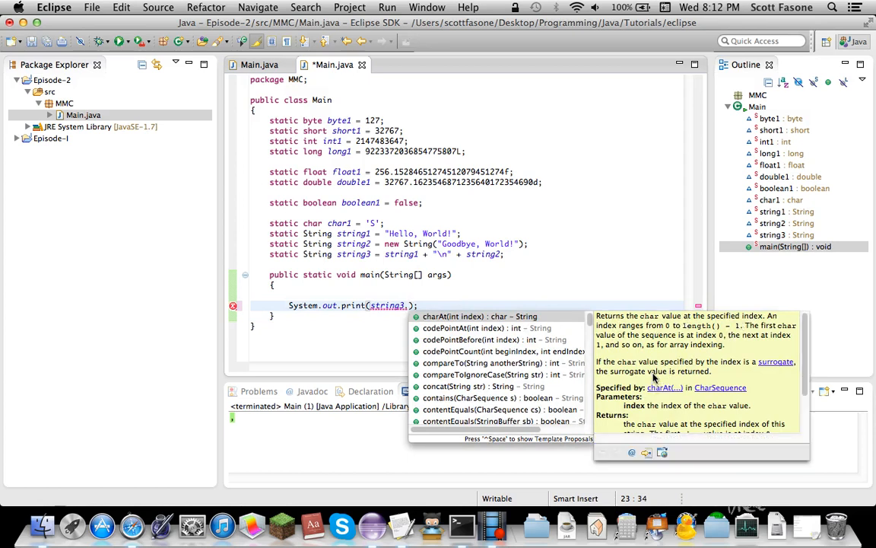
Step: Browse the content-assist list, then delete the print statement, leaving main empty
{"action": "scroll", "scroll_direction": "down", "scroll_amount": 3}
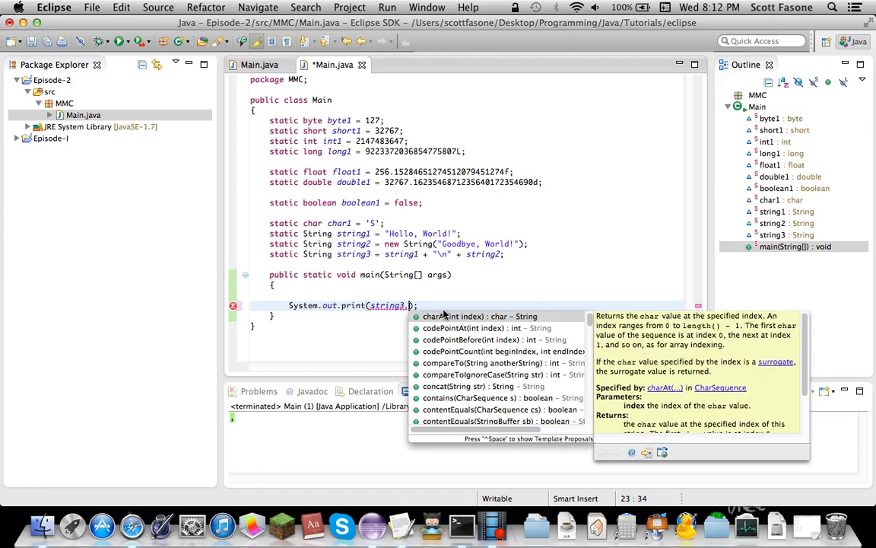
{"action": "mouse_move", "coordinate": [654, 369]}
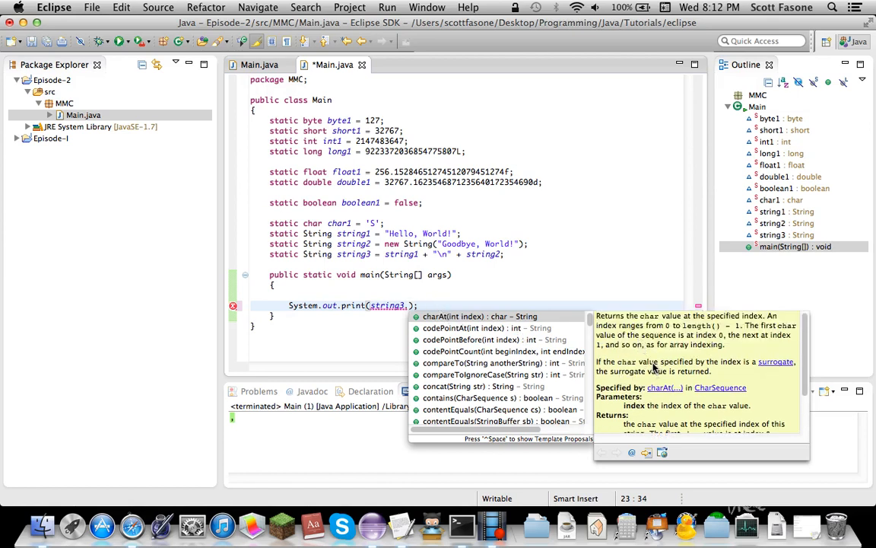
{"action": "key", "text": "Escape"}
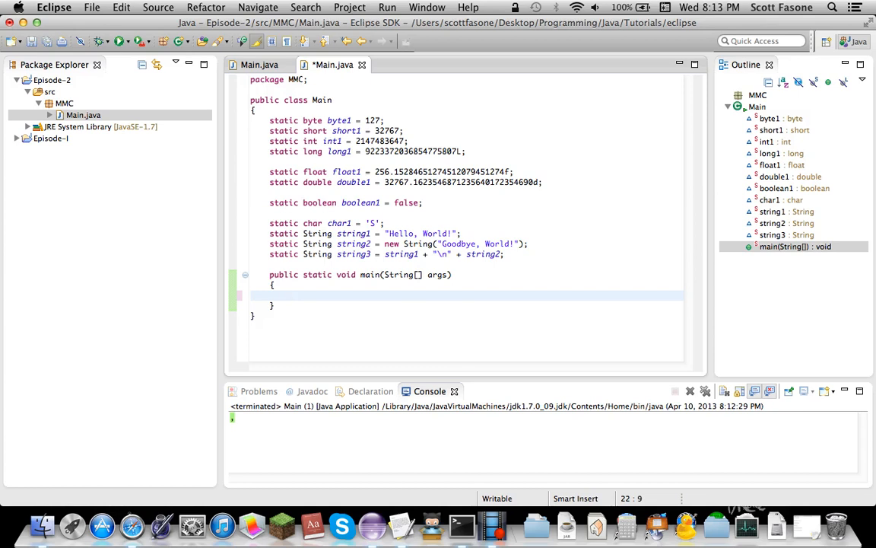
Step: Rewrite byte1 as 1_2_7, print it from main, and run to get 127
{"action": "left_click", "coordinate": [289, 295]}
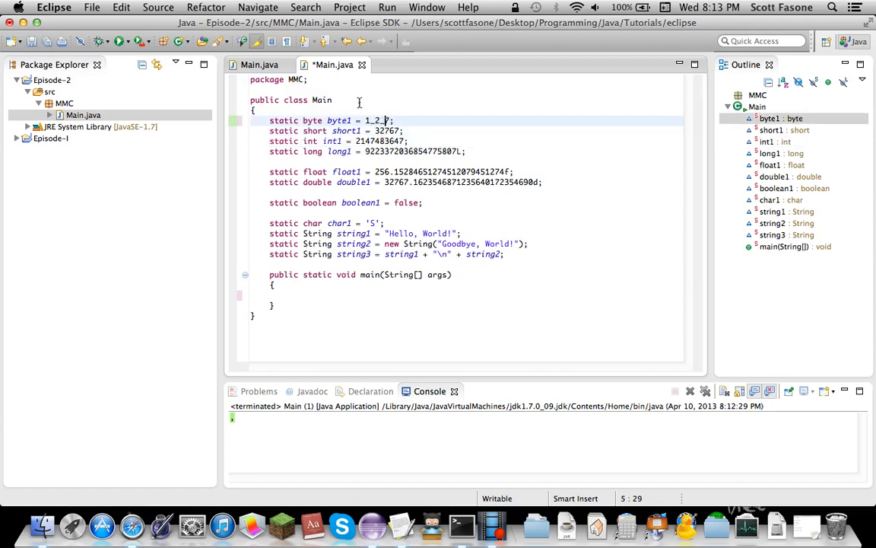
{"action": "key", "text": "Backspace"}
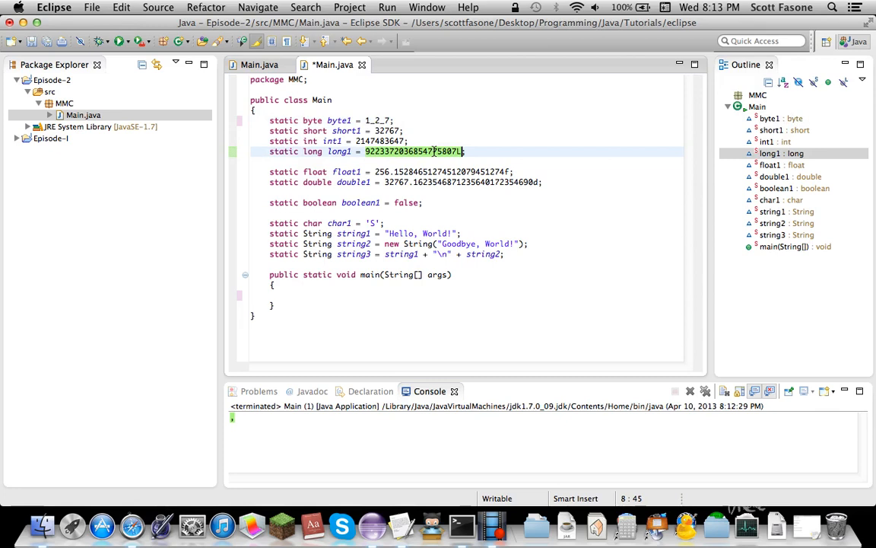
{"action": "left_click", "coordinate": [338, 121]}
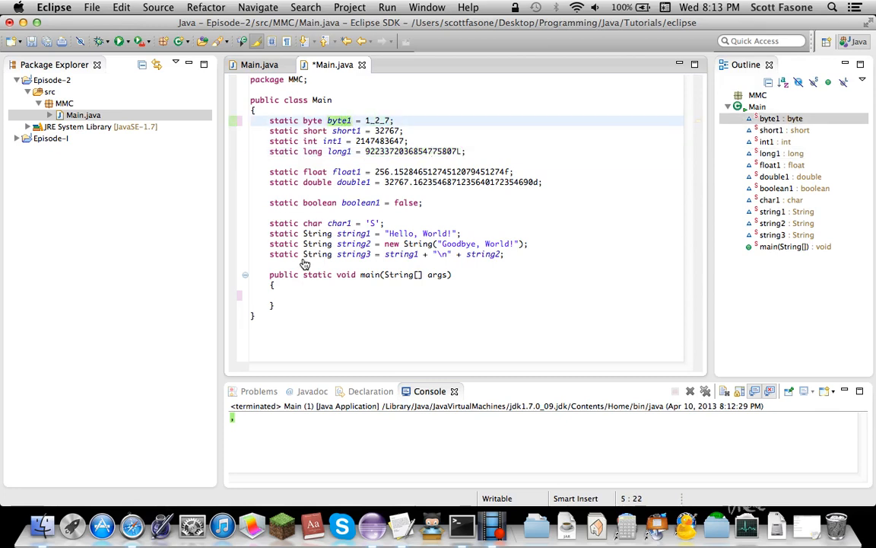
{"action": "type", "text": "System.out.println(byte1);"}
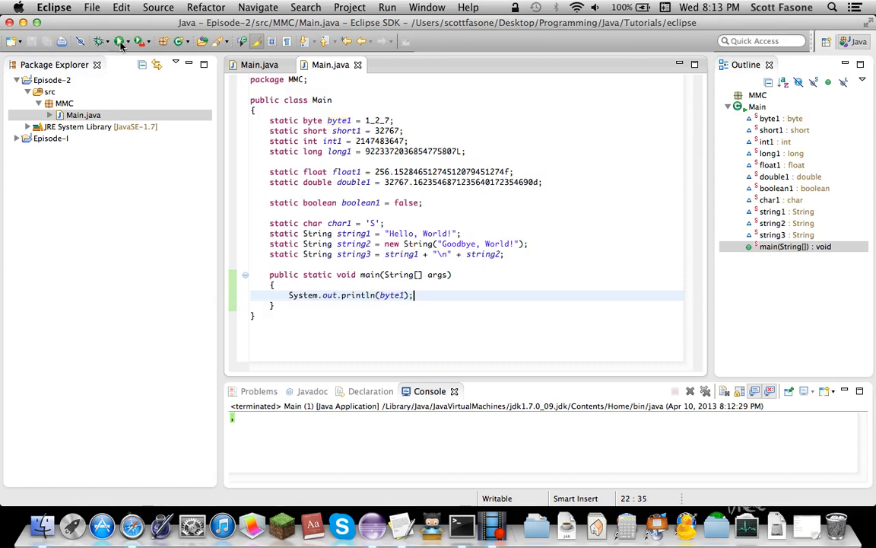
{"action": "left_click", "coordinate": [120, 41]}
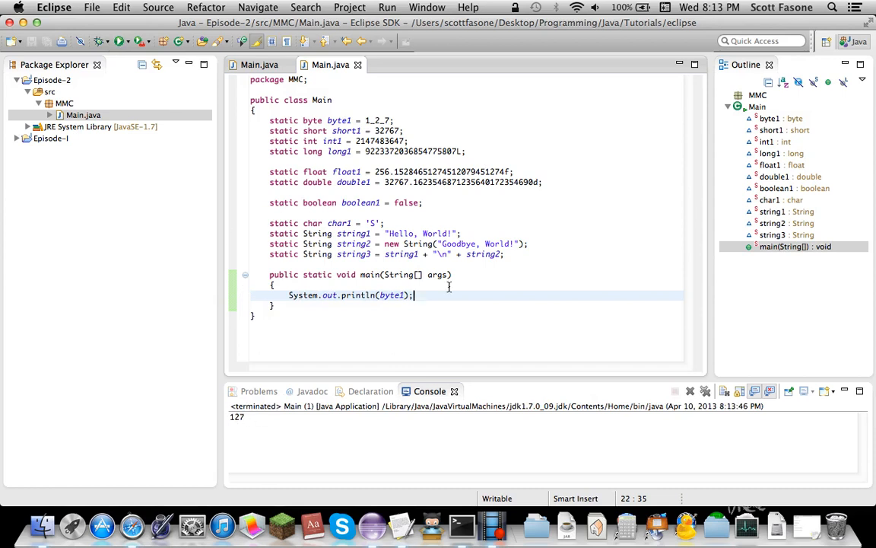
{"action": "mouse_move", "coordinate": [426, 295]}
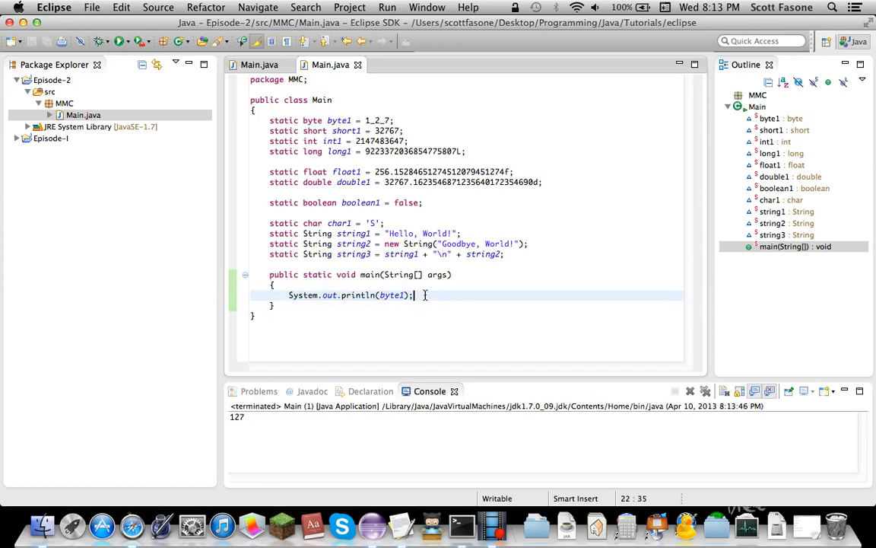
{"action": "left_click", "coordinate": [431, 152]}
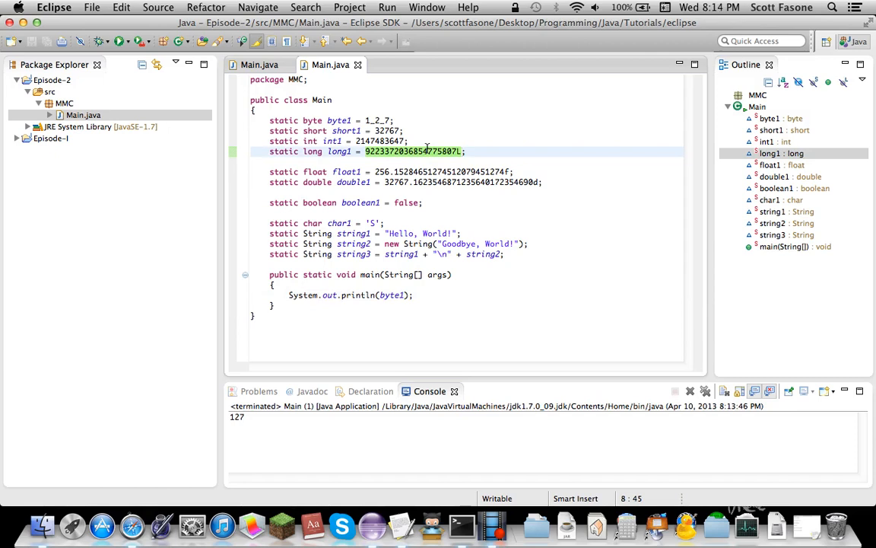
Step: Enter the long1 value as the underscored literal 1234_1234_1234_4321L and save
{"action": "type", "text": "1234_"}
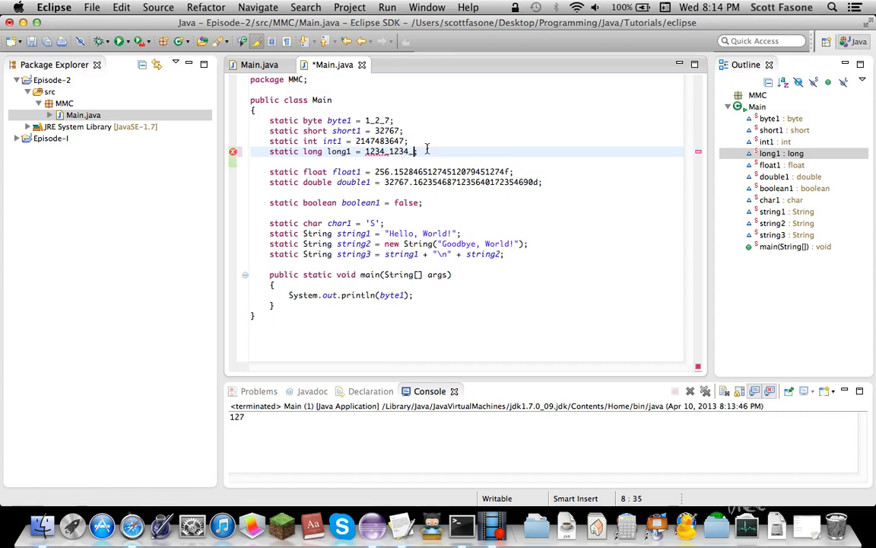
{"action": "type", "text": "1234_4321L;"}
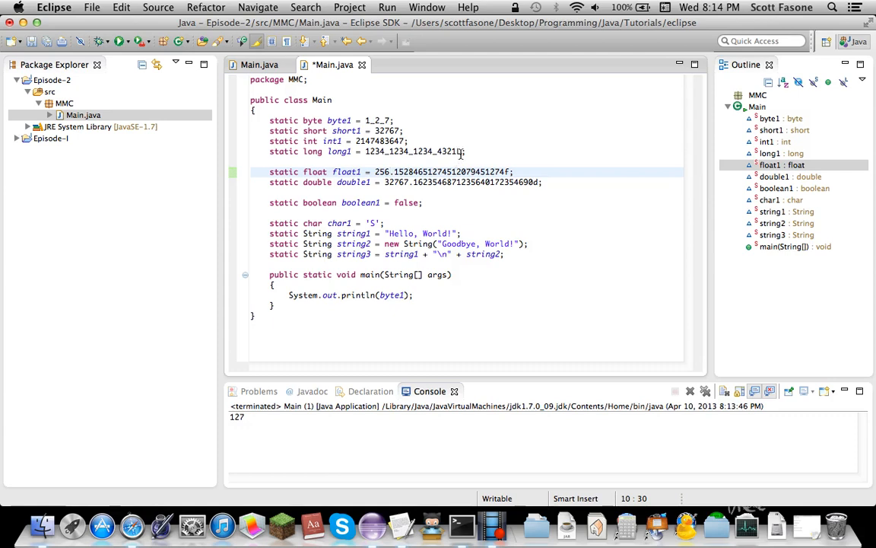
{"action": "left_click", "coordinate": [464, 151]}
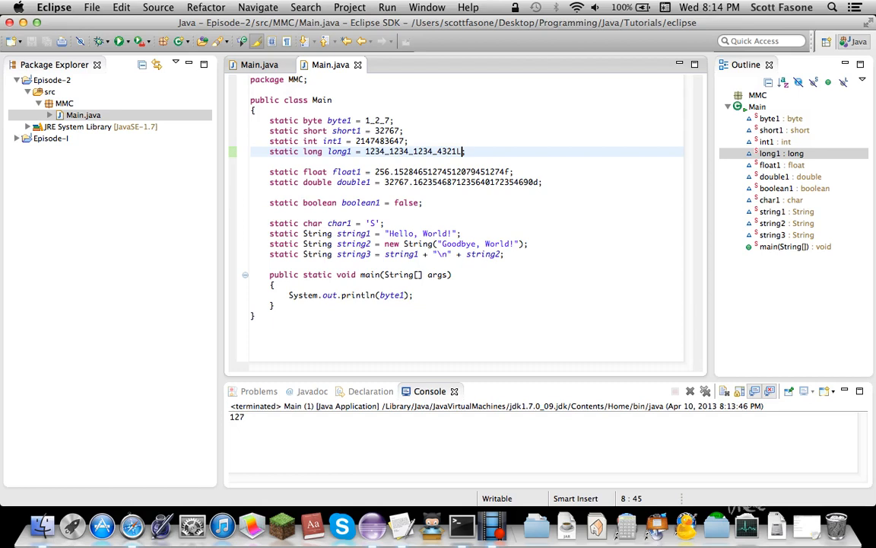
{"action": "left_click", "coordinate": [405, 120]}
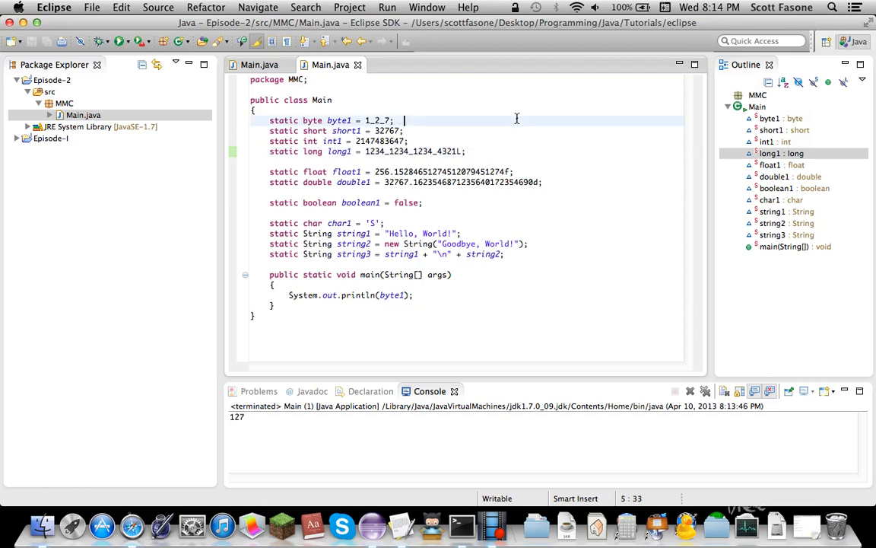